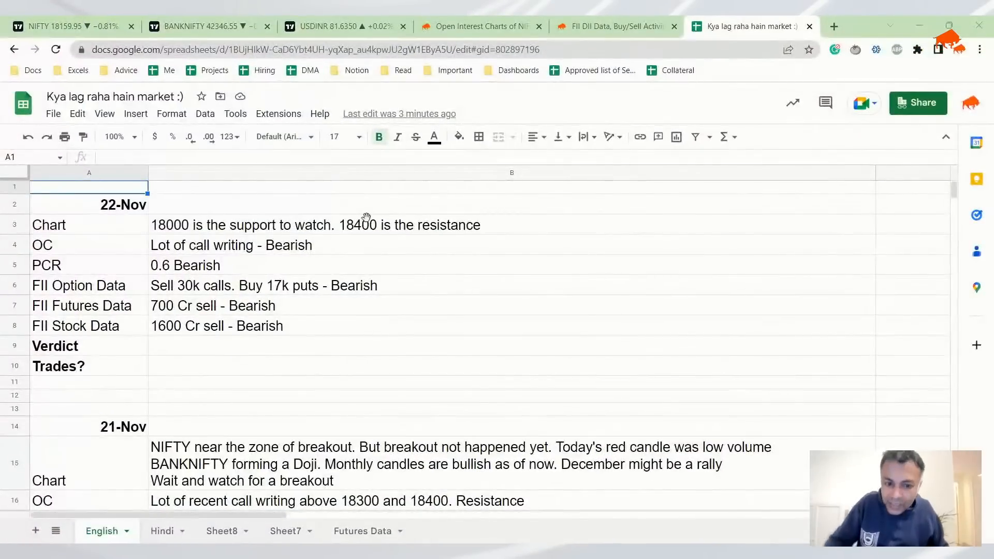
# - Glance at the trading journal sheet, then return to the NIFTY 50 chart
pyautogui.click(70, 25)
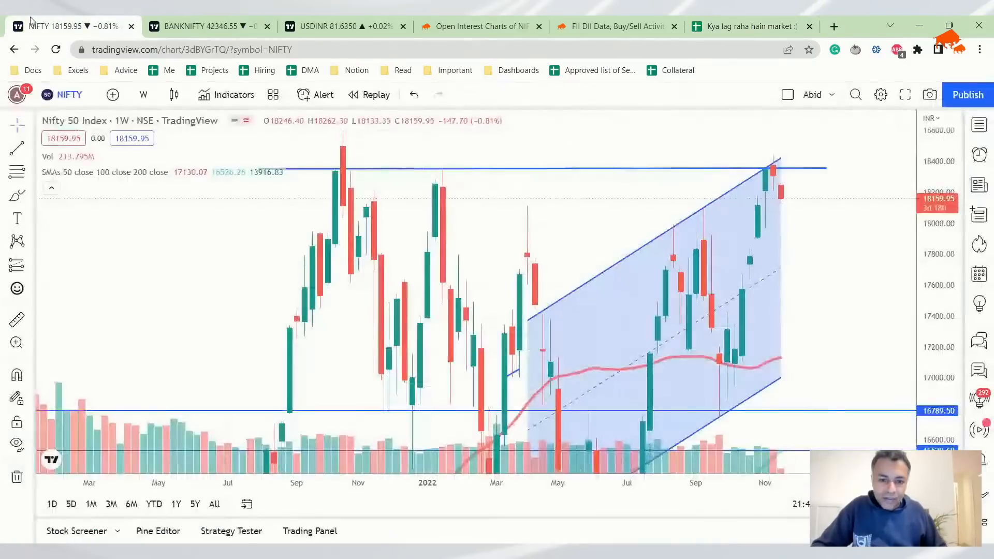
pyautogui.click(748, 27)
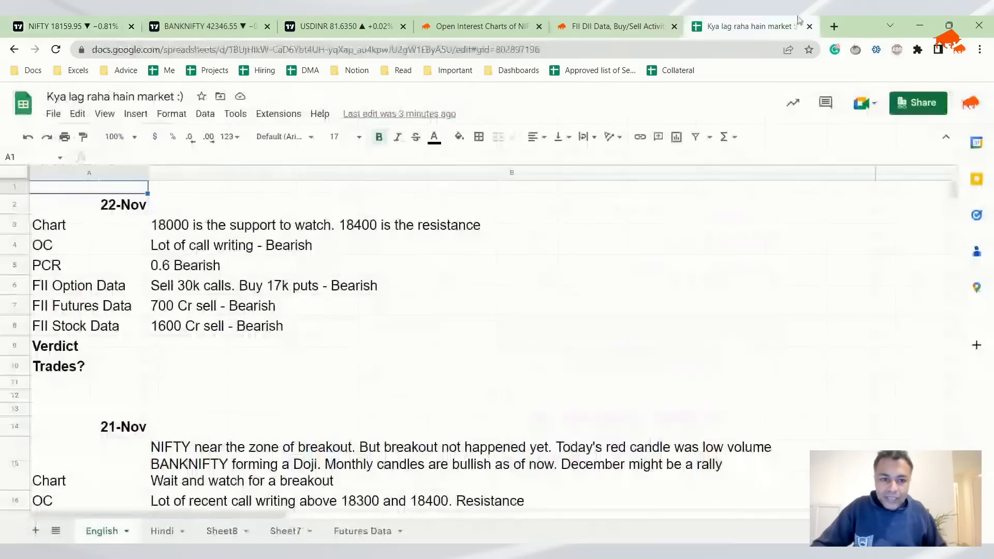
pyautogui.scroll(-3)
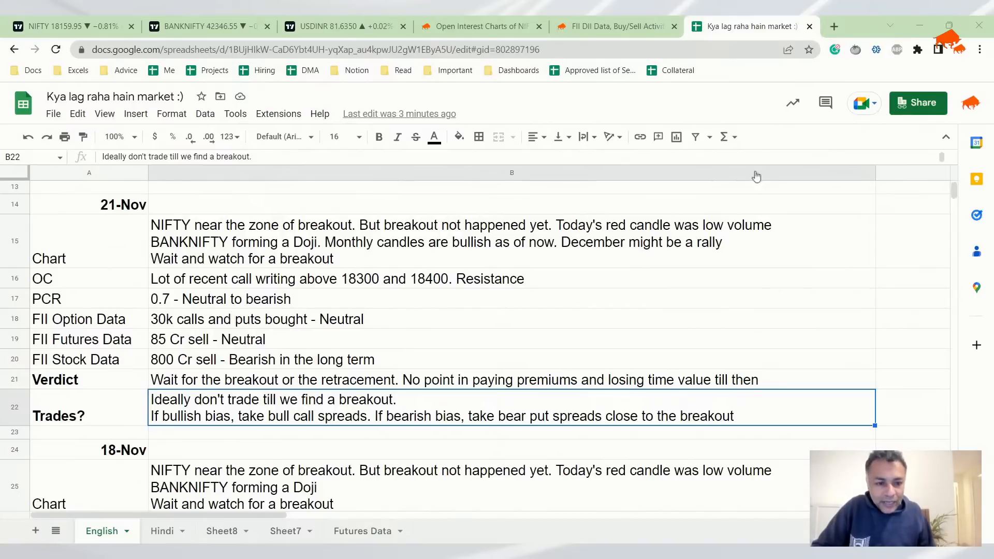
pyautogui.moveTo(340, 428)
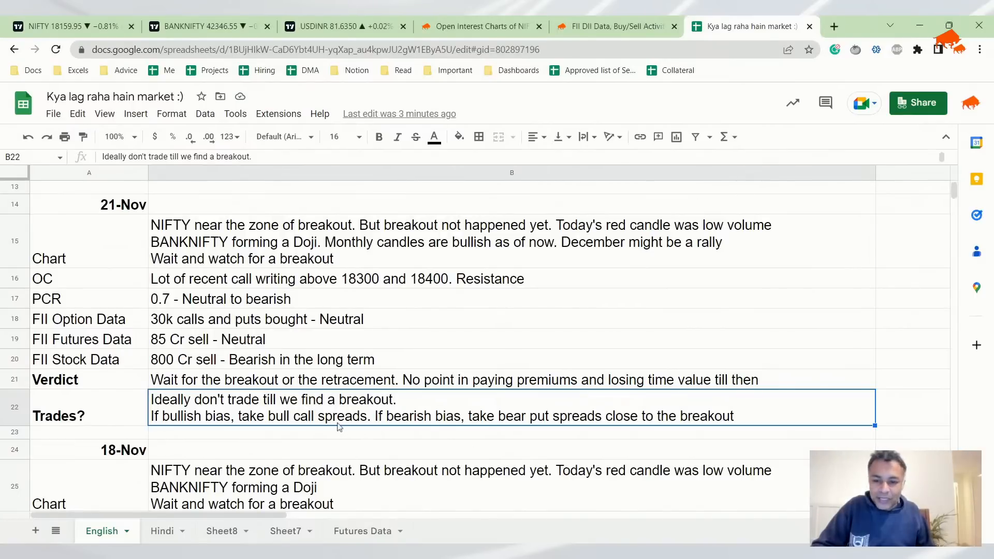
pyautogui.scroll(3)
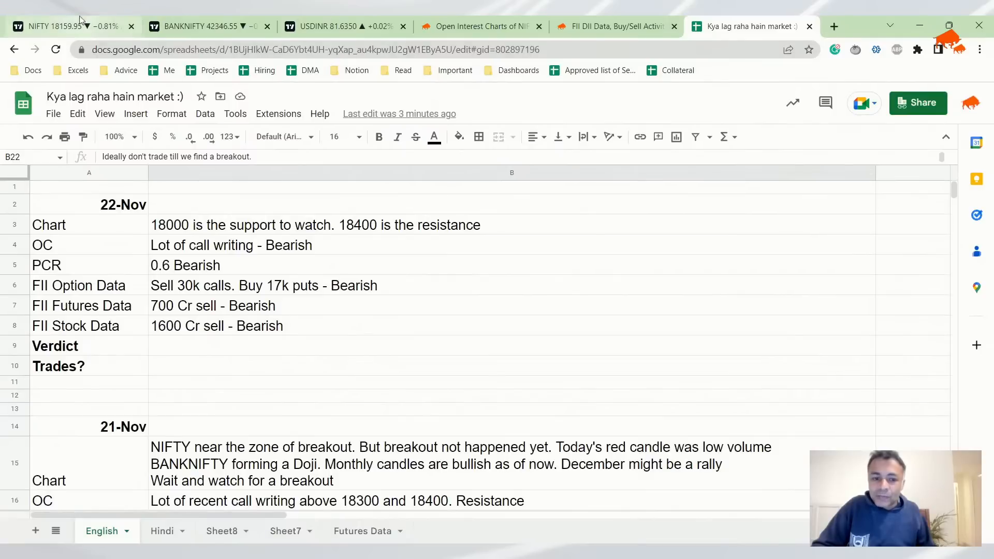
pyautogui.click(63, 26)
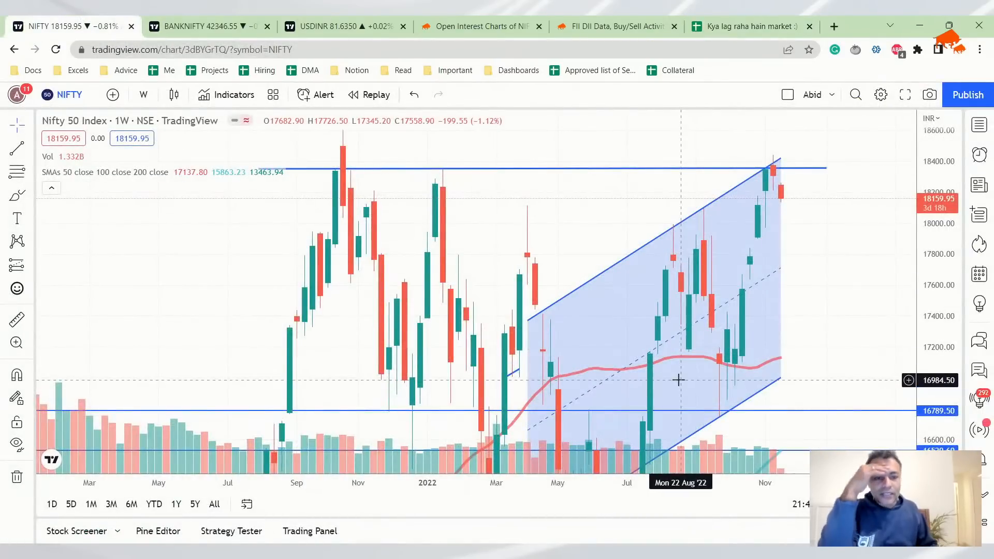
# - Toggle the NIFTY chart between daily and weekly candles, ending on daily
pyautogui.click(143, 95)
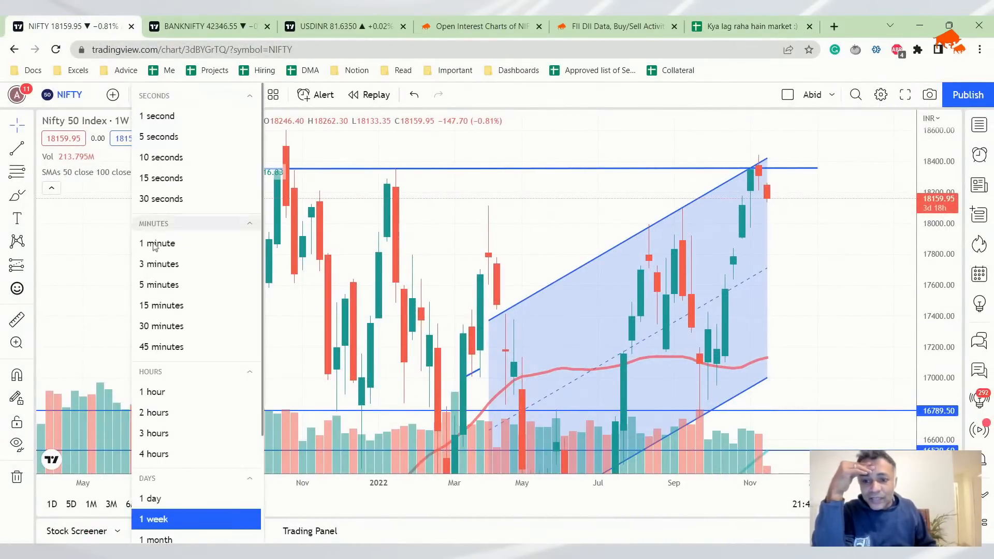
pyautogui.click(151, 498)
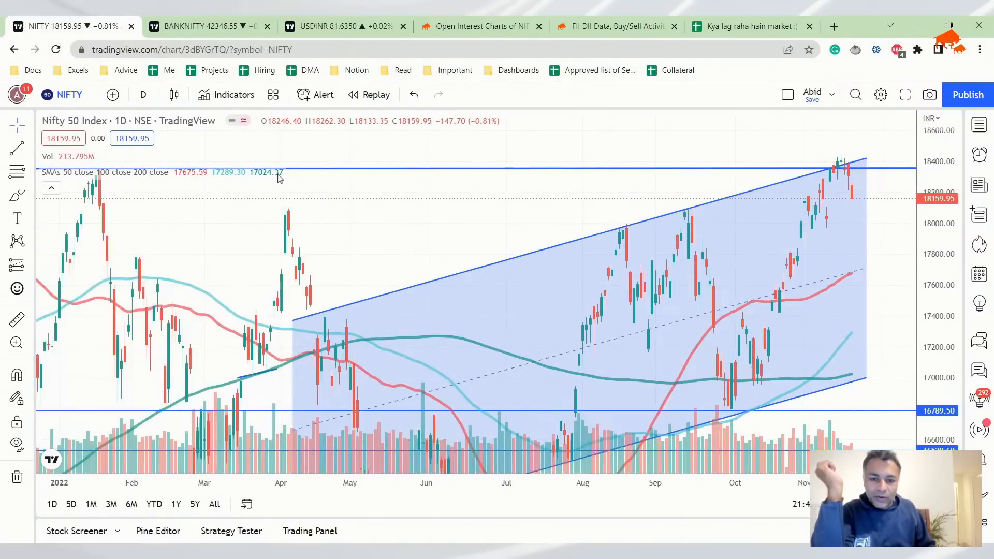
pyautogui.click(143, 94)
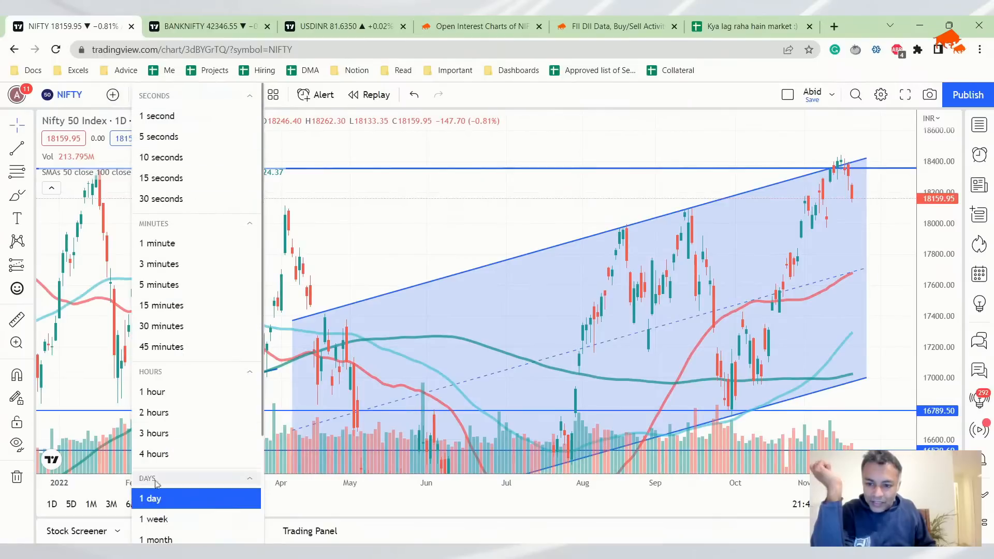
pyautogui.click(154, 519)
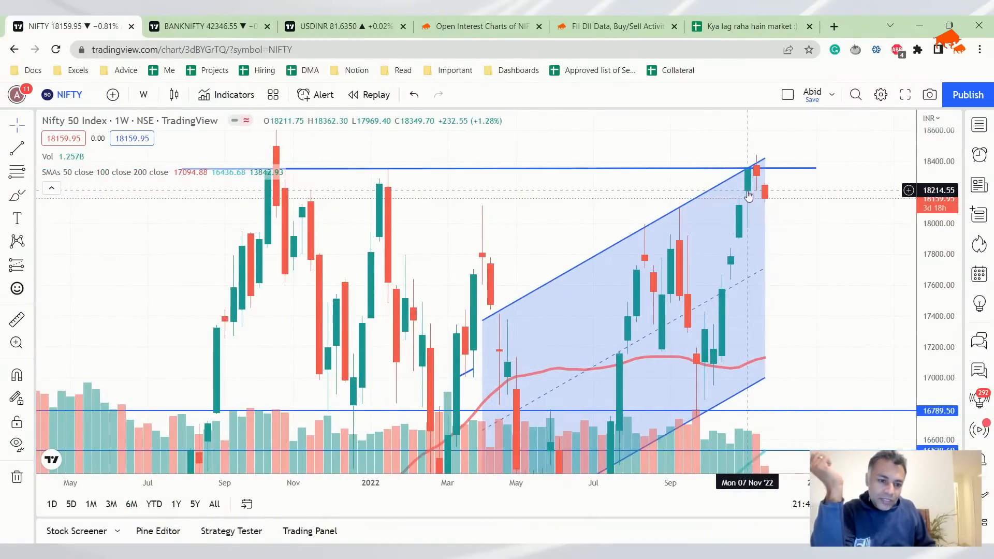
pyautogui.moveTo(747, 235)
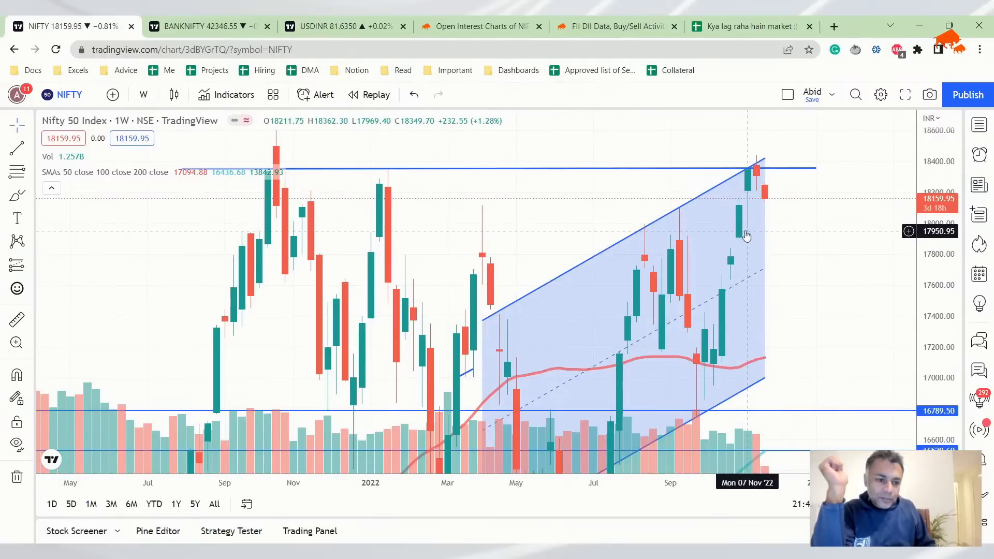
pyautogui.moveTo(744, 232)
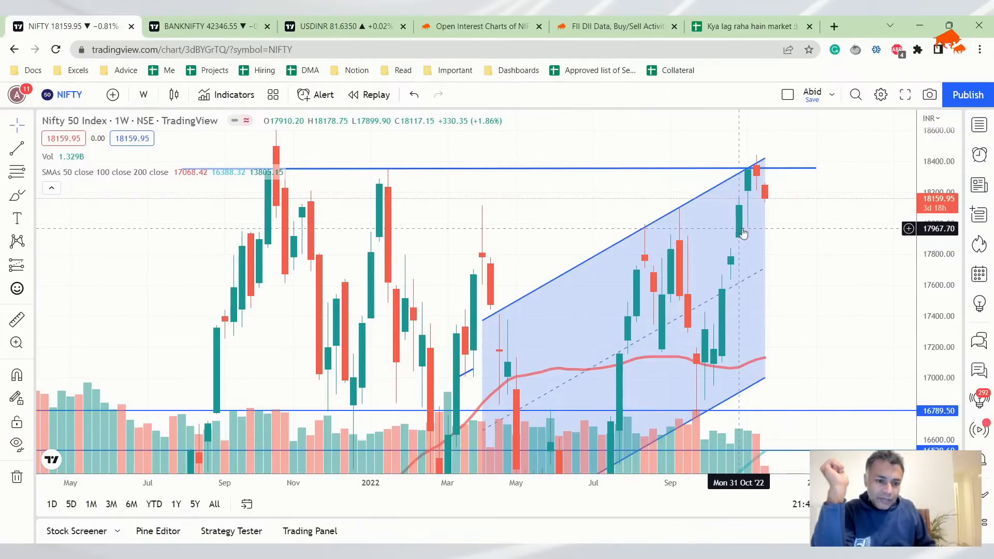
pyautogui.moveTo(754, 243)
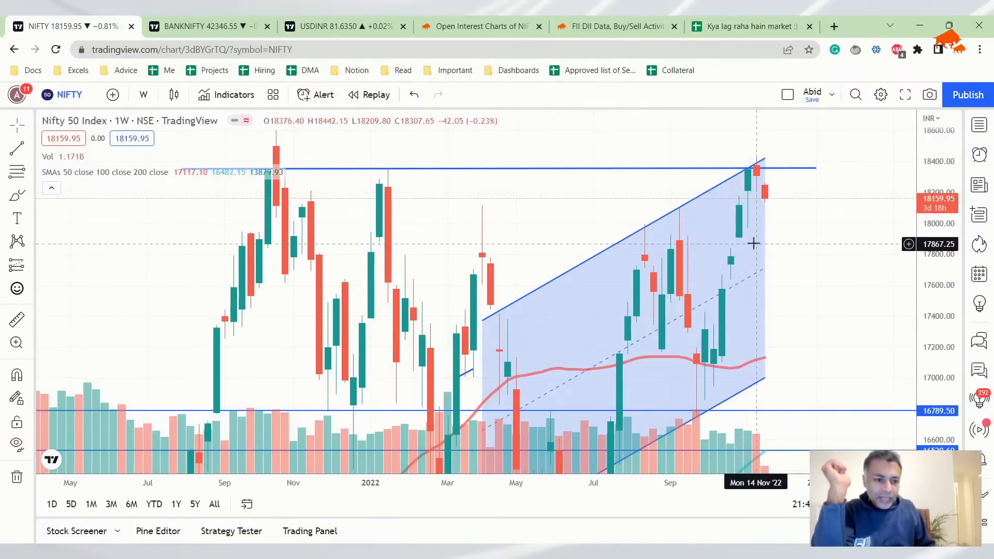
pyautogui.moveTo(739, 193)
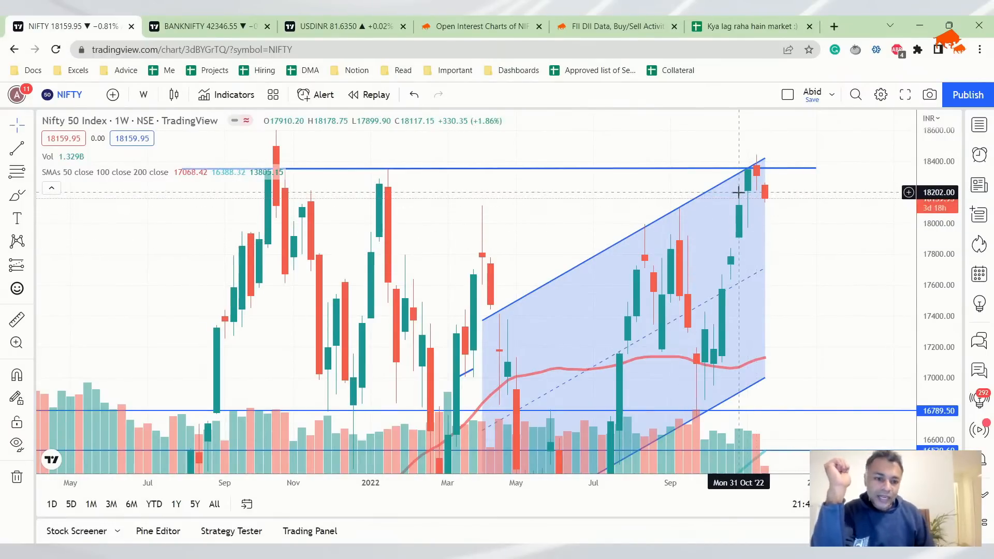
pyautogui.moveTo(748, 205)
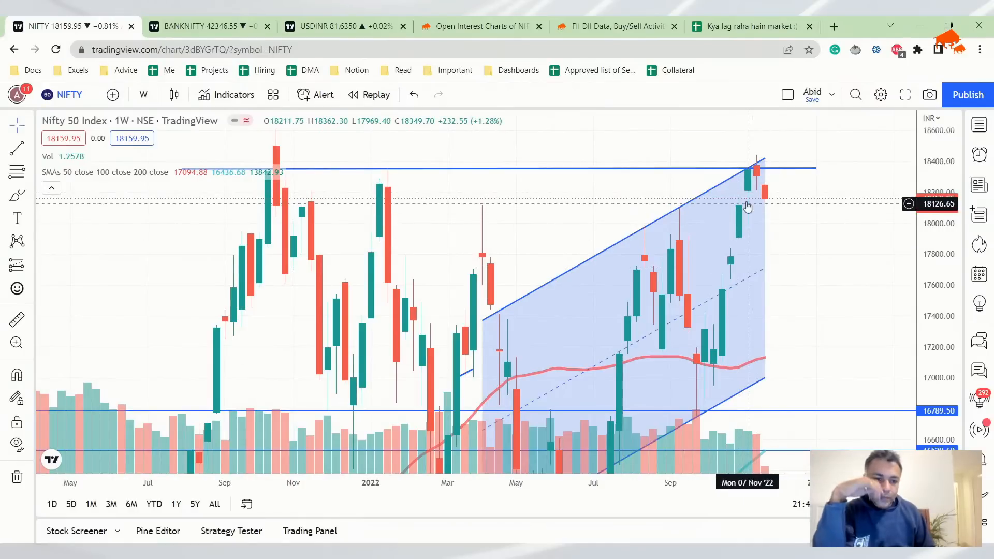
pyautogui.moveTo(747, 230)
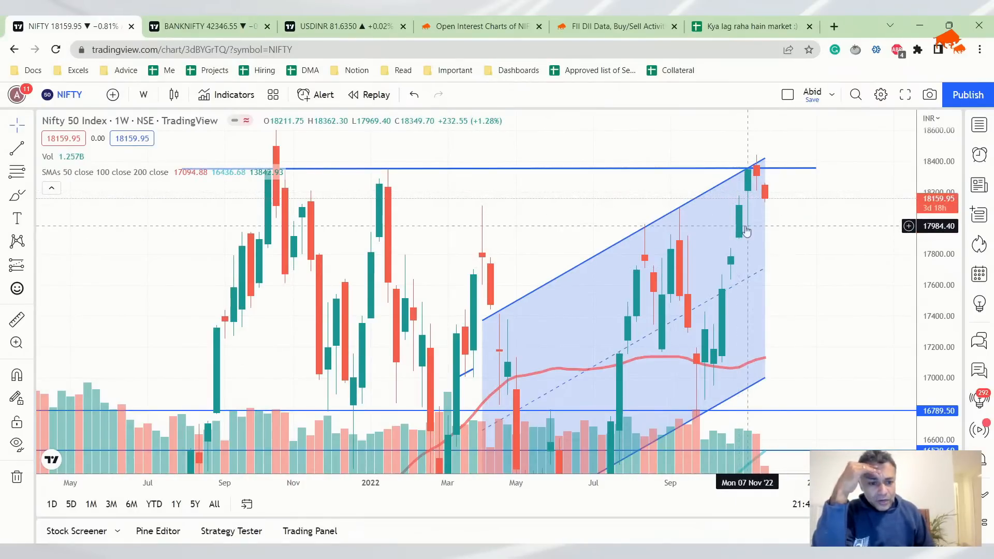
pyautogui.moveTo(744, 214)
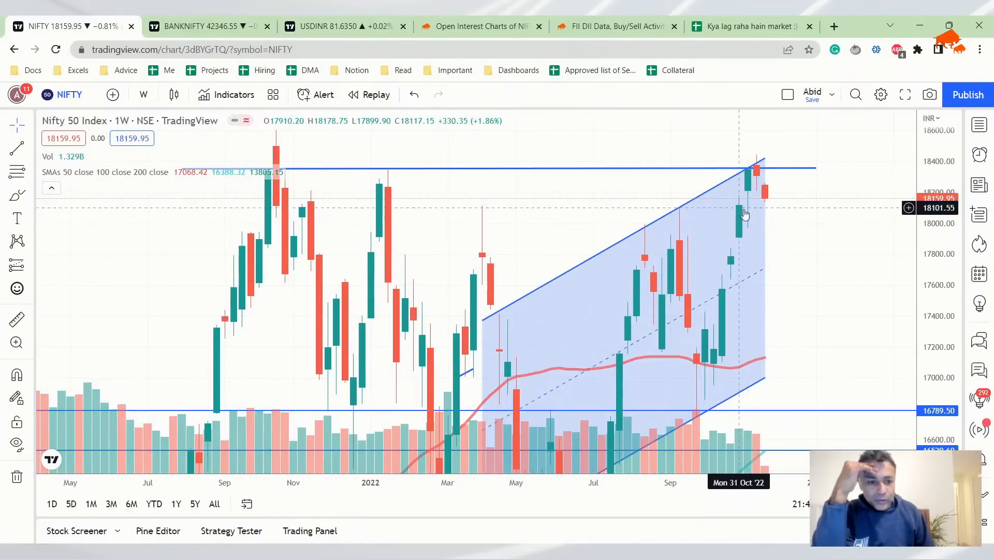
pyautogui.moveTo(740, 202)
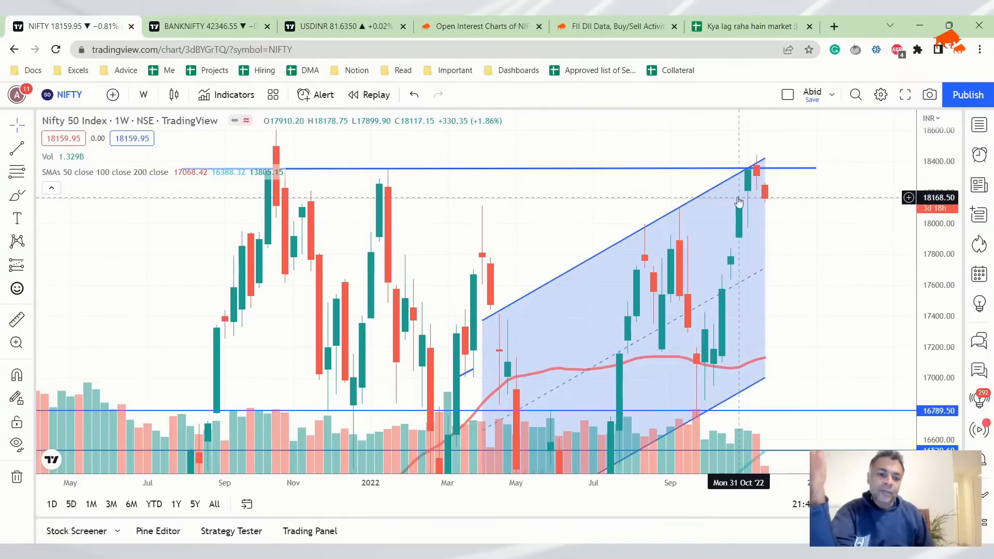
pyautogui.moveTo(729, 192)
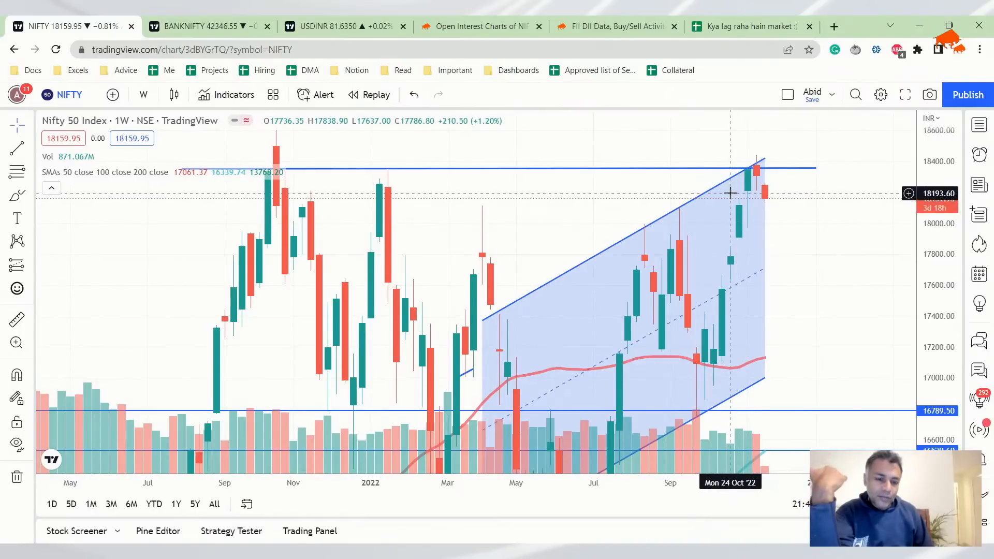
pyautogui.moveTo(267, 184)
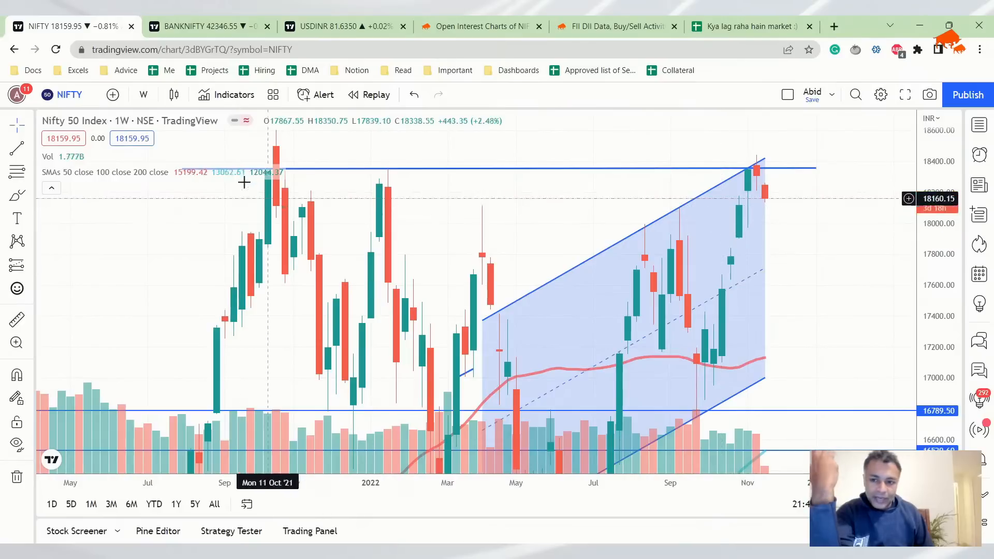
pyautogui.click(143, 94)
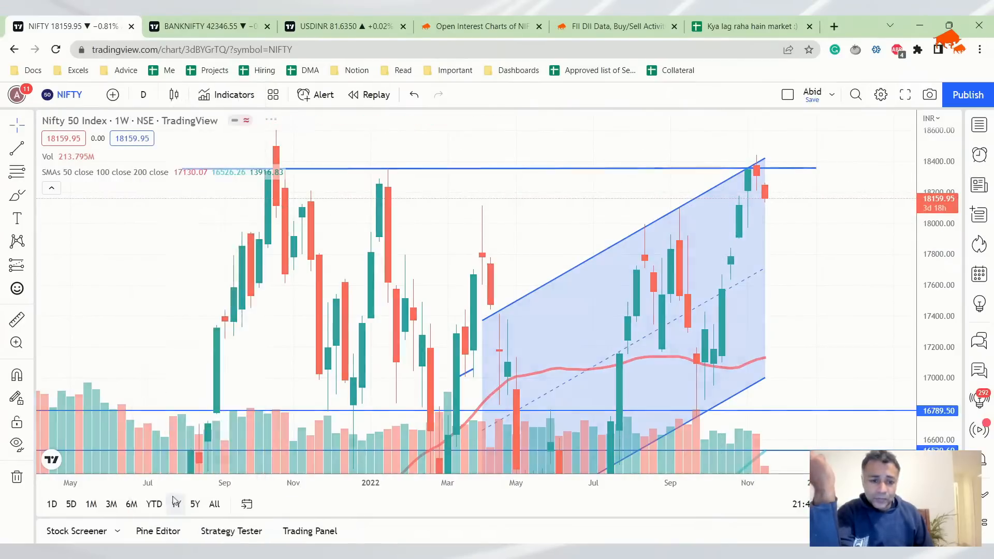
pyautogui.click(51, 505)
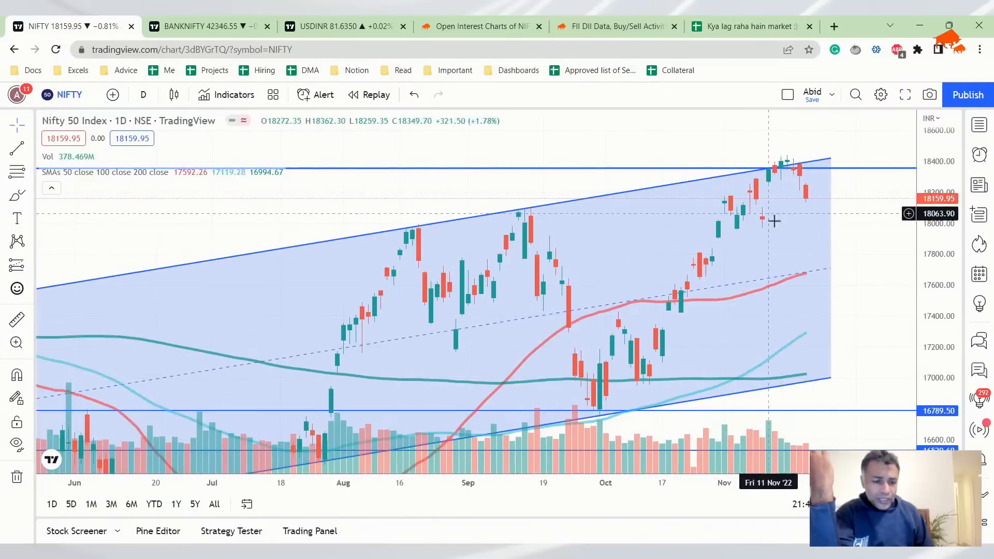
pyautogui.moveTo(807, 213)
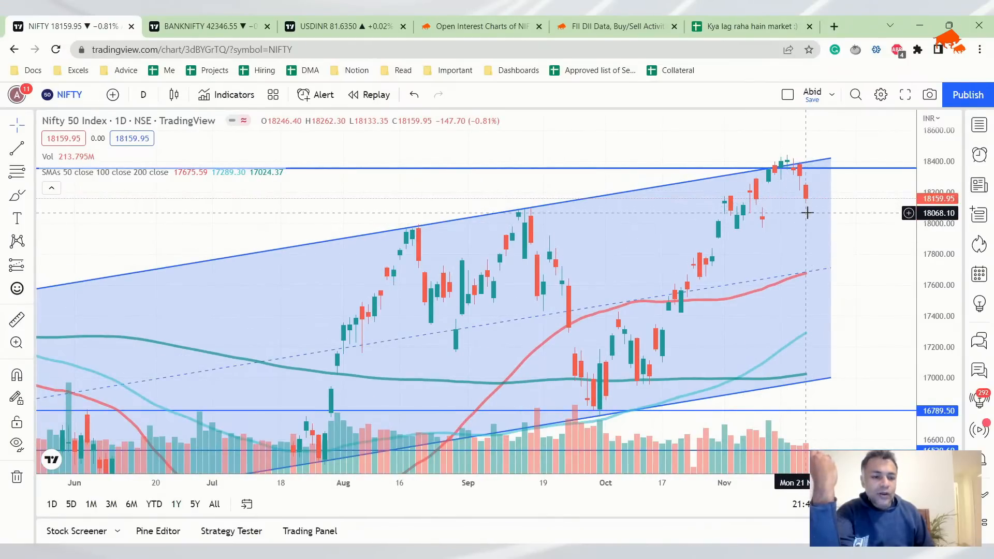
pyautogui.moveTo(812, 204)
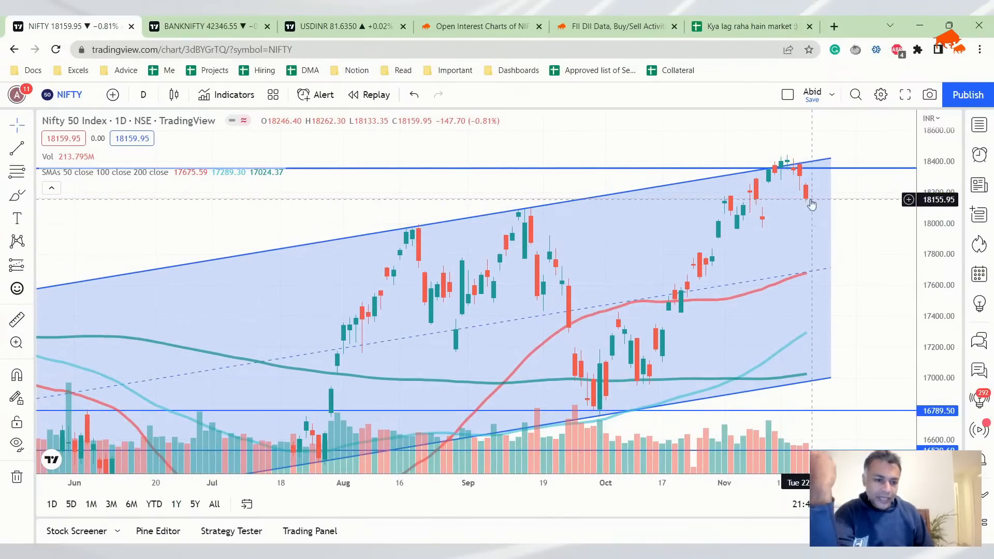
pyautogui.moveTo(812, 188)
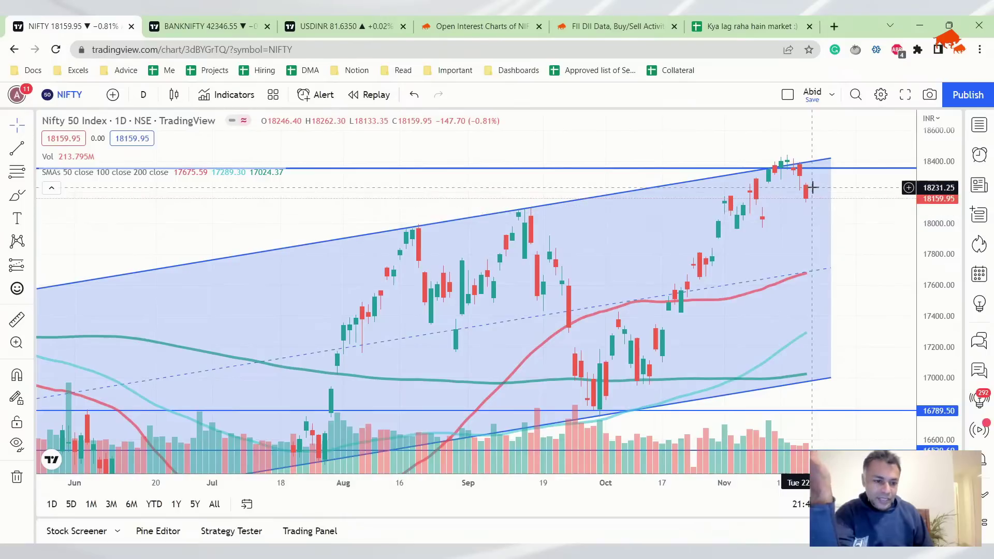
pyautogui.moveTo(812, 201)
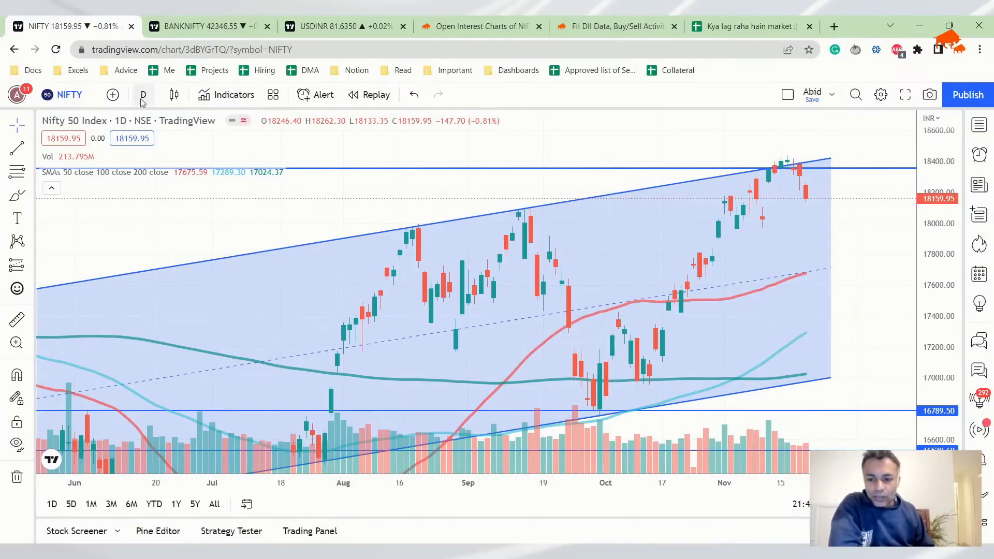
pyautogui.click(143, 94)
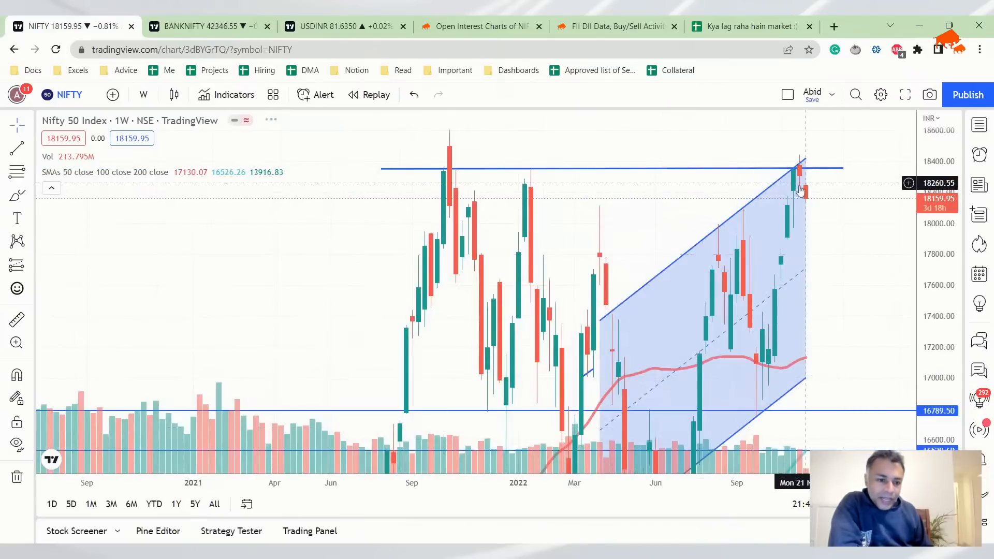
pyautogui.moveTo(801, 228)
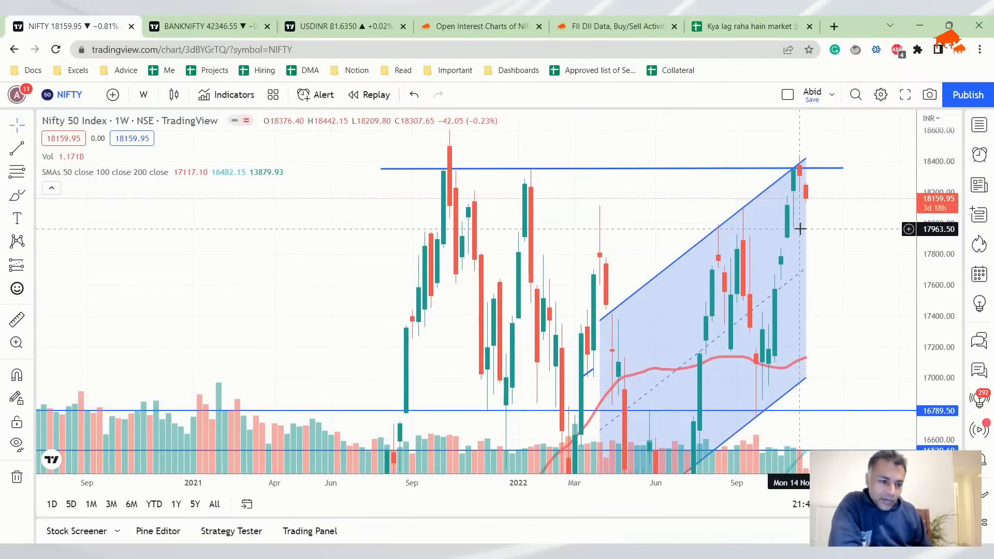
pyautogui.moveTo(801, 193)
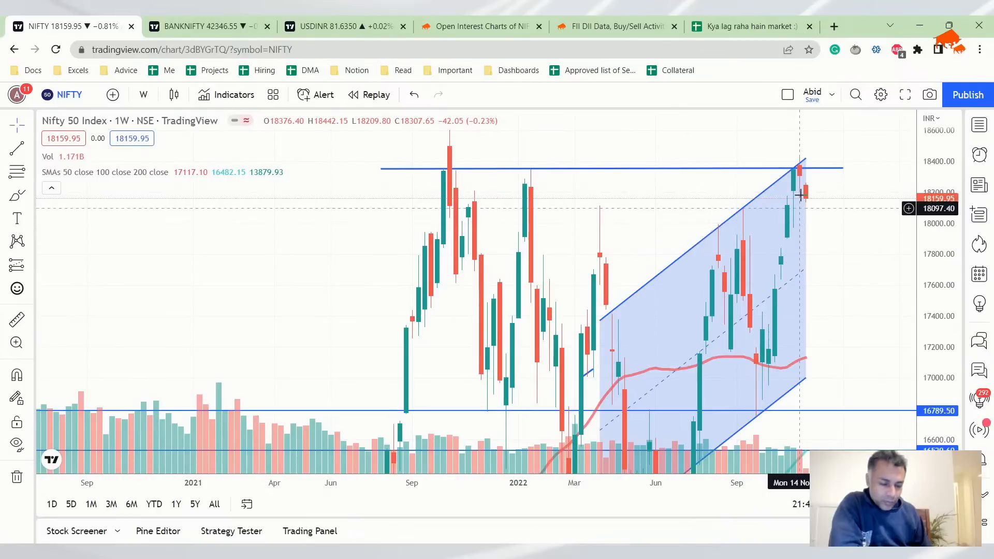
pyautogui.moveTo(810, 221)
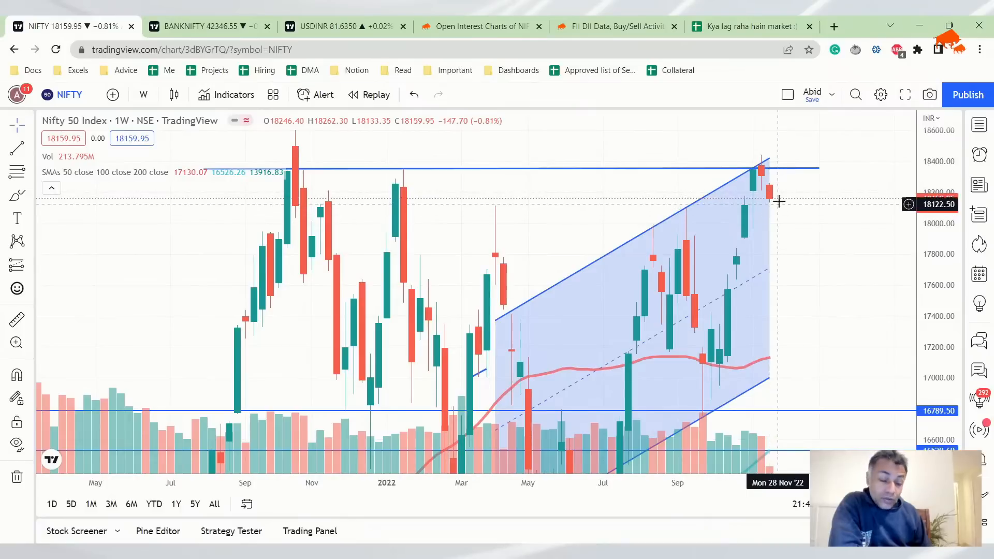
pyautogui.moveTo(772, 213)
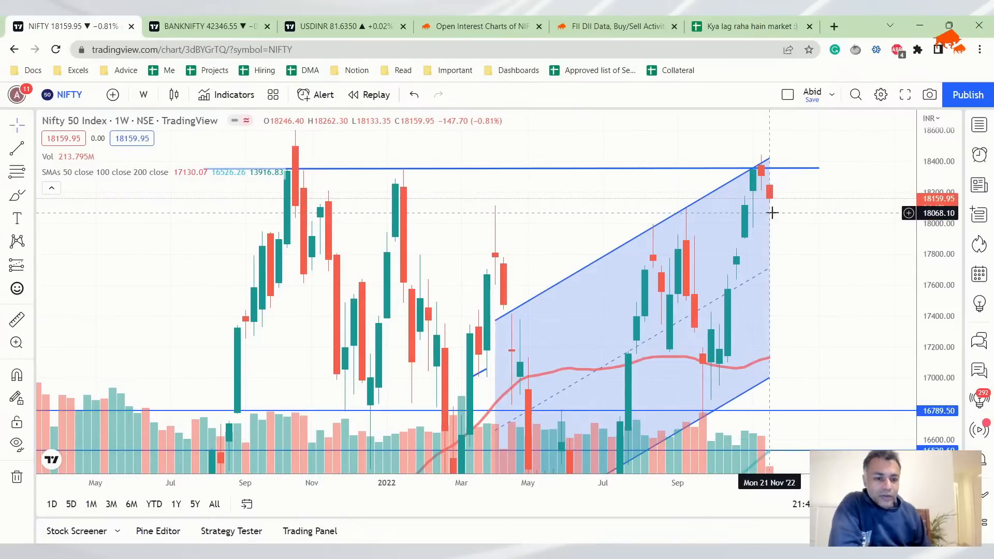
pyautogui.moveTo(770, 205)
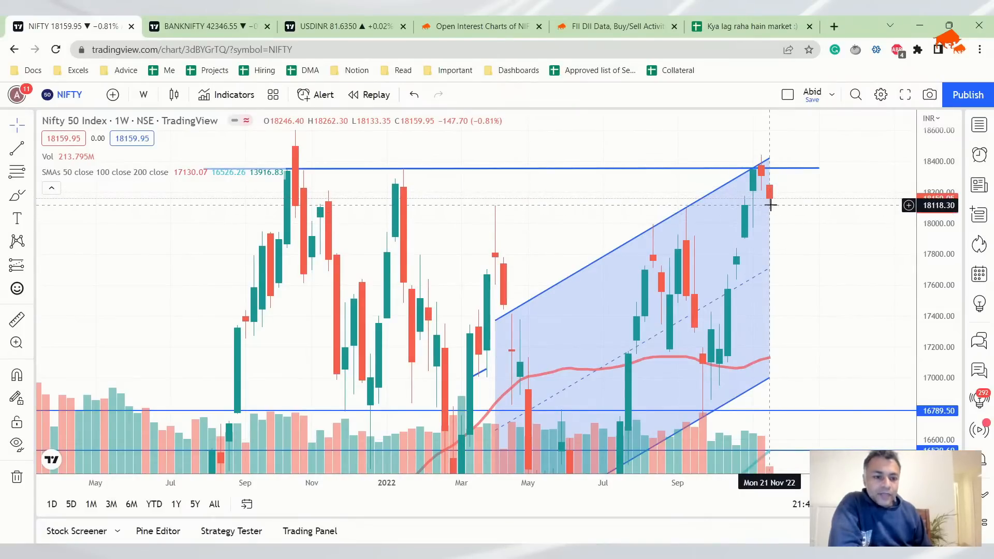
pyautogui.moveTo(777, 213)
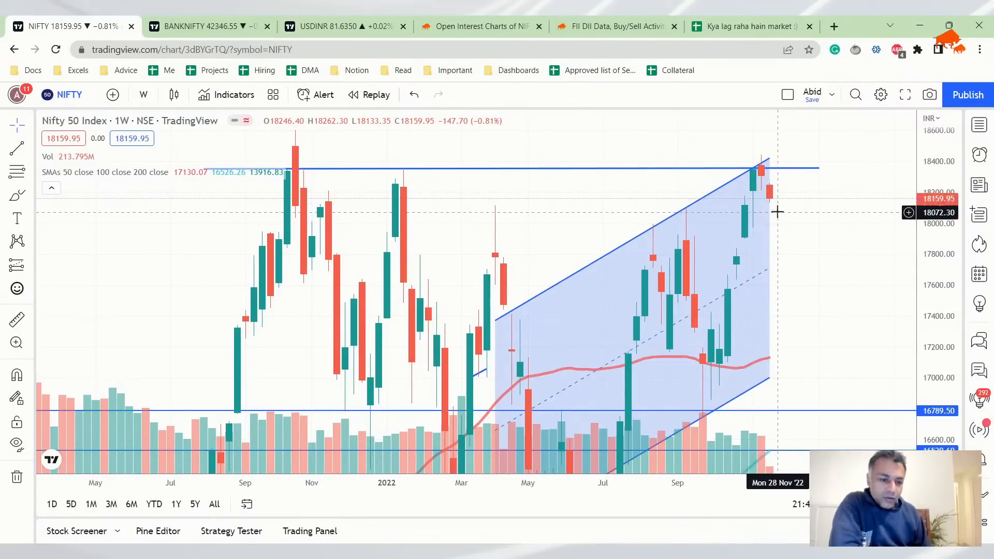
pyautogui.moveTo(776, 204)
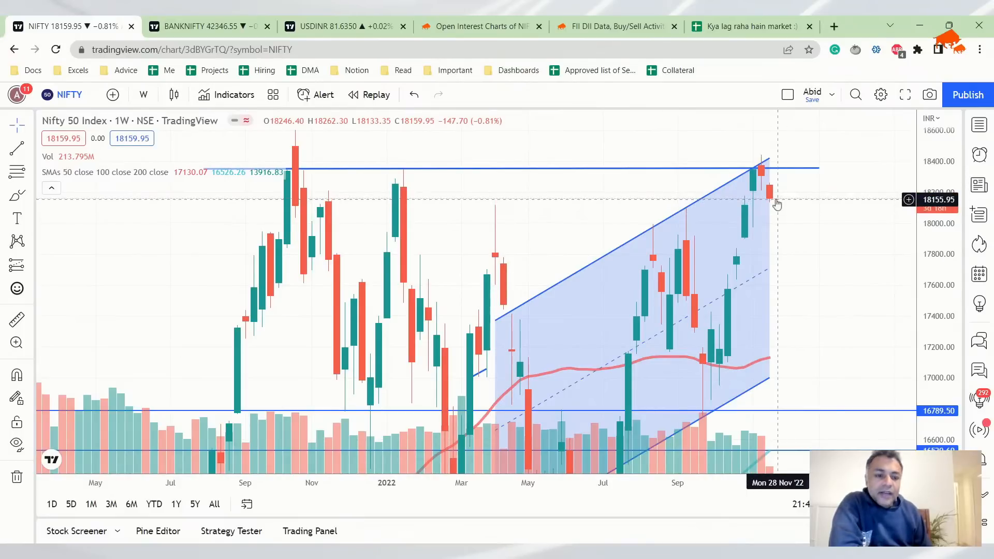
pyautogui.moveTo(747, 200)
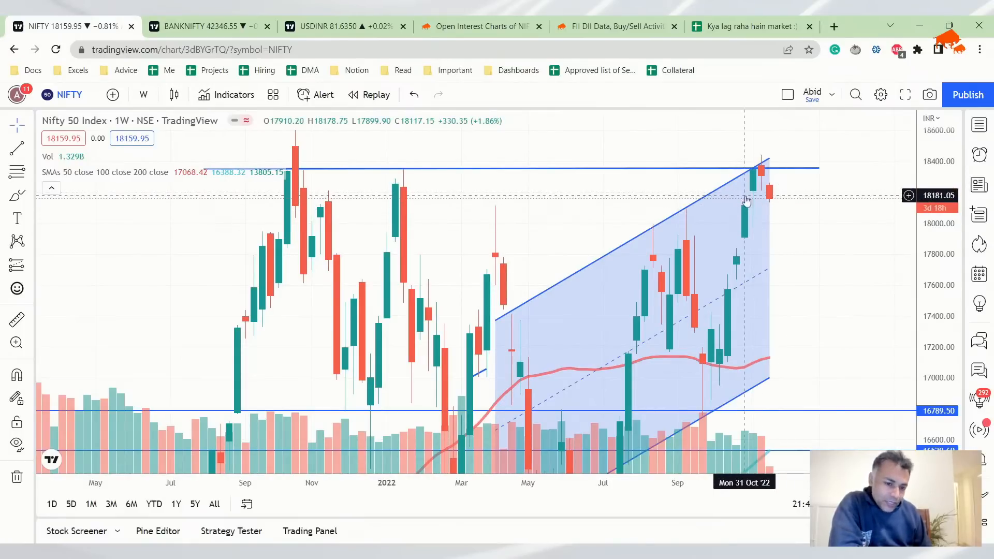
pyautogui.moveTo(656, 150)
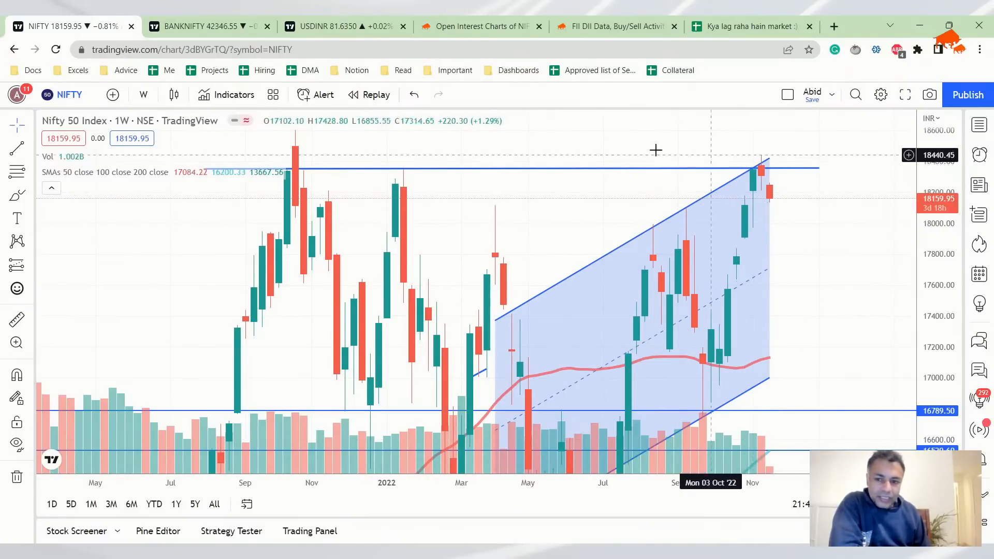
# - Show the BANKNIFTY daily chart with the Black Friday sale offer dismissed
pyautogui.click(203, 26)
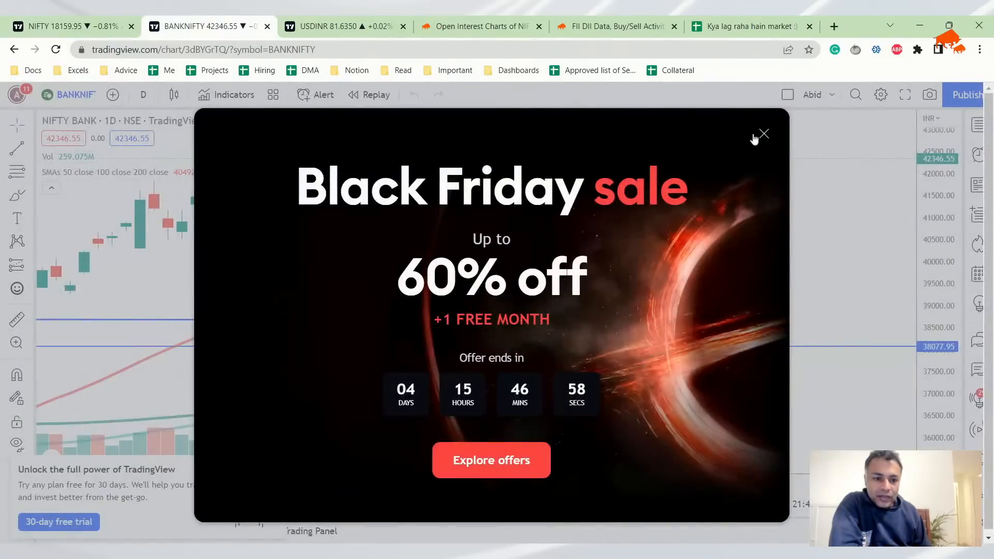
pyautogui.click(765, 134)
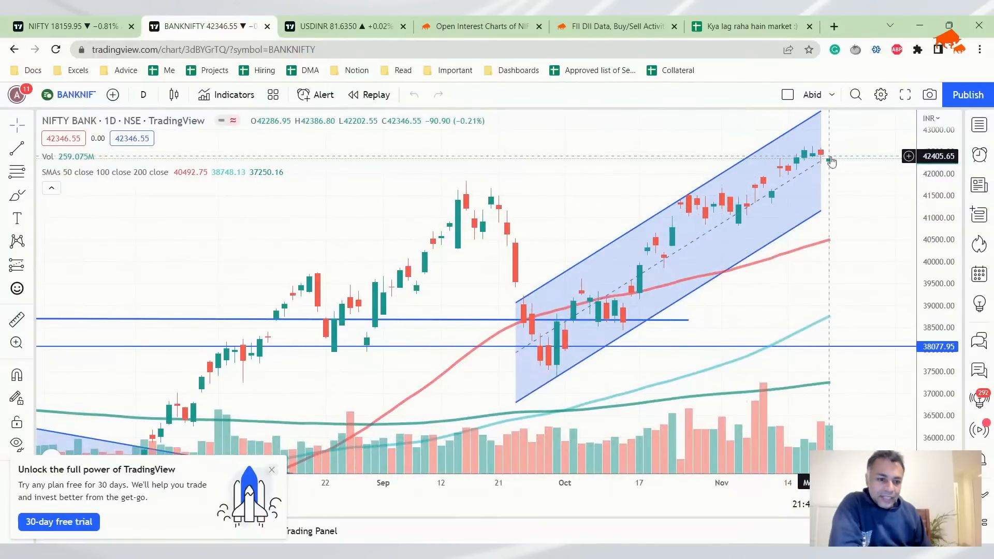
pyautogui.moveTo(825, 117)
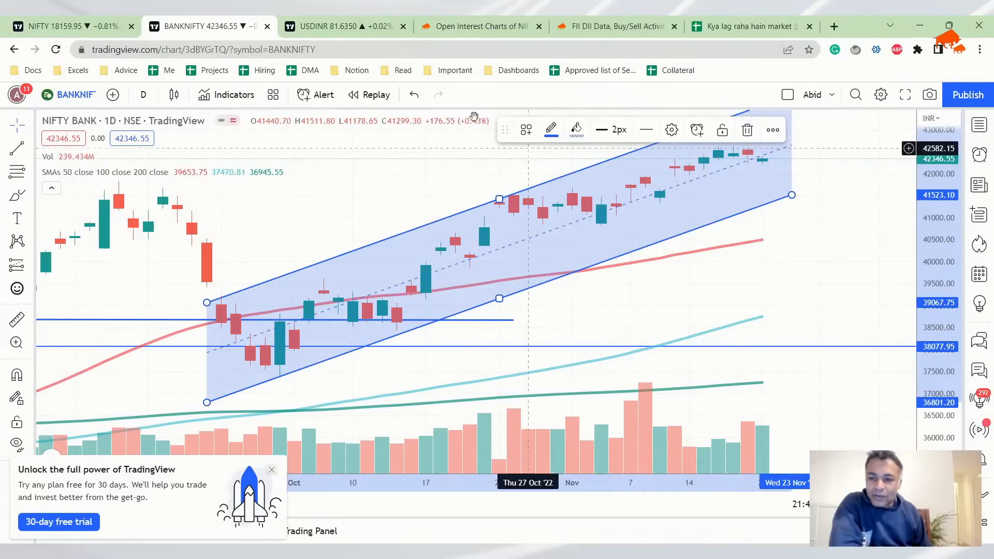
# - Check the USD/INR chart, revisit BANKNIFTY, then return to the market journal sheet
pyautogui.click(343, 26)
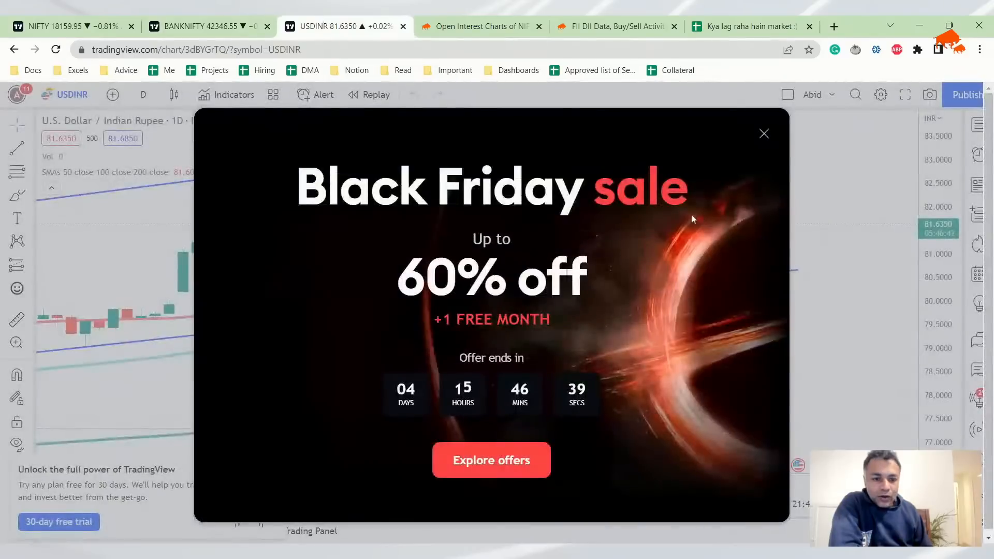
pyautogui.click(764, 134)
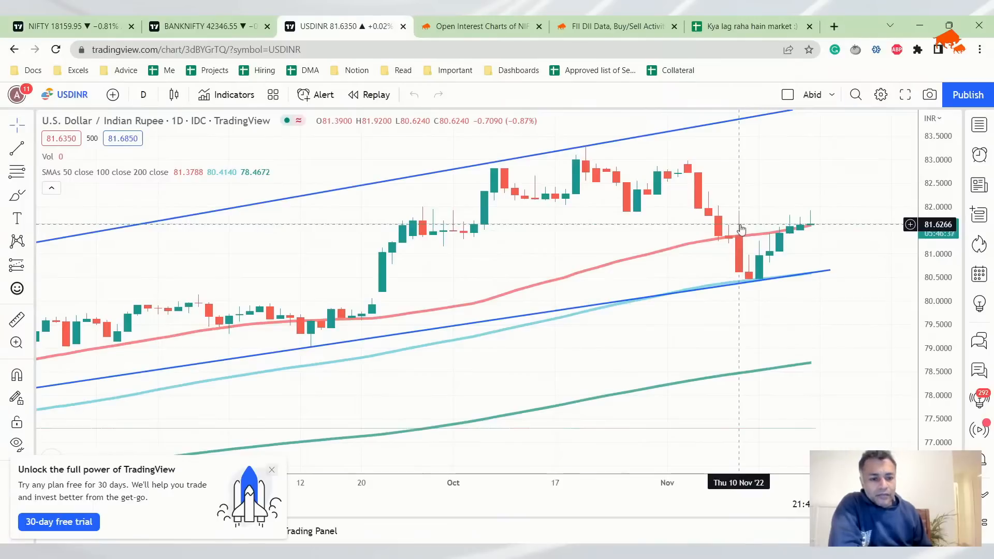
pyautogui.moveTo(733, 228)
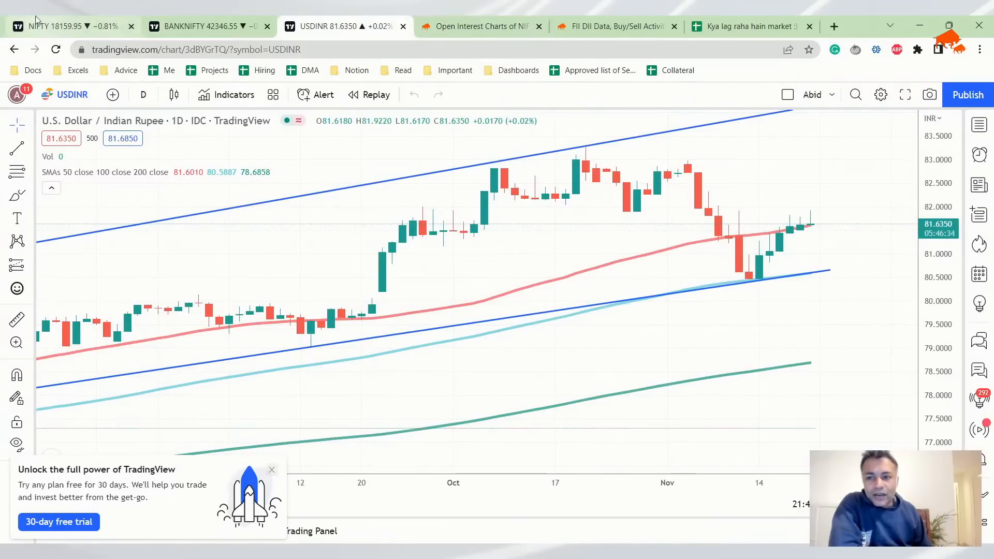
pyautogui.click(203, 26)
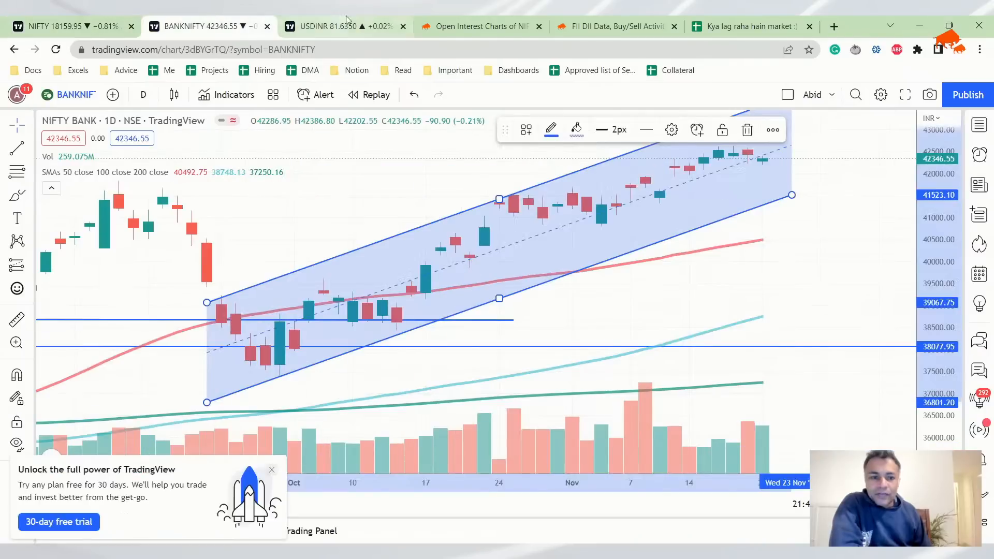
pyautogui.click(748, 26)
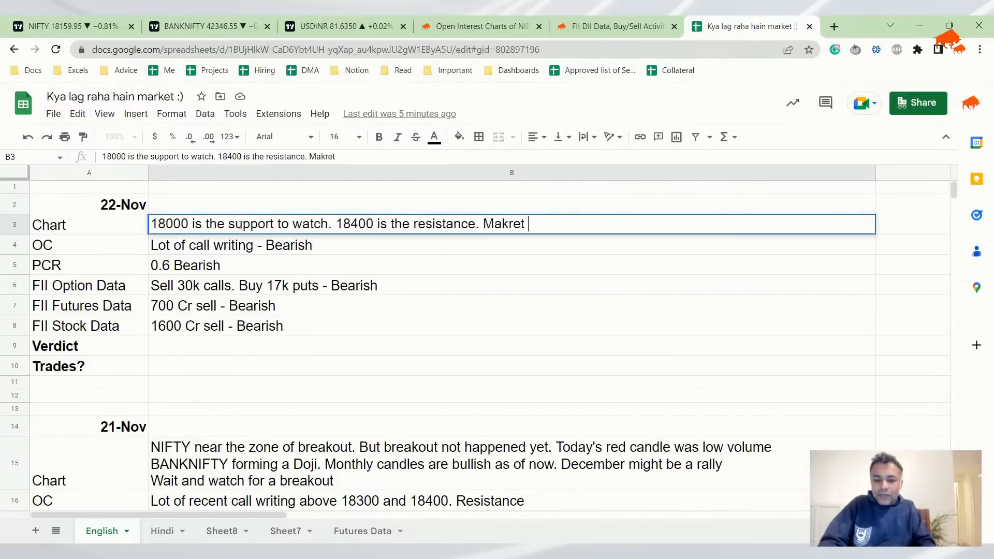
# - Finish the 22-Nov Chart note with 'Market might consolidate here' and move to Sensibull open interest
pyautogui.press('Backspace')
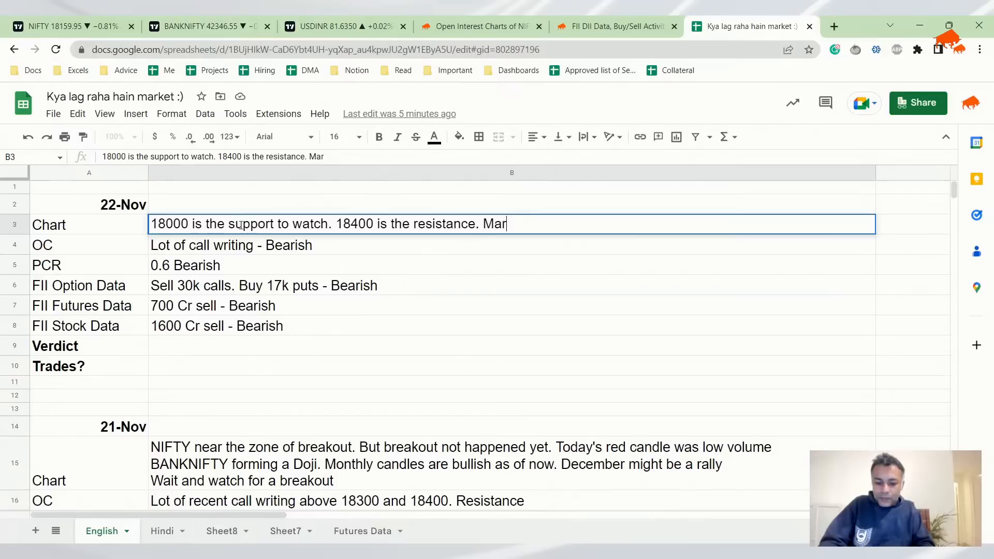
pyautogui.write('ket migh')
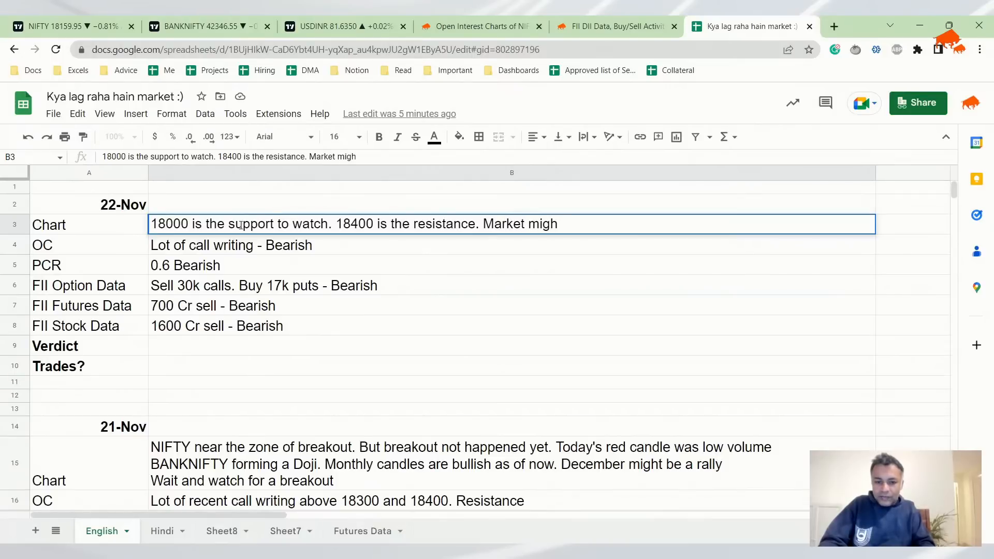
pyautogui.write('consolidat')
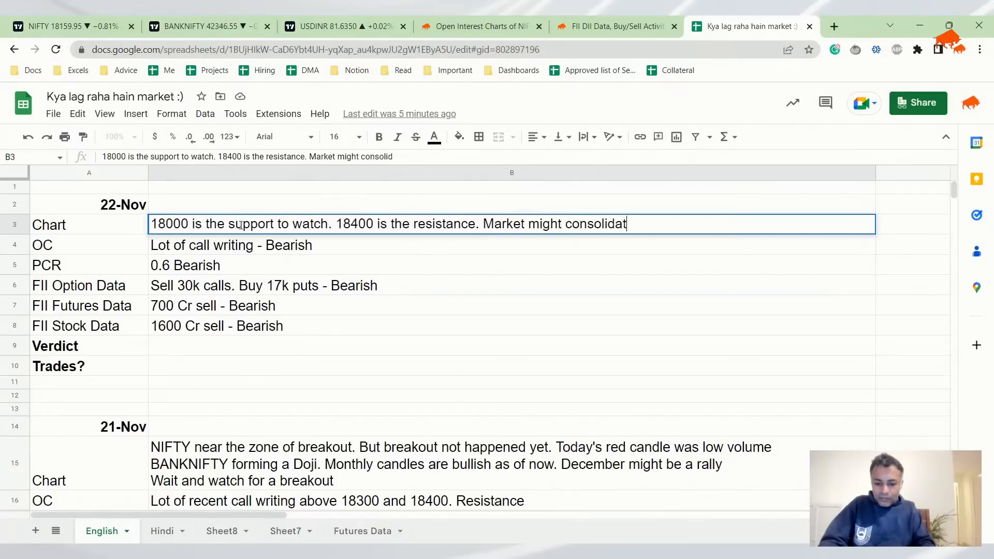
pyautogui.press('enter')
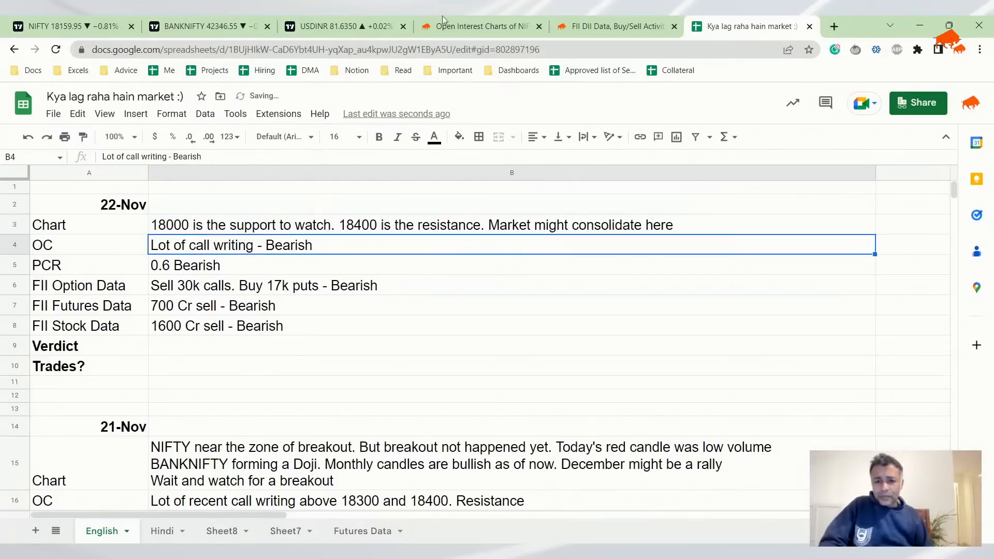
pyautogui.click(478, 27)
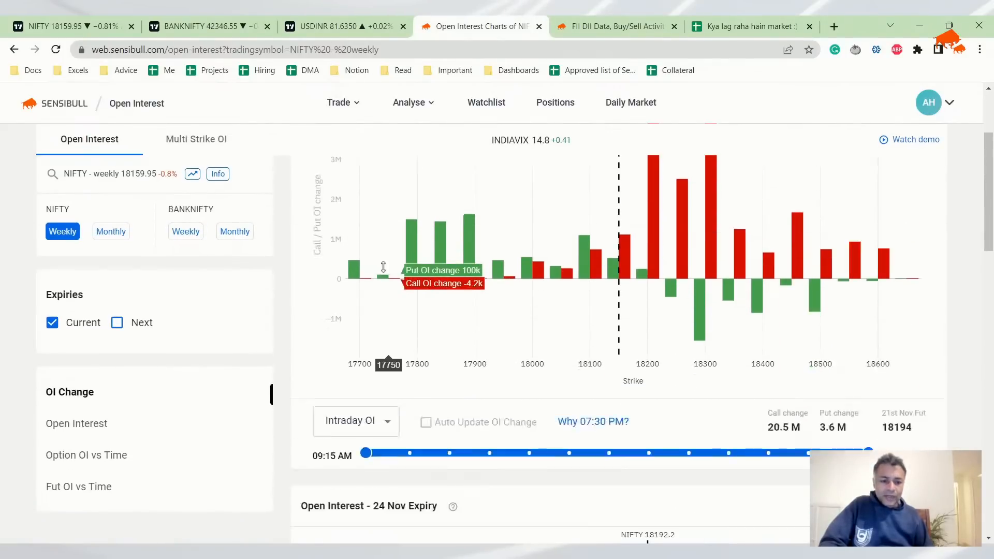
# - Scroll to the NIFTY weekly open interest by strike chart, then start a new browser tab
pyautogui.scroll(-3)
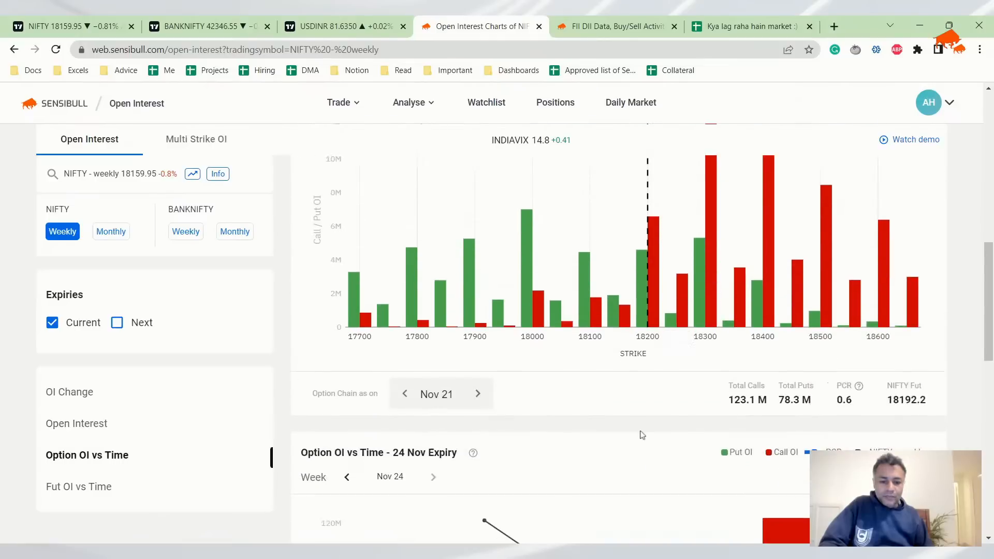
pyautogui.moveTo(274, 18)
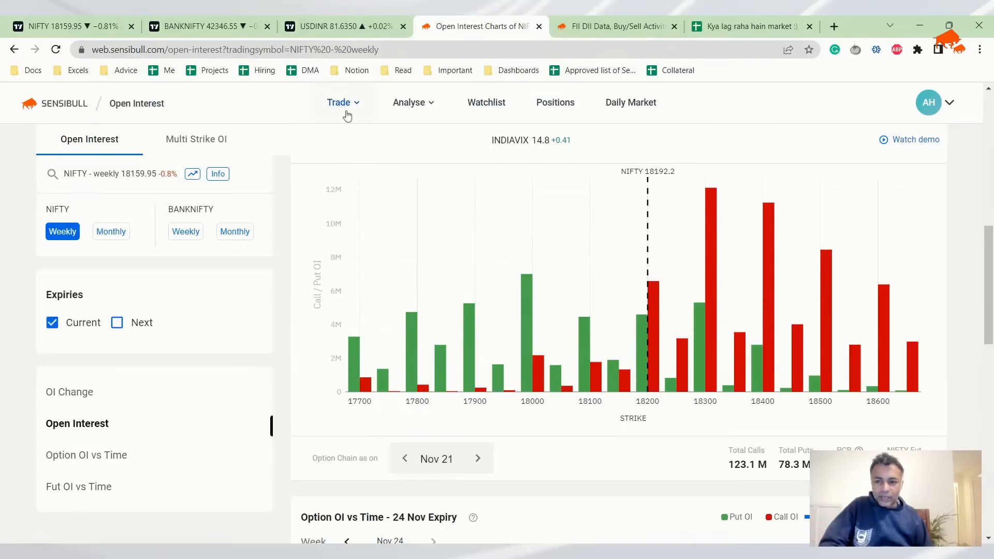
pyautogui.moveTo(268, 385)
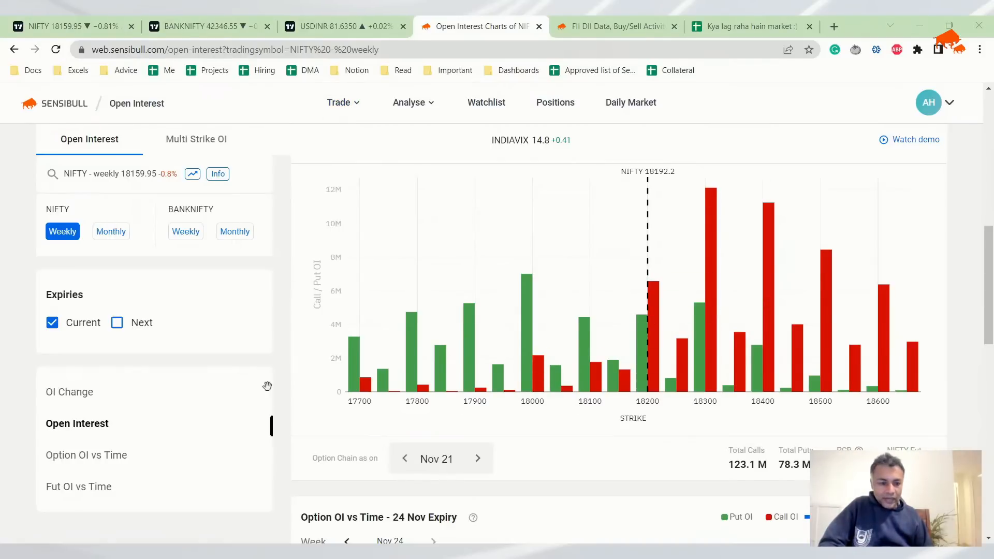
pyautogui.moveTo(557, 362)
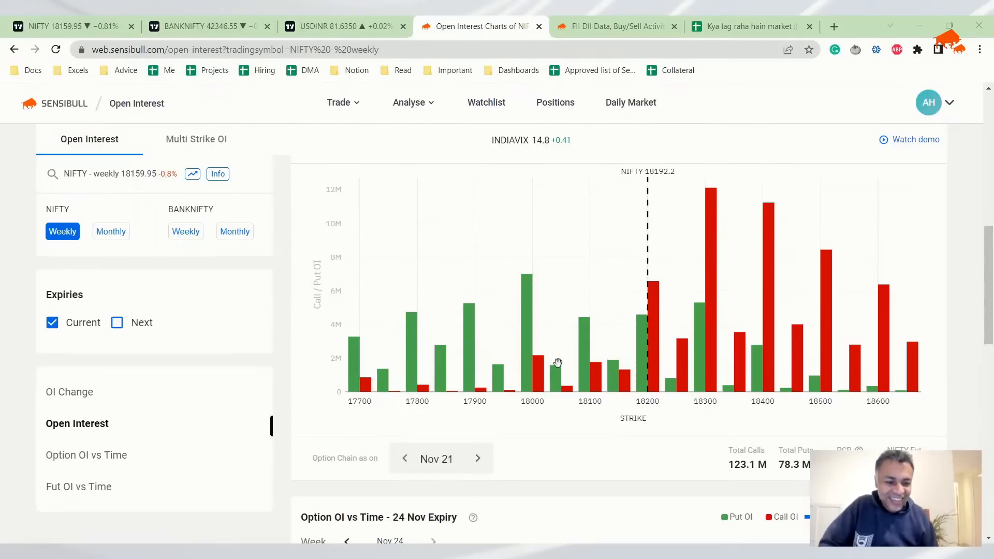
pyautogui.moveTo(735, 502)
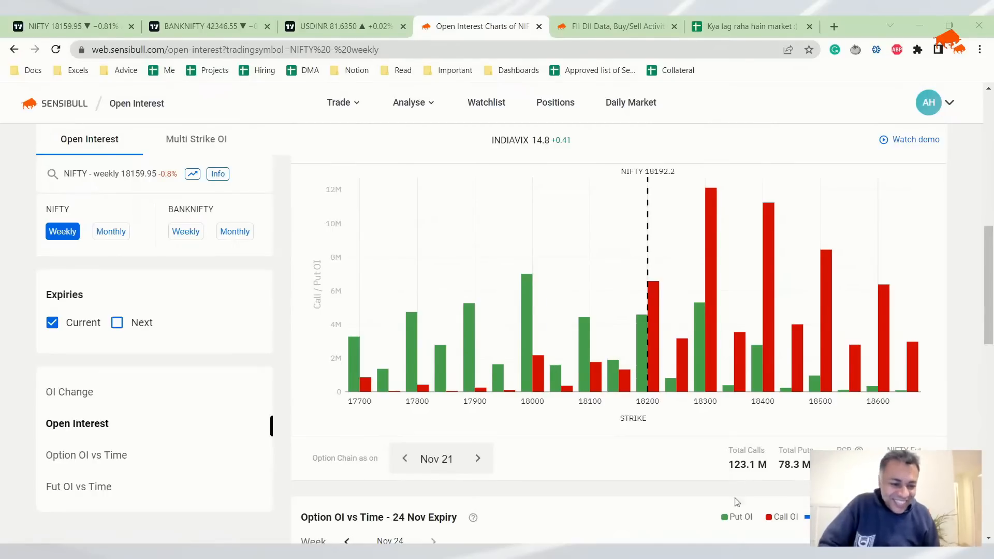
pyautogui.moveTo(863, 342)
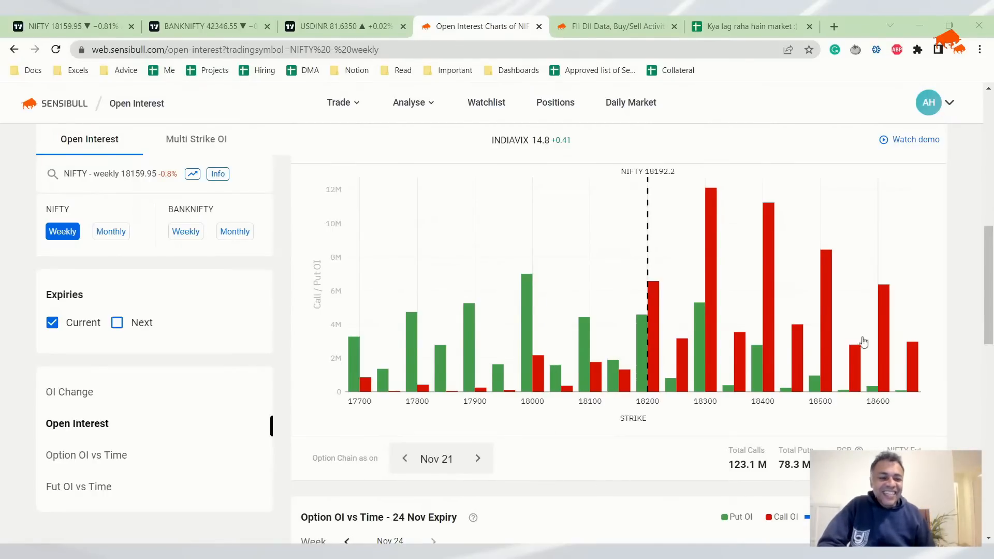
pyautogui.moveTo(801, 413)
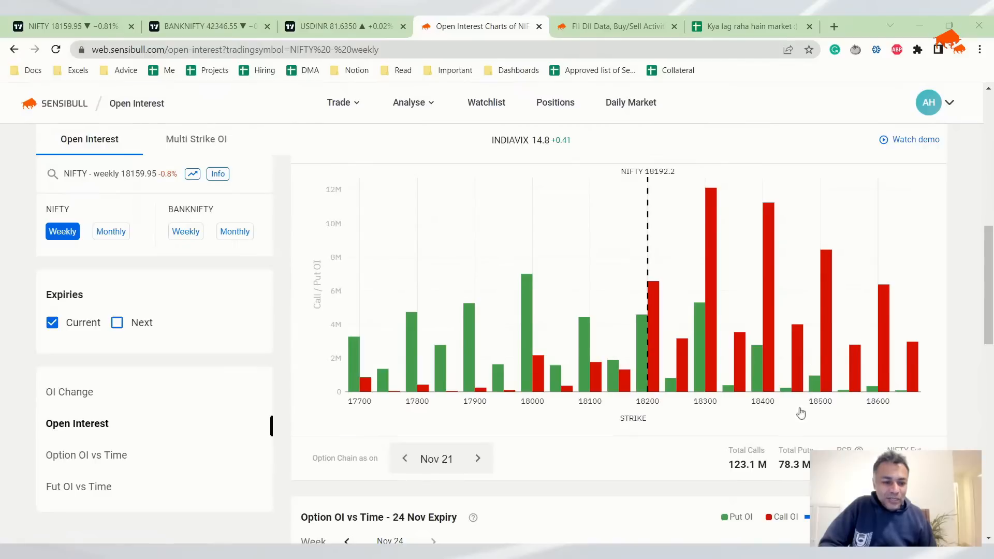
pyautogui.moveTo(482, 188)
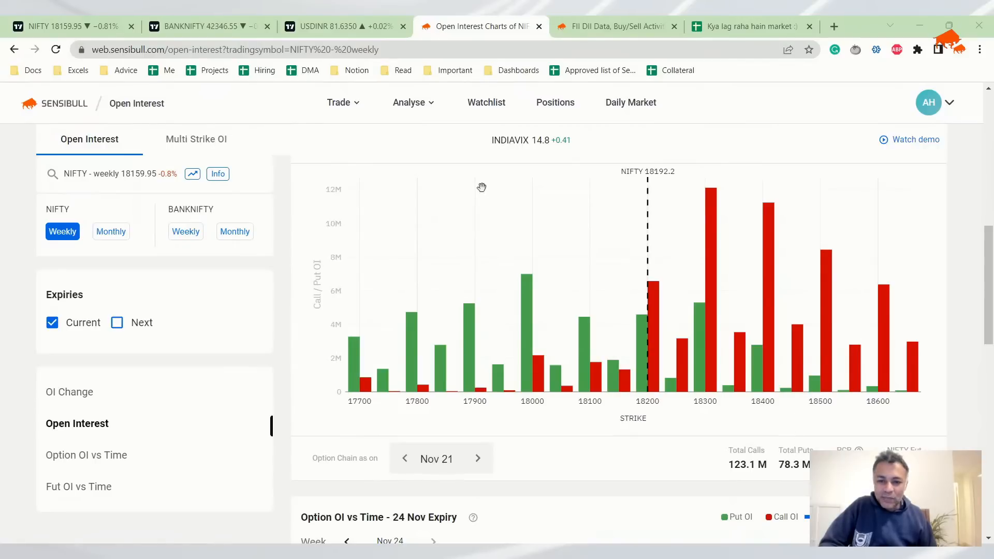
pyautogui.click(833, 26)
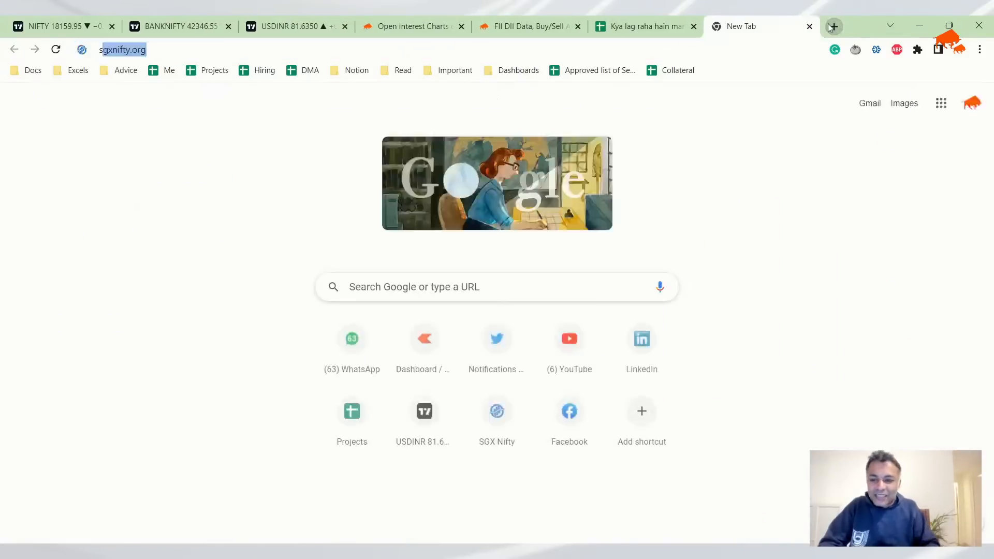
# - Load sgxnifty.org to read the 18,209 quote, then close it back to the open interest chart
pyautogui.press('Return')
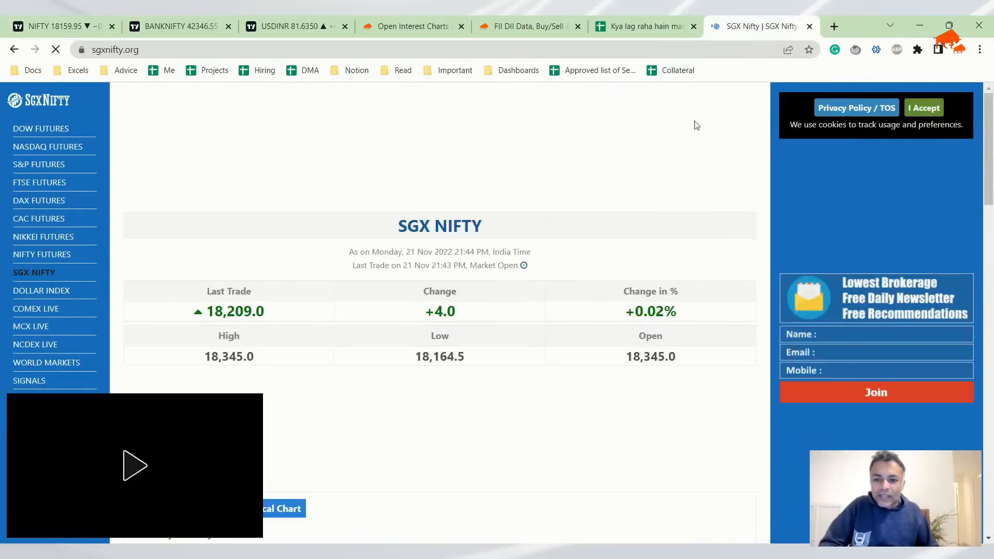
pyautogui.click(409, 26)
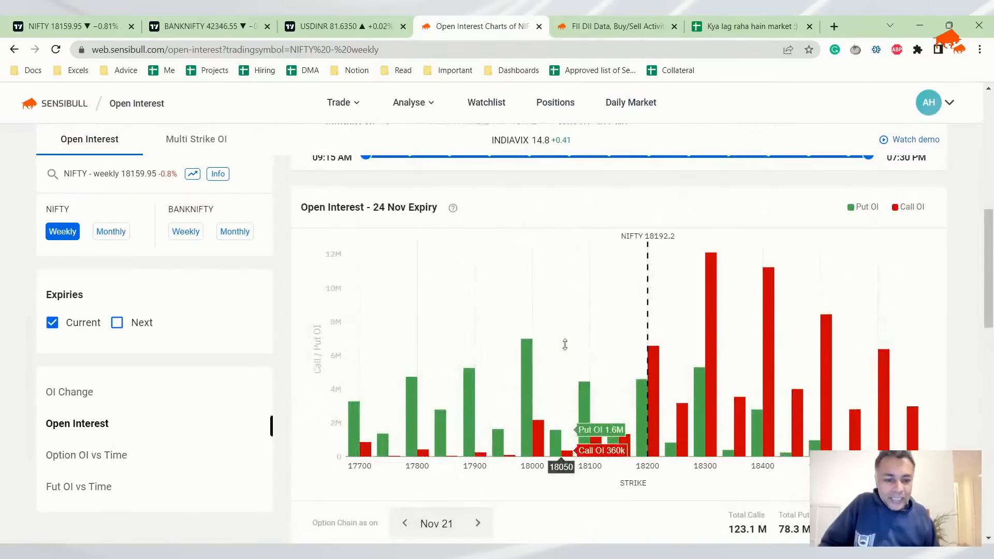
pyautogui.moveTo(694, 321)
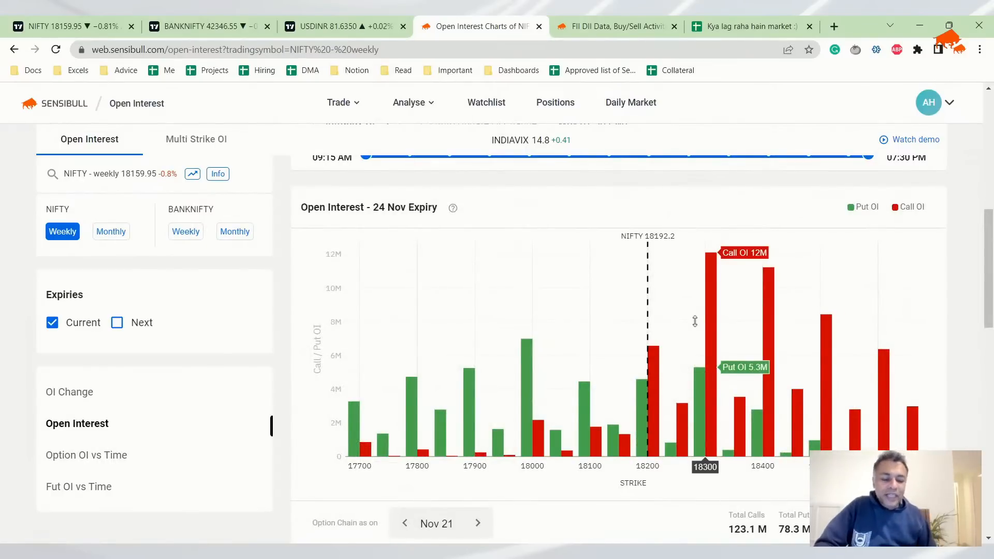
pyautogui.moveTo(766, 295)
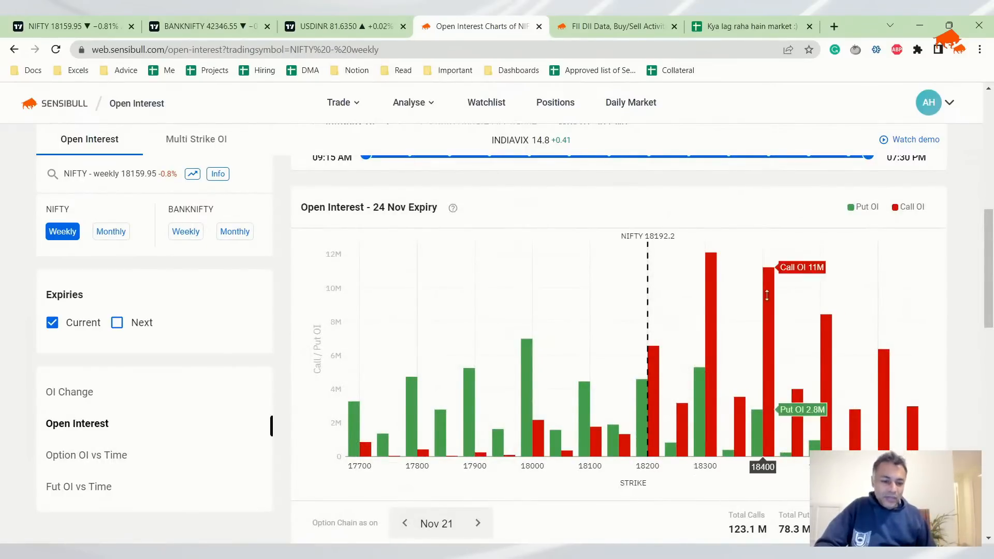
# - Review the weekly NIFTY open interest across strikes, then go to the FII DII data page
pyautogui.scroll(-3)
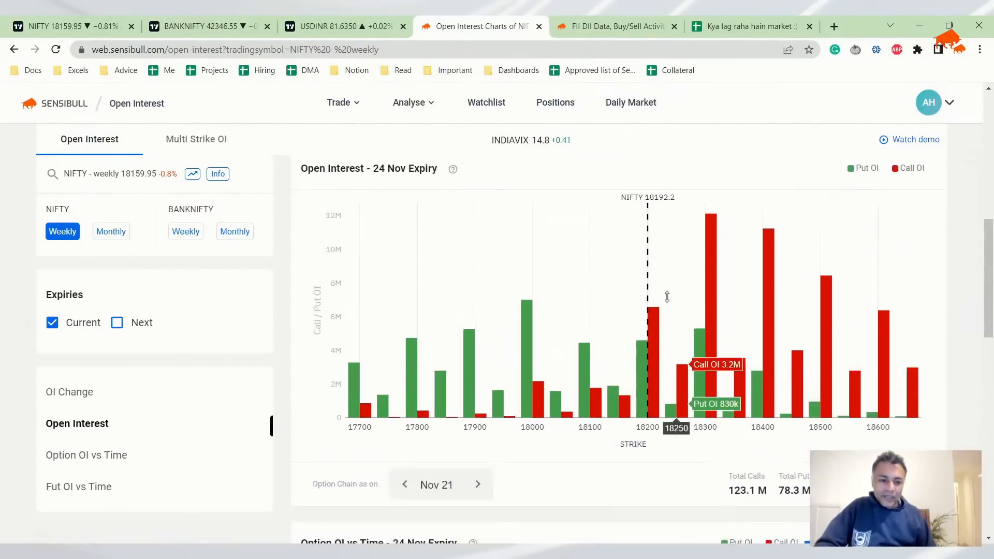
pyautogui.scroll(-3)
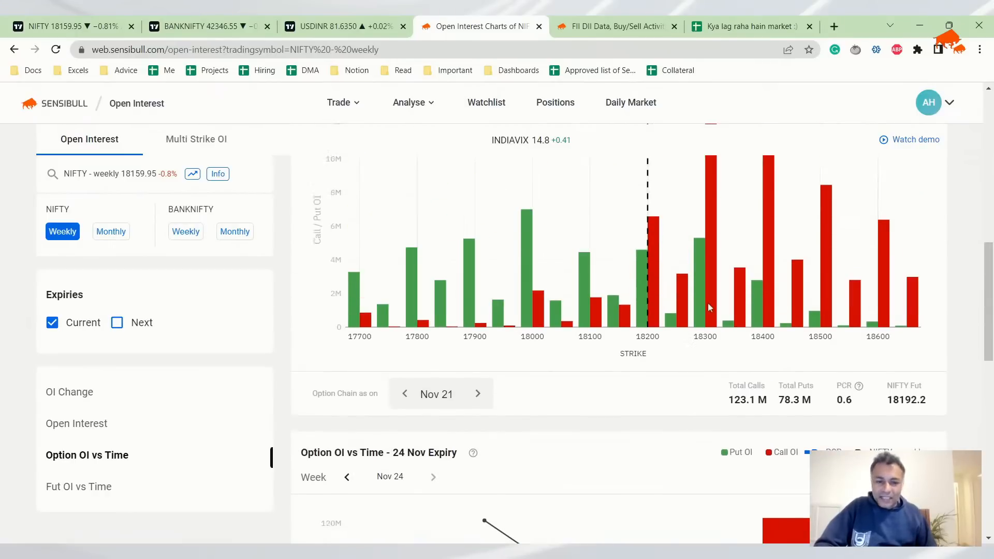
pyautogui.moveTo(684, 158)
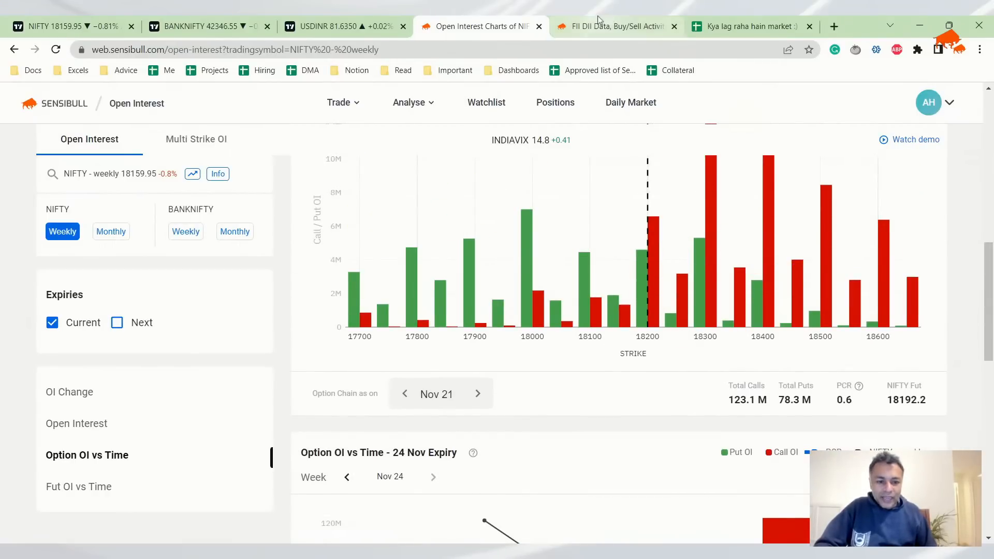
pyautogui.click(615, 26)
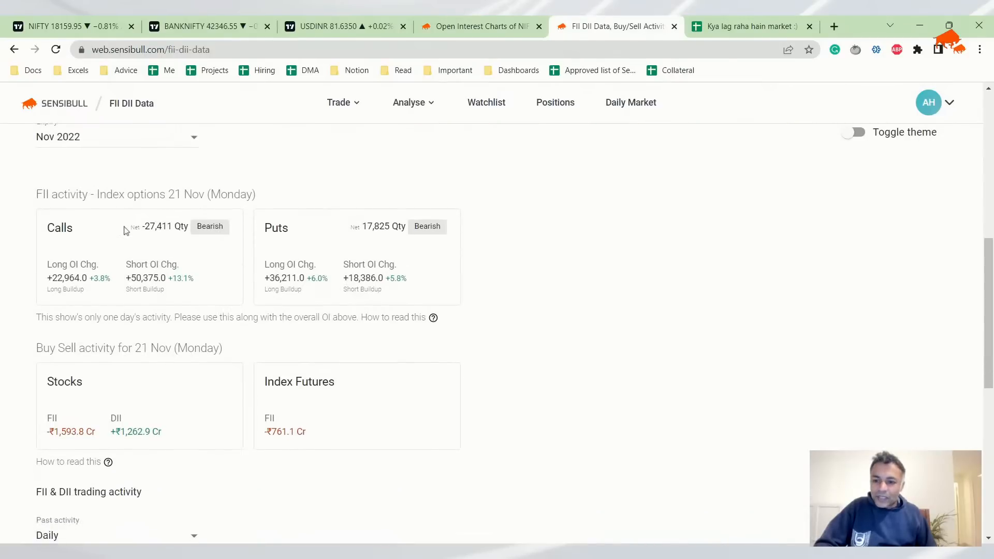
pyautogui.moveTo(388, 227)
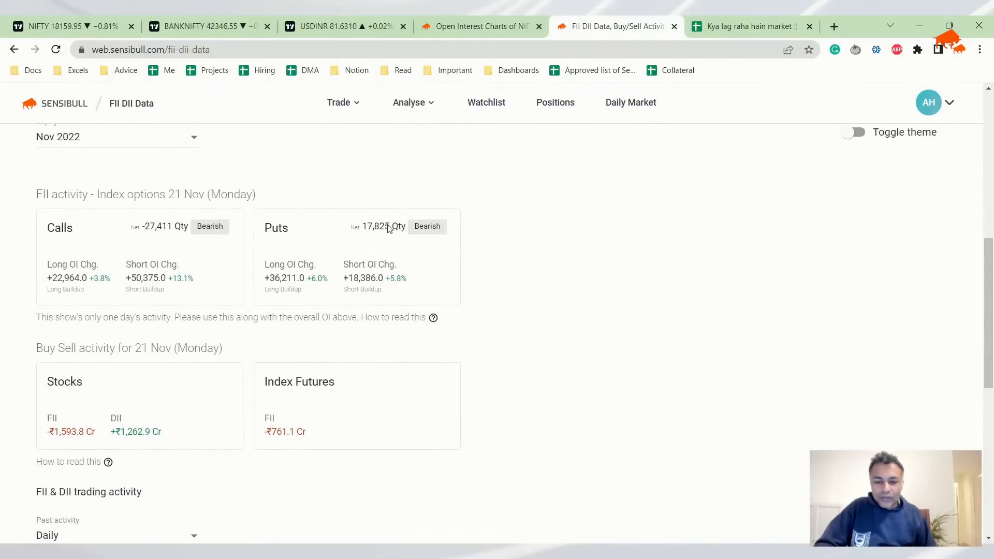
pyautogui.moveTo(380, 246)
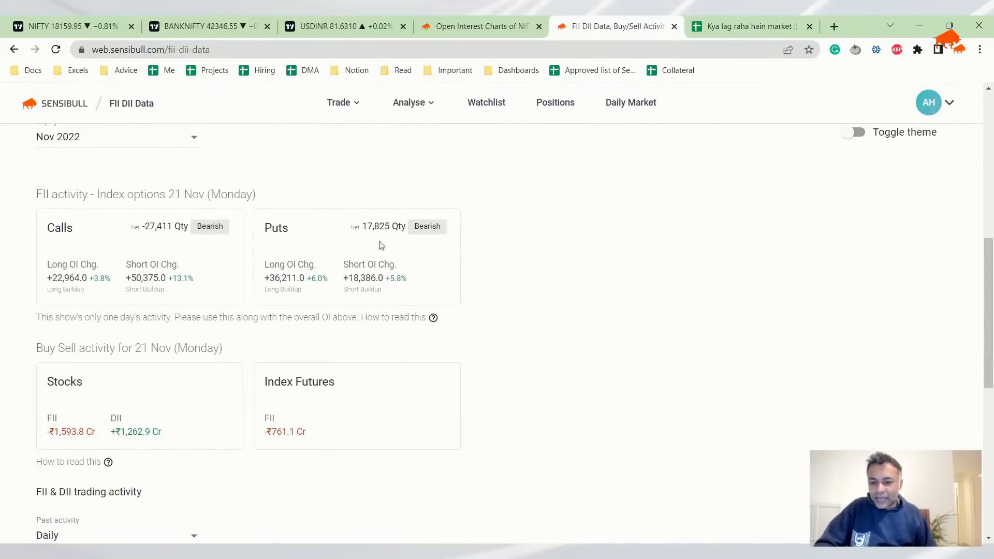
pyautogui.moveTo(131, 424)
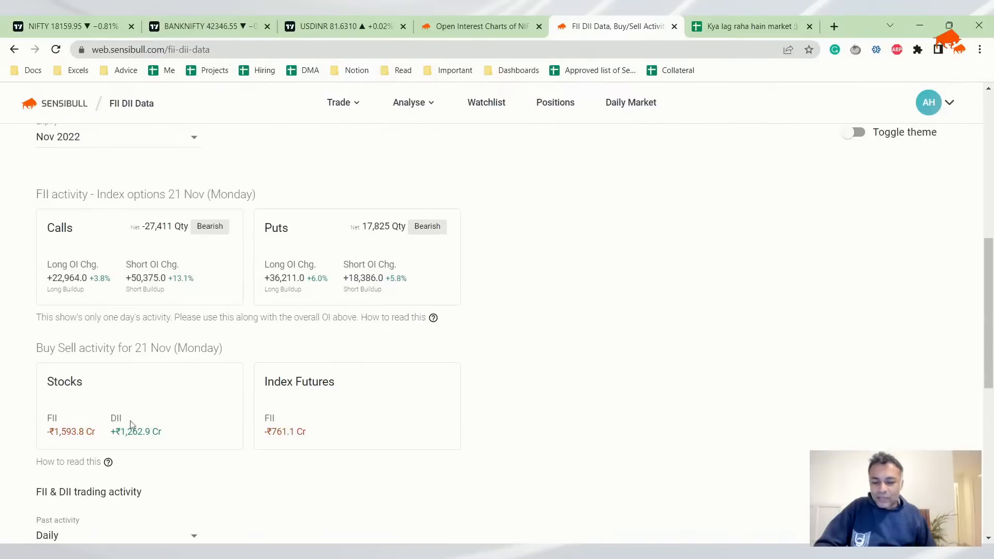
pyautogui.moveTo(53, 437)
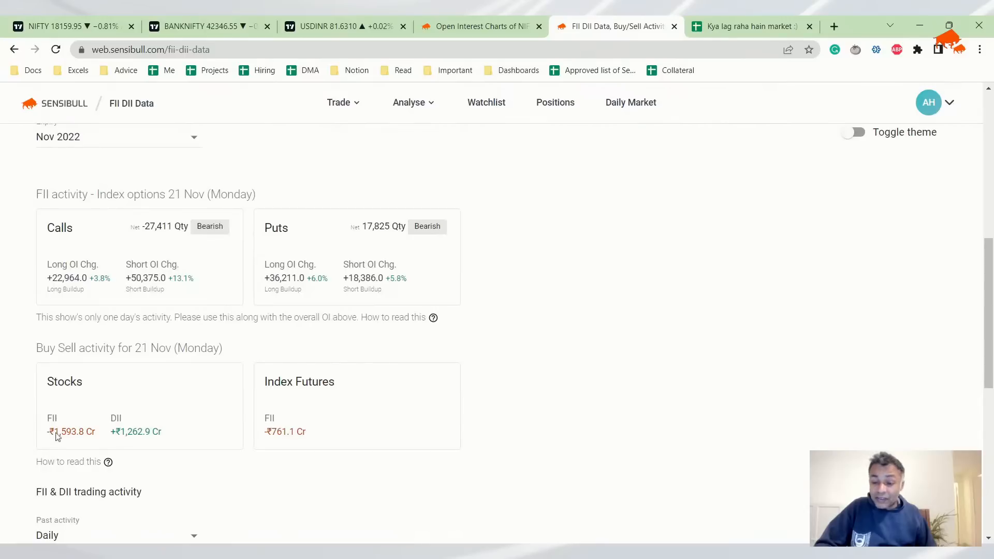
# - Scan the 21 Nov FII index options and buy/sell figures, then return to the journal sheet
pyautogui.scroll(-3)
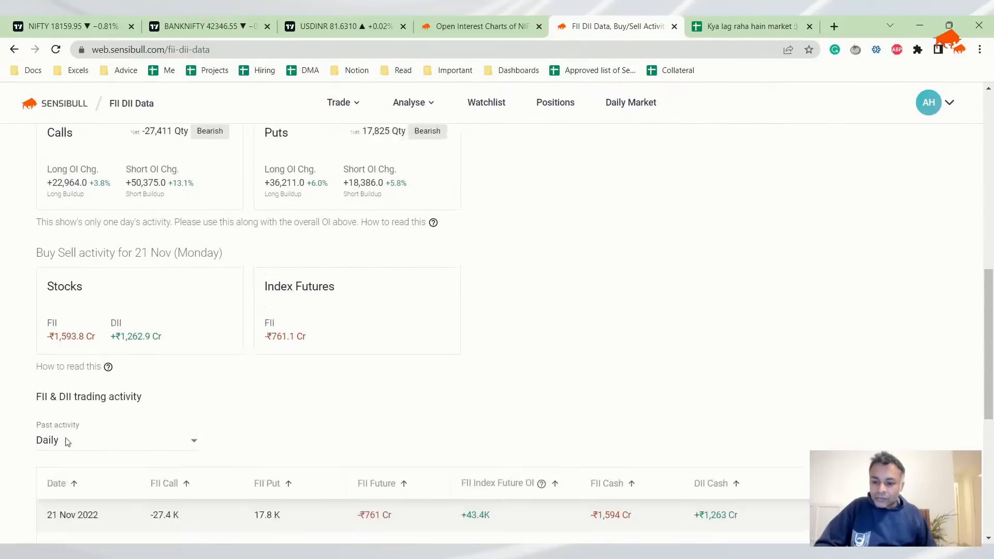
pyautogui.scroll(3)
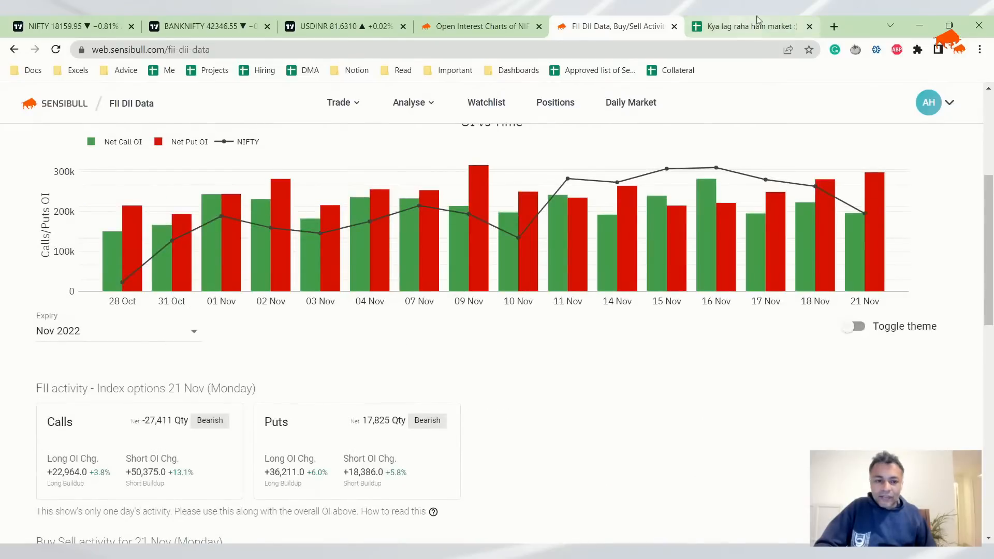
pyautogui.click(744, 25)
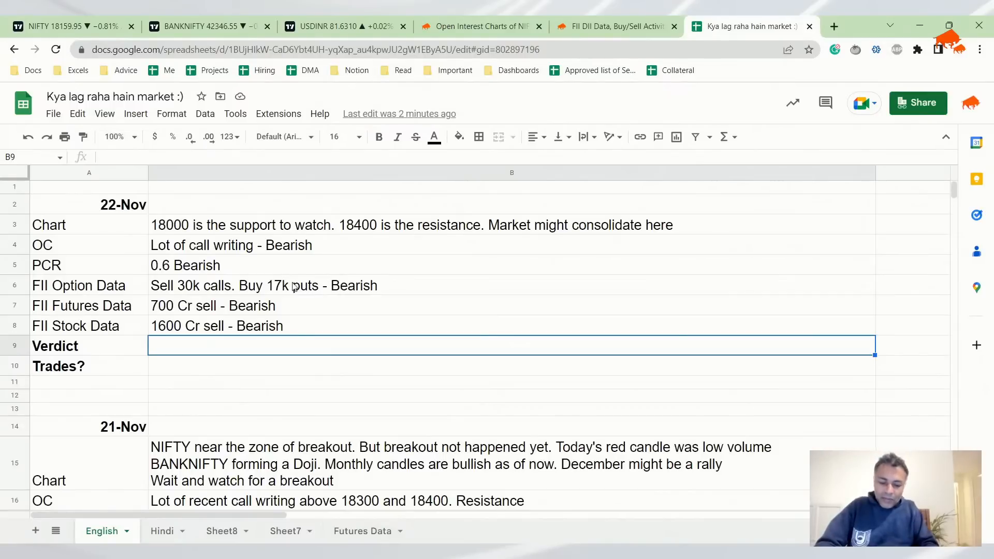
# - Enter the Verdict 'Market looks bearish right now. Support at 18000 possible' and return to FII DII data
pyautogui.write('Market looks')
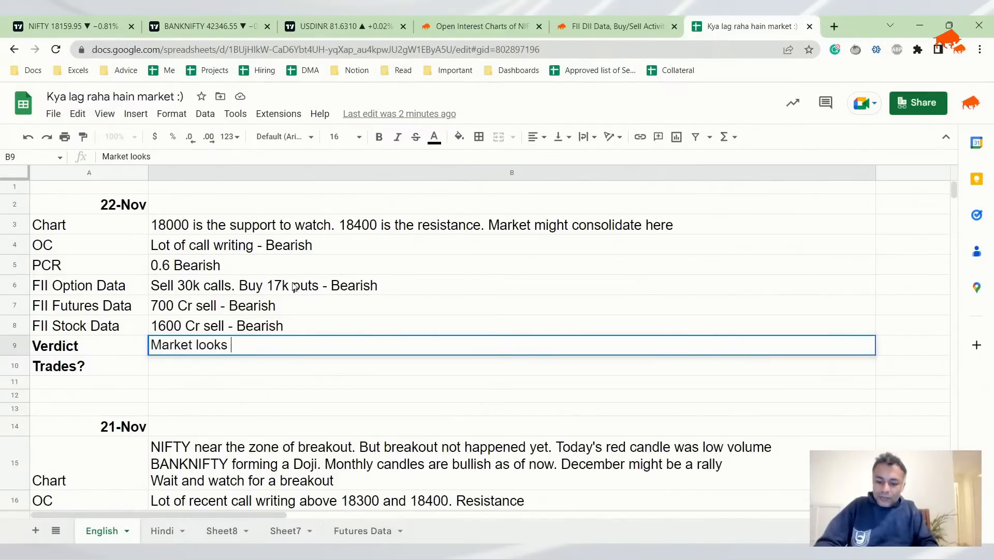
pyautogui.write('bearish t')
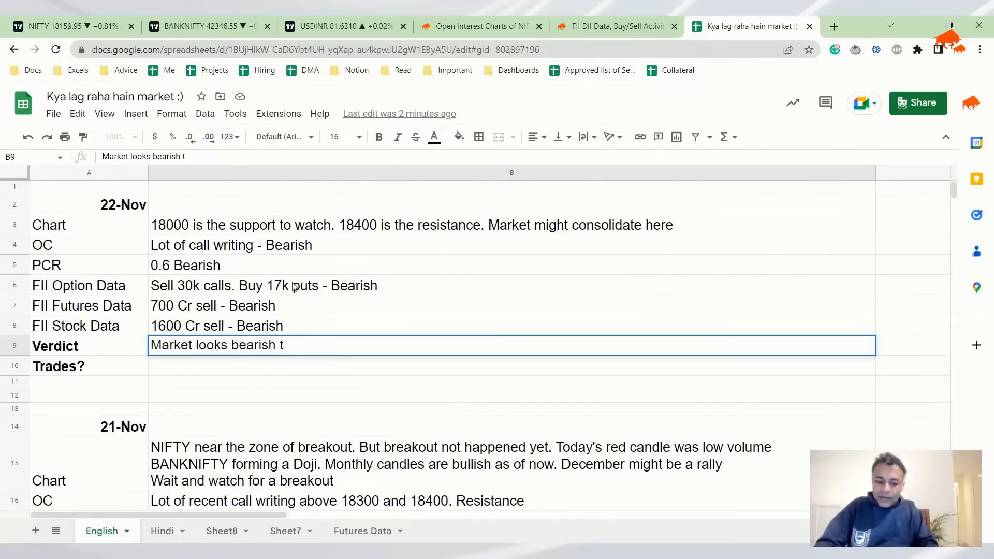
pyautogui.write('right')
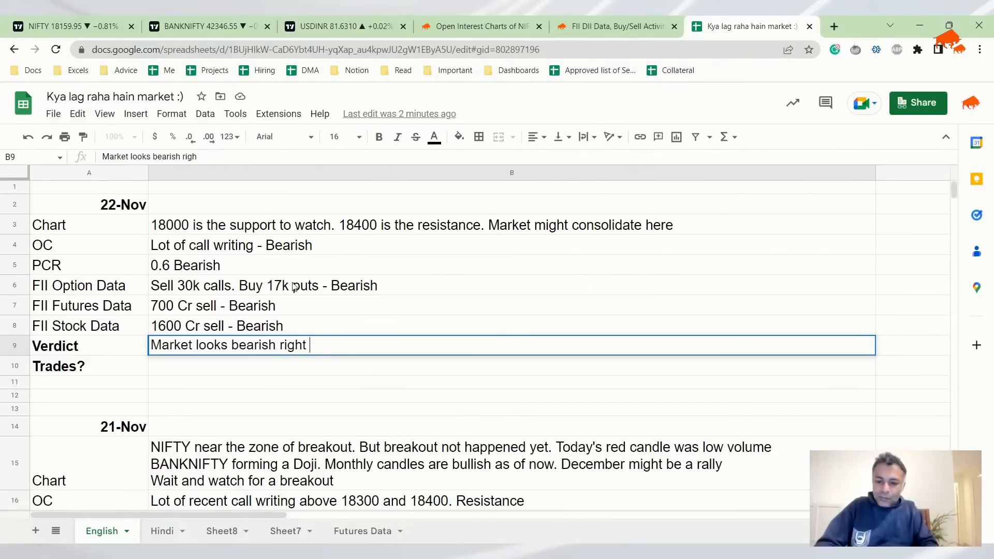
pyautogui.write('now. Support')
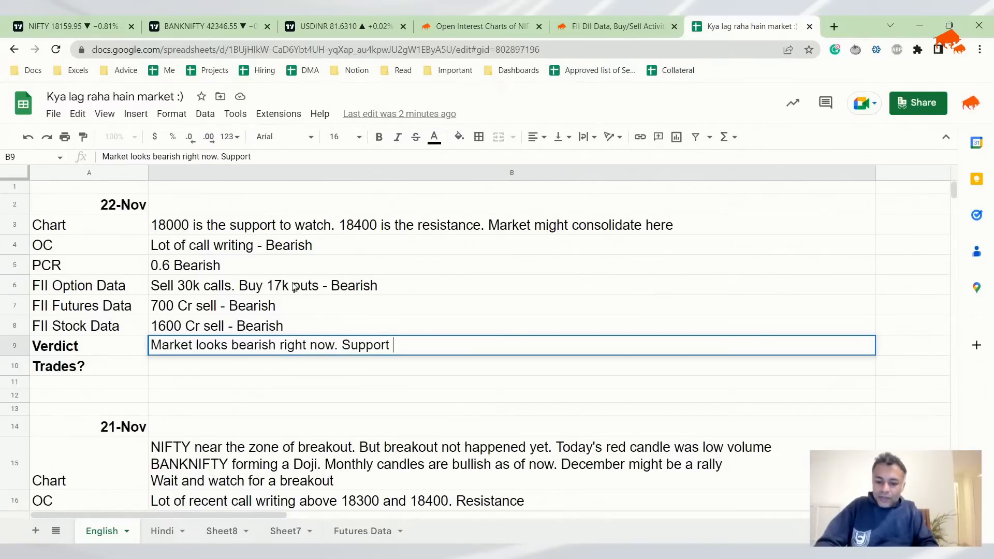
pyautogui.write('at 18000 possible')
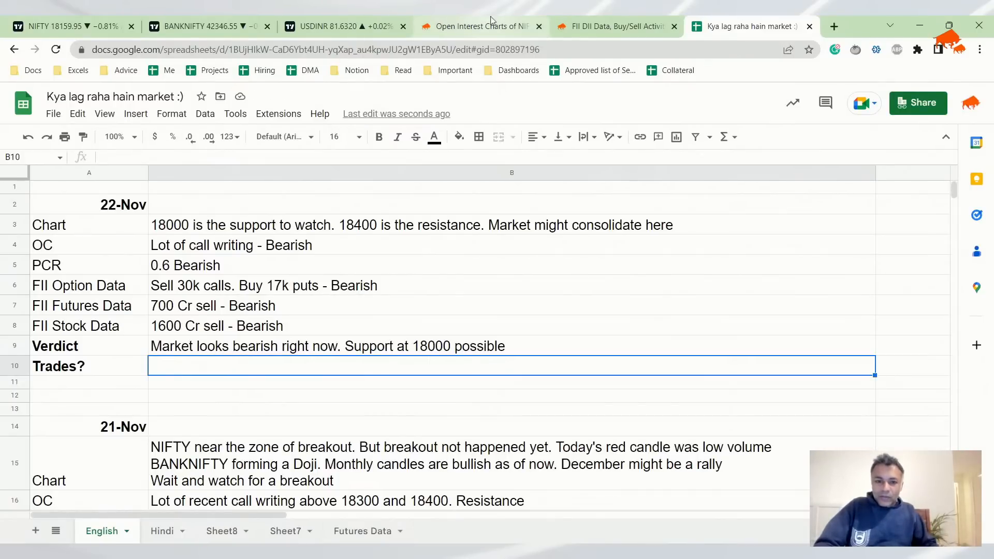
pyautogui.click(615, 26)
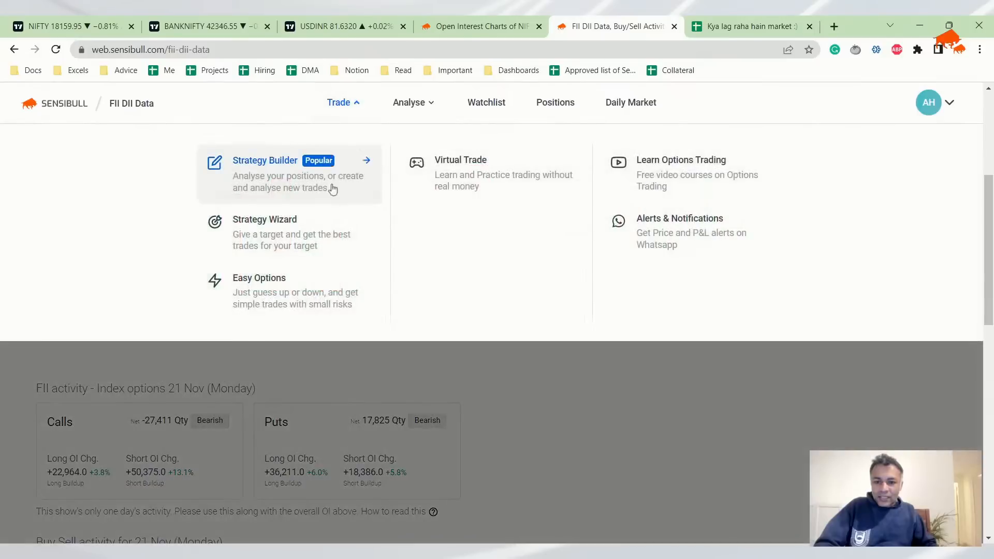
# - Launch the Sensibull Strategy Builder for NIFTY from the Analyse menu
pyautogui.click(410, 103)
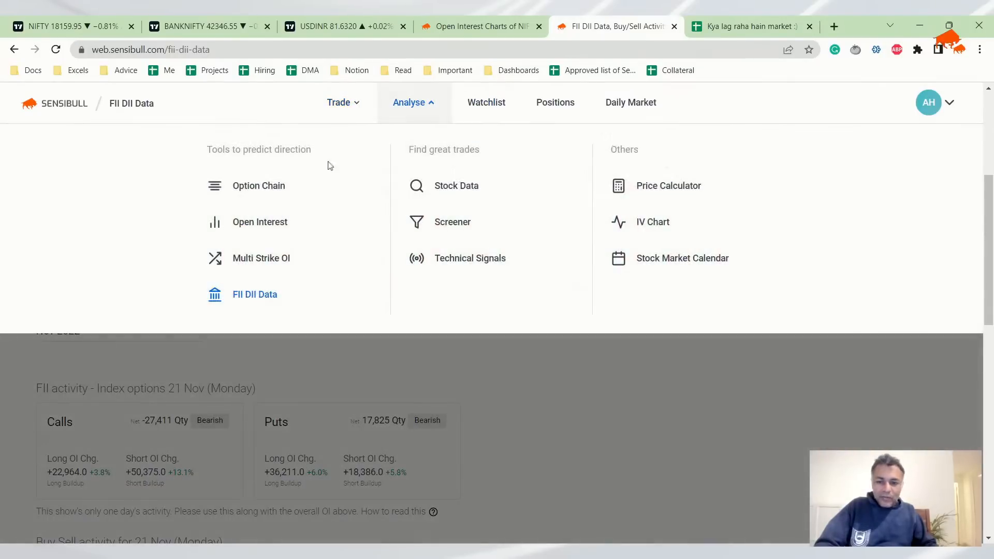
pyautogui.moveTo(292, 190)
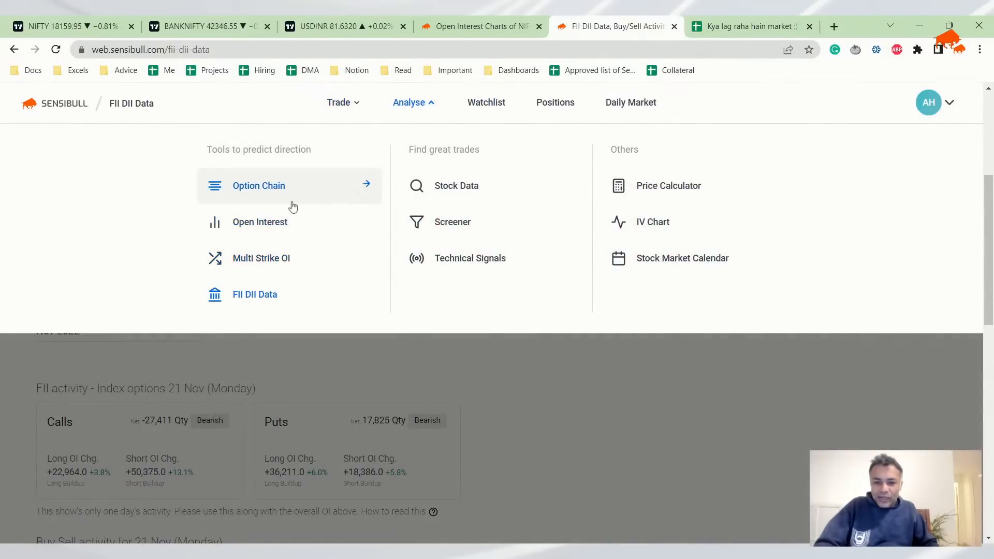
pyautogui.moveTo(486, 102)
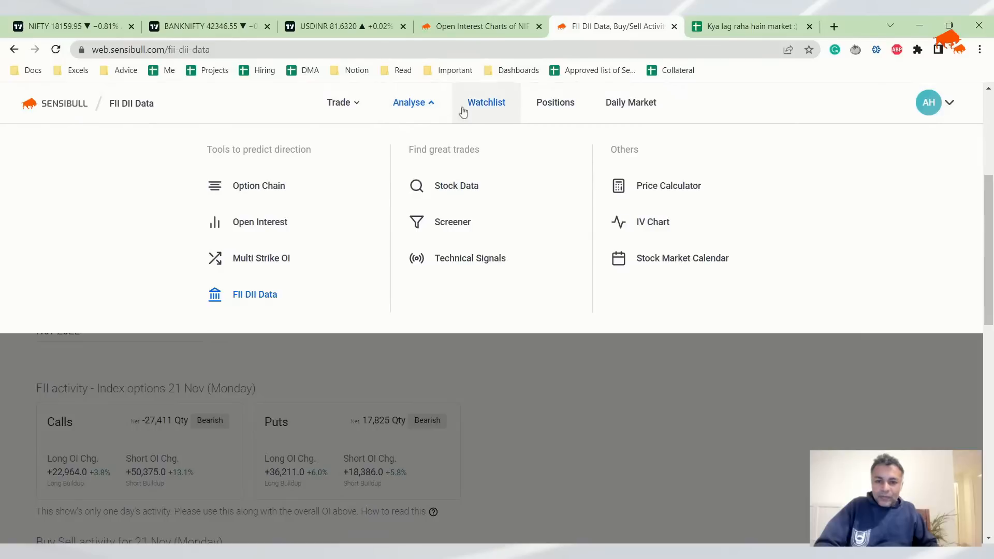
pyautogui.moveTo(275, 190)
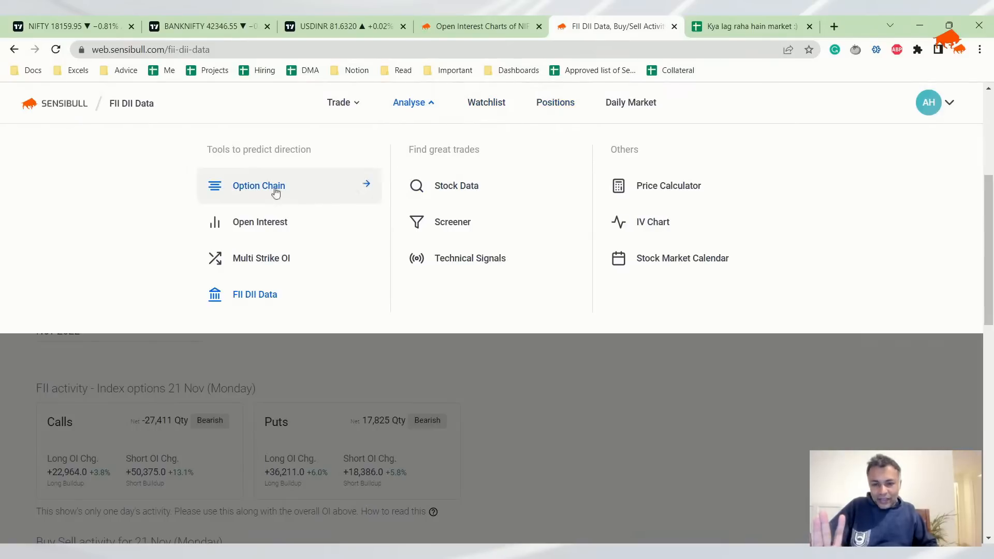
pyautogui.click(259, 185)
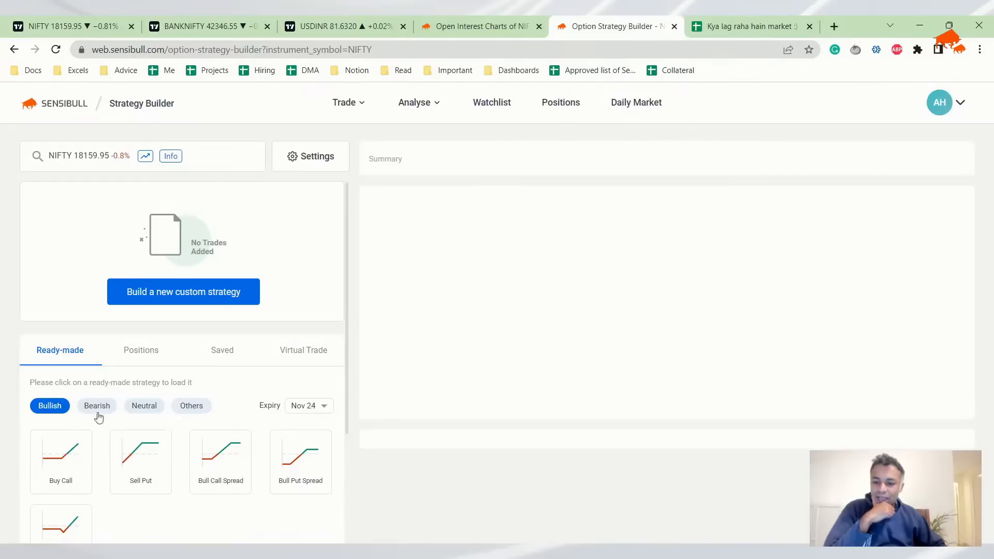
# - Load the ready-made bearish Bear Call Spread selling 18300 CE and buying 18400 CE
pyautogui.click(96, 405)
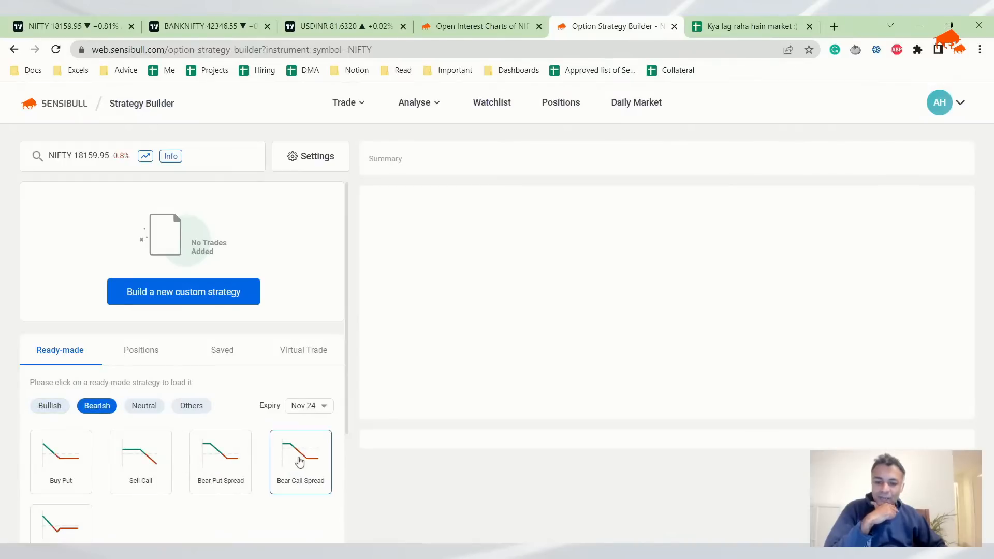
pyautogui.click(300, 457)
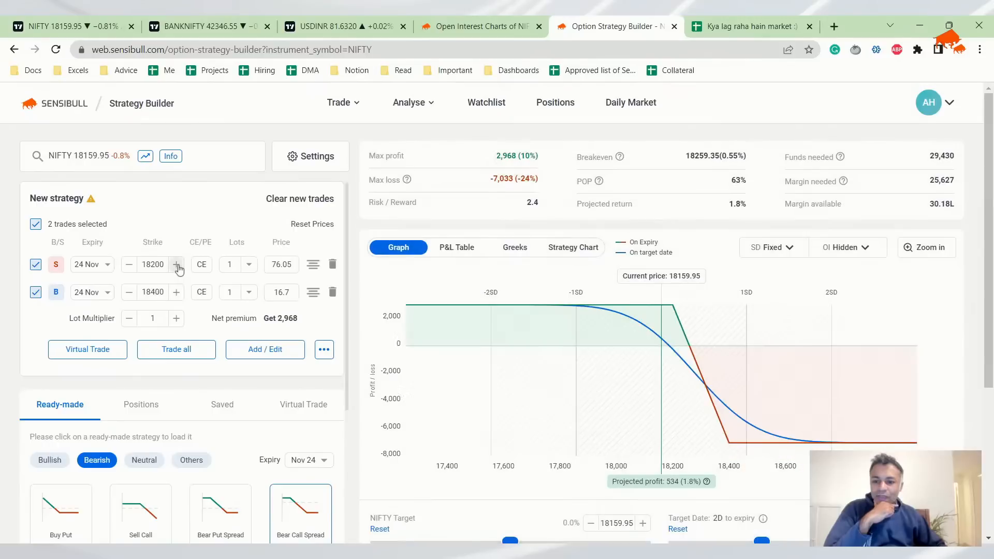
pyautogui.click(177, 264)
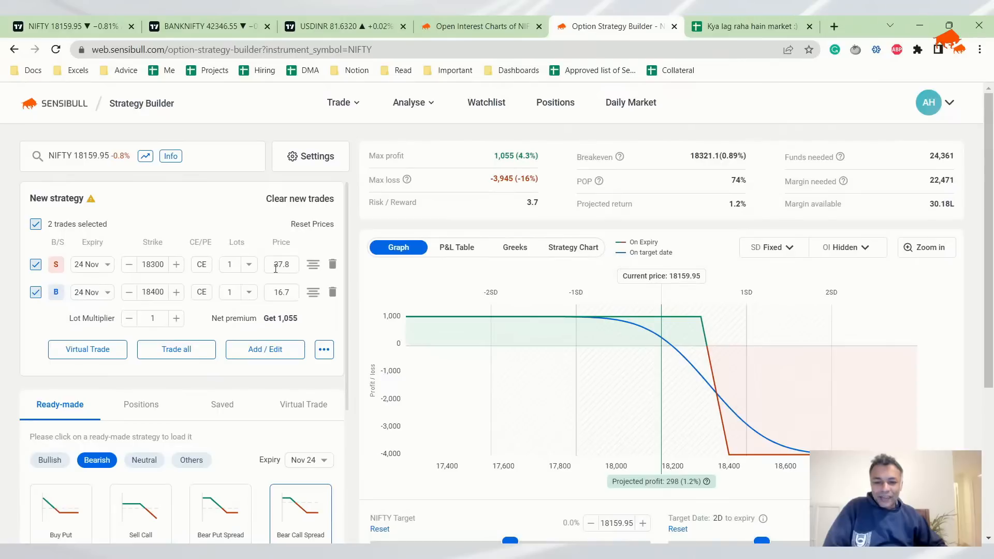
pyautogui.moveTo(515, 194)
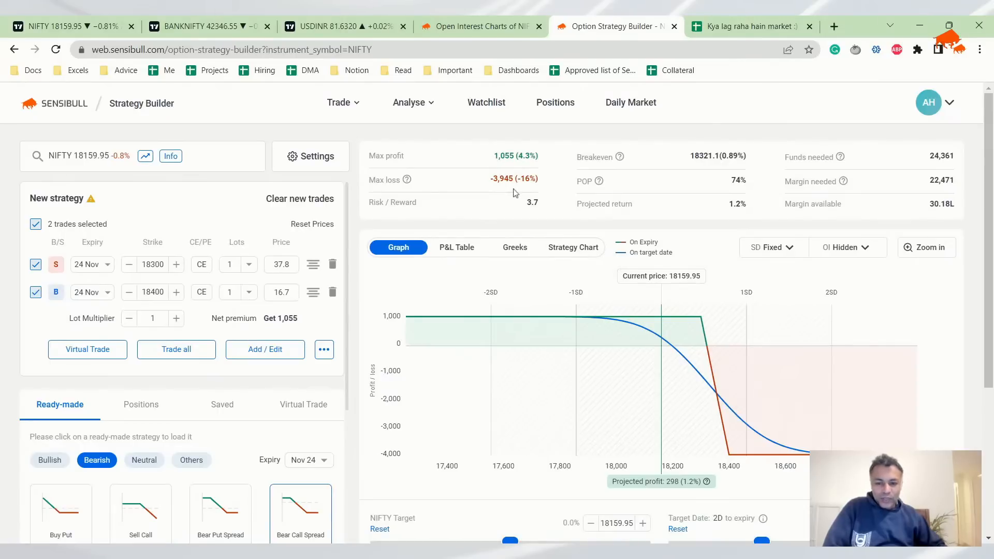
pyautogui.moveTo(163, 274)
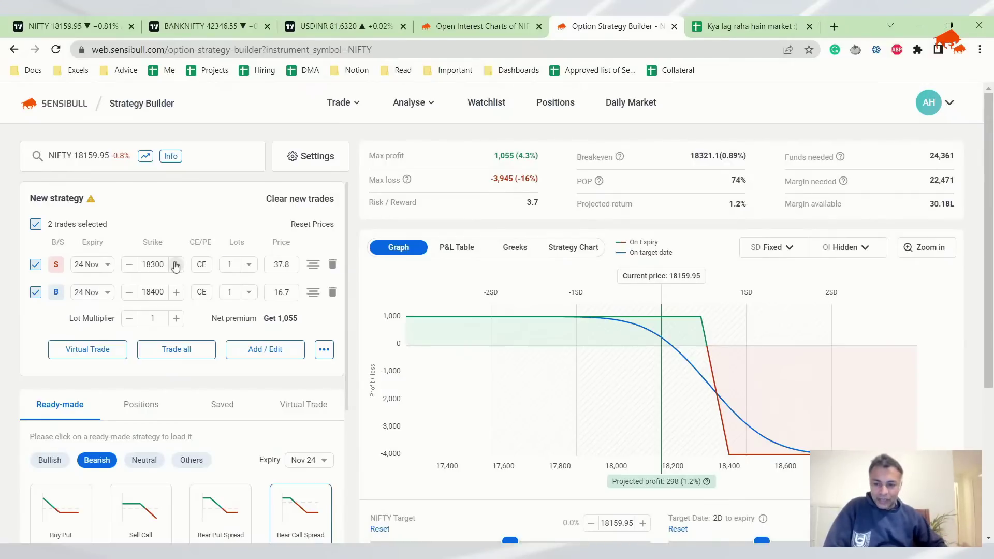
pyautogui.scroll(-3)
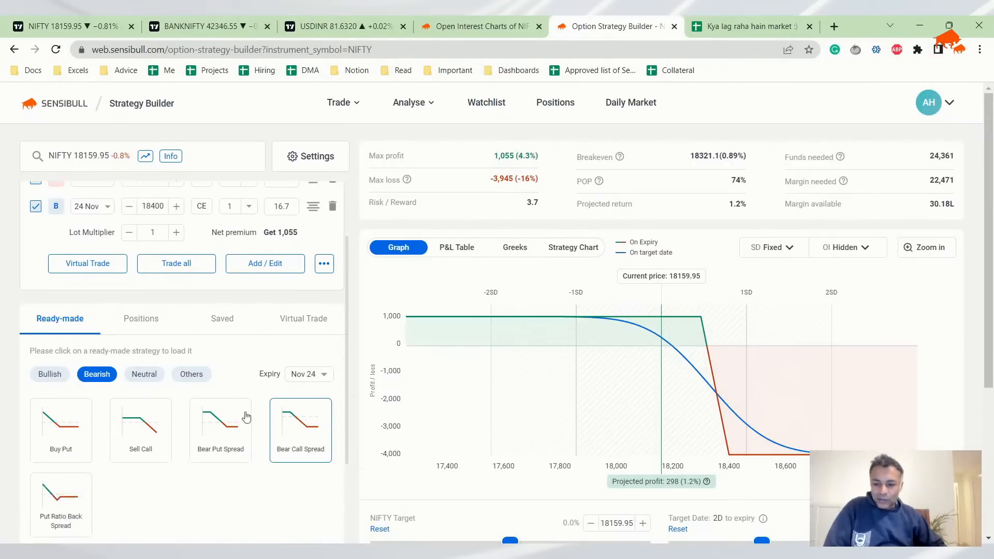
# - Load a neutral Short Iron Condor with 17800/18000 puts and 18400/18600 calls
pyautogui.click(144, 374)
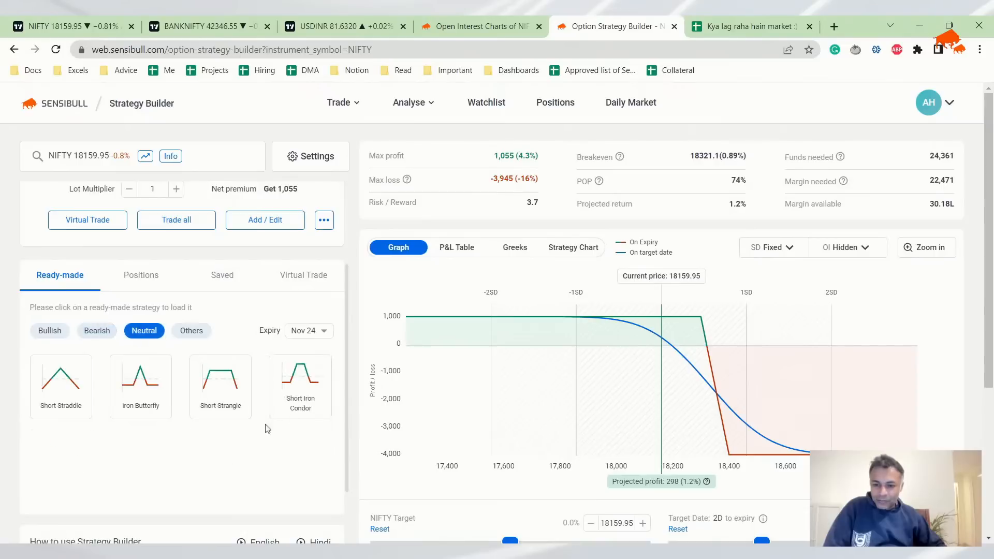
pyautogui.click(301, 387)
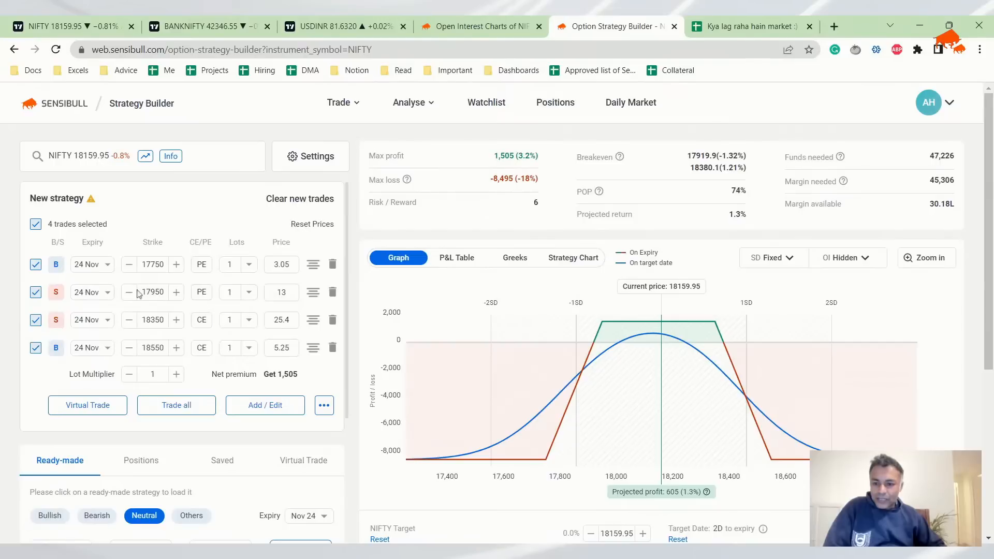
pyautogui.click(176, 292)
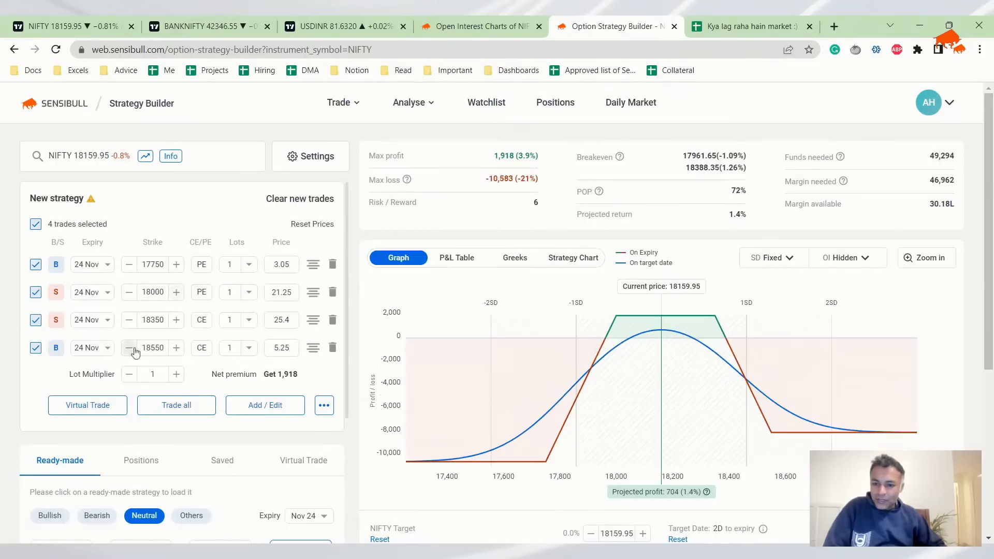
pyautogui.click(176, 320)
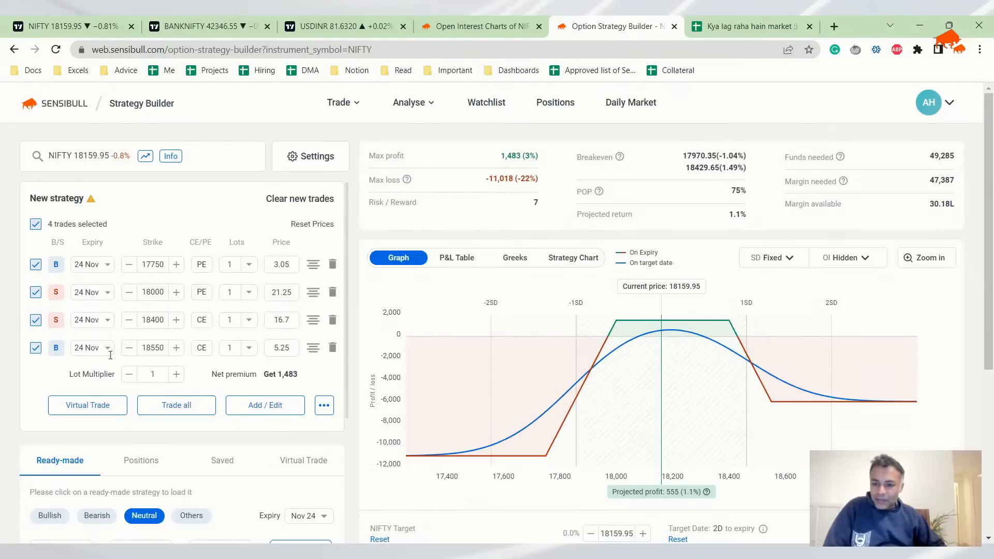
pyautogui.moveTo(168, 333)
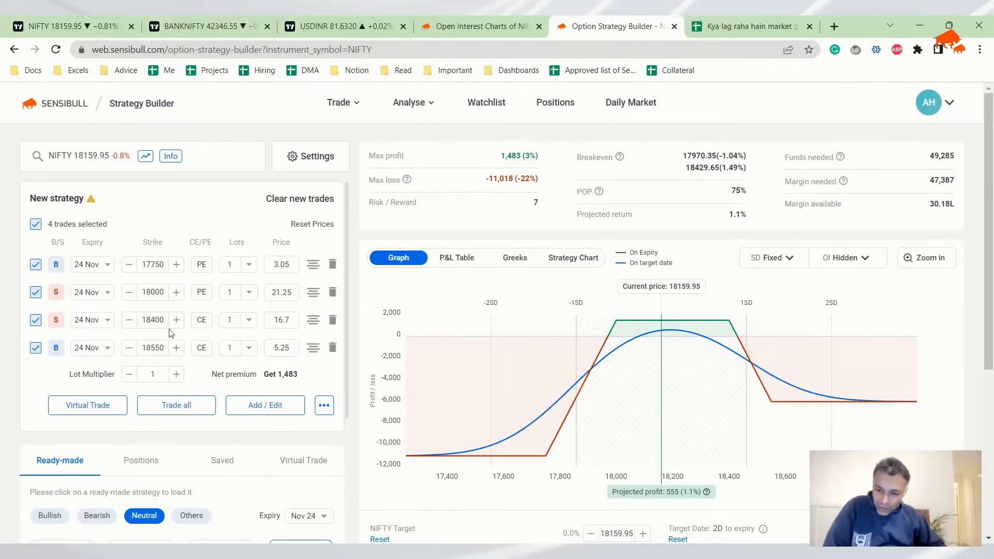
pyautogui.click(176, 347)
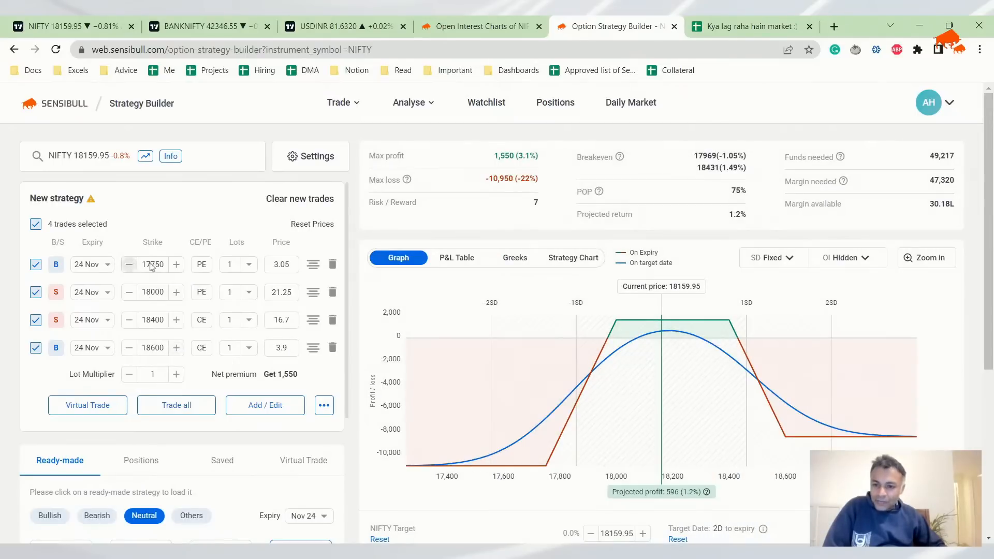
pyautogui.click(176, 264)
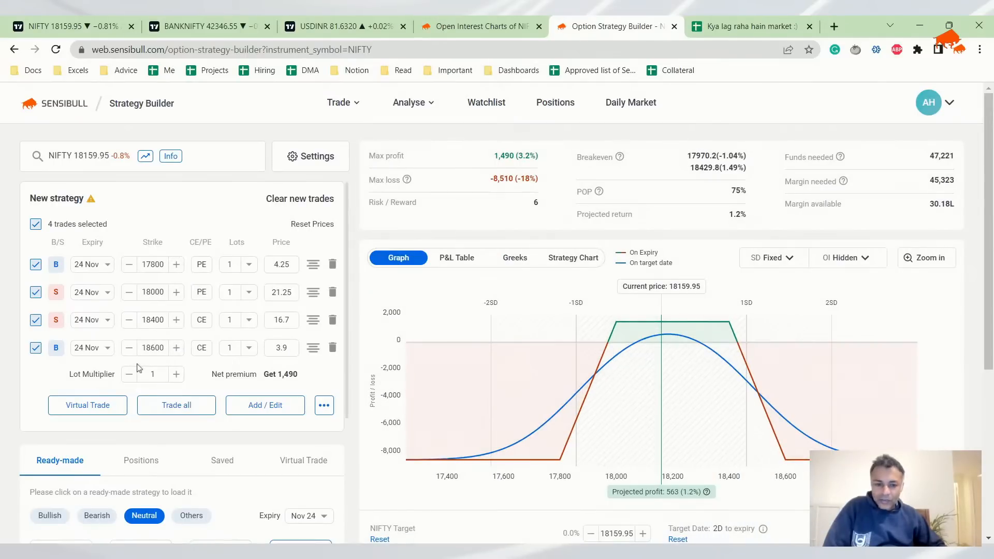
# - Raise the condor's bought put strike from 17800 to 17900
pyautogui.scroll(-3)
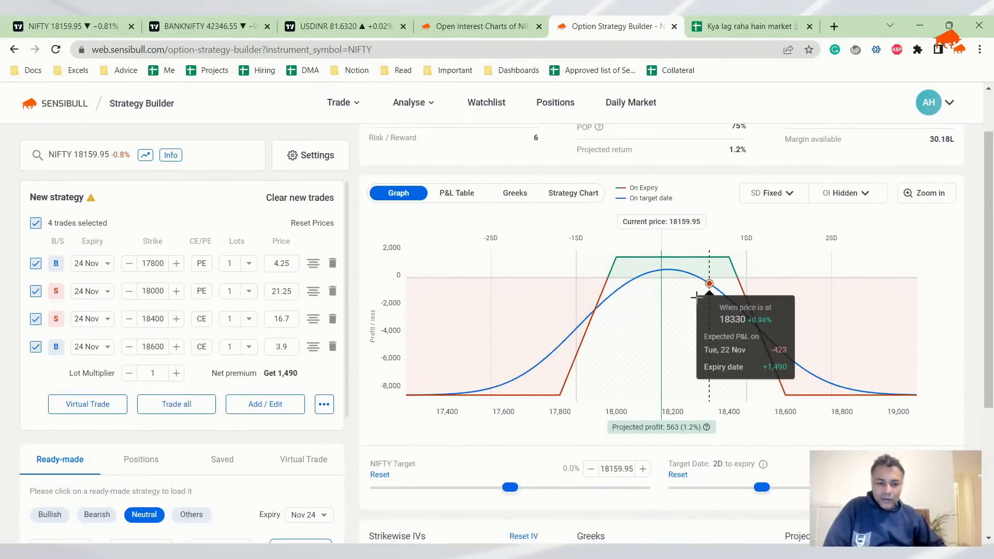
pyautogui.scroll(3)
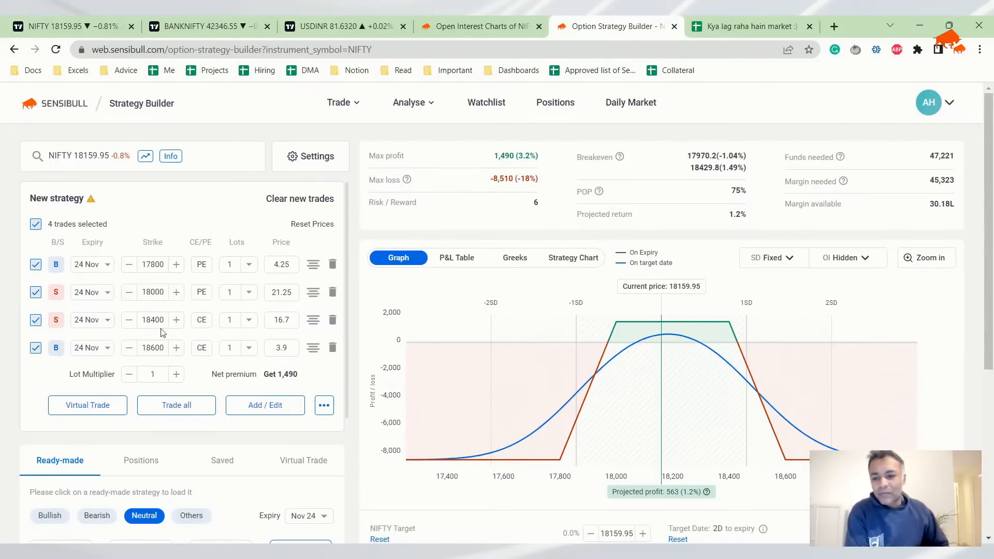
pyautogui.moveTo(517, 164)
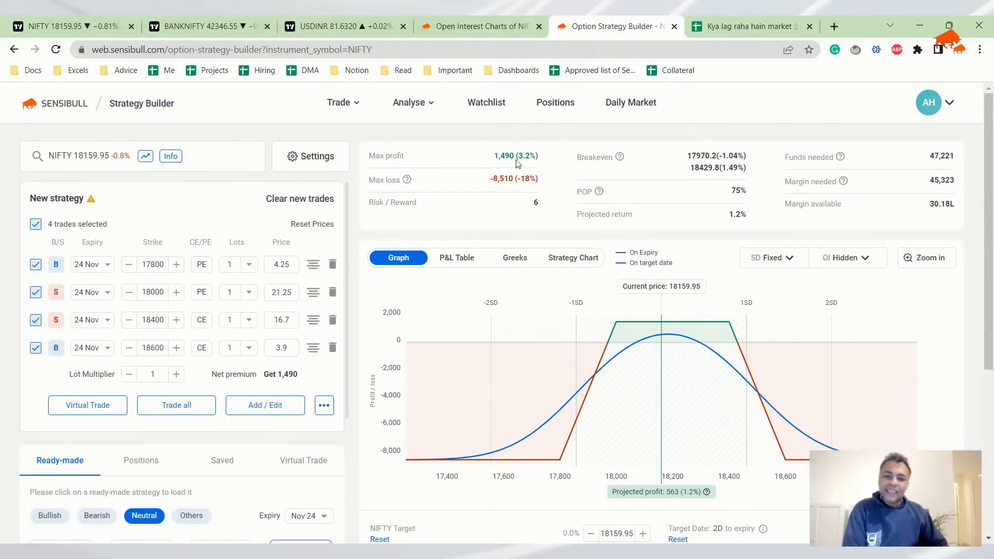
pyautogui.moveTo(535, 207)
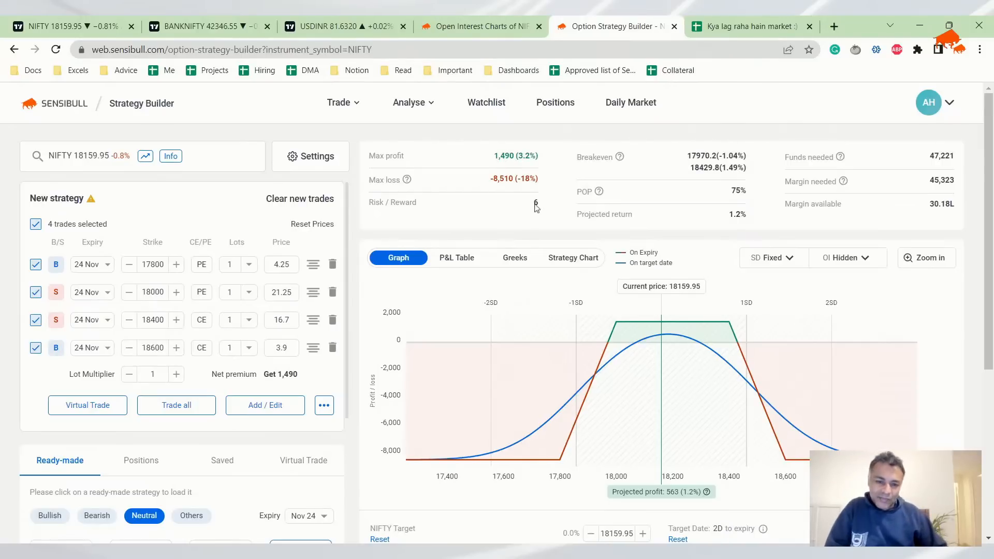
pyautogui.moveTo(501, 184)
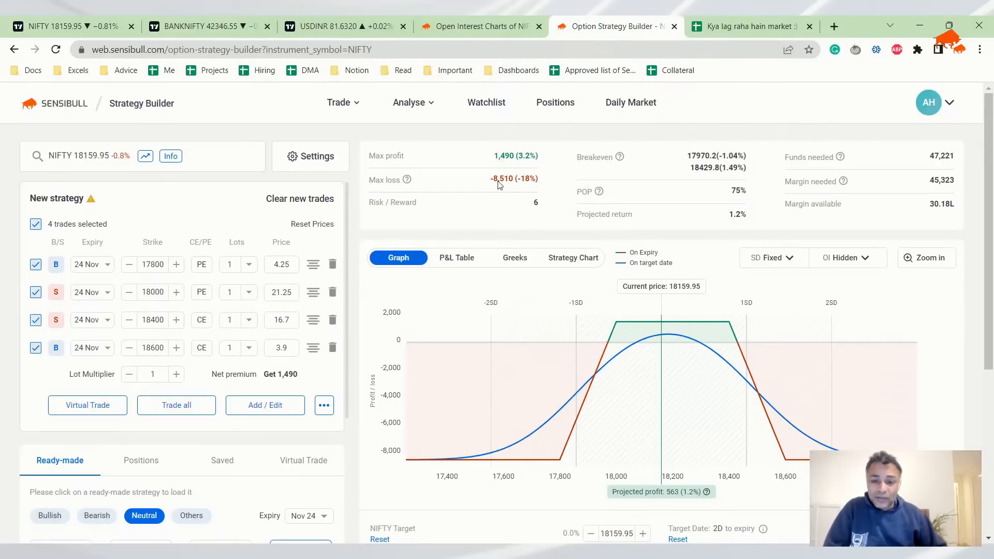
pyautogui.click(176, 264)
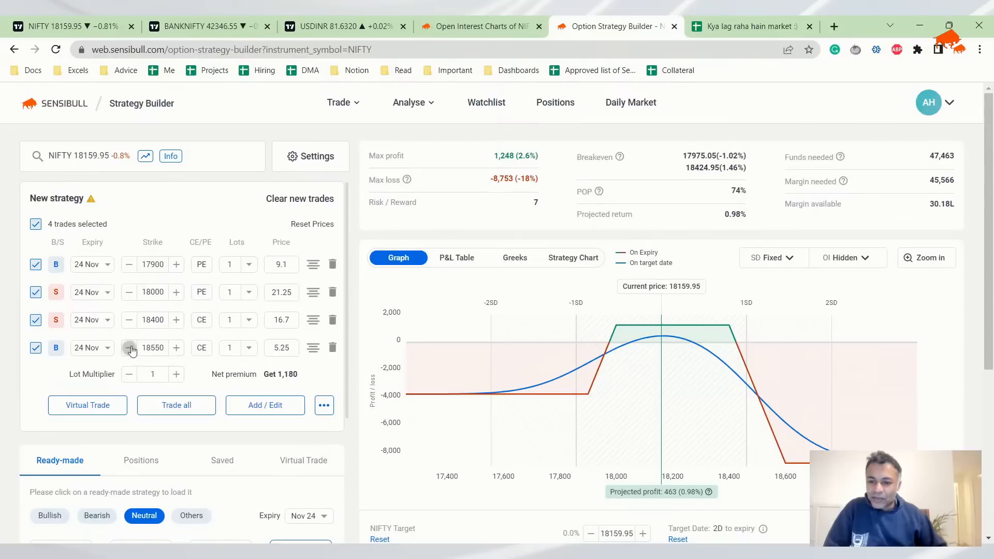
# - Lower the bought call strike to 18500, cutting max loss to -3,933
pyautogui.click(130, 348)
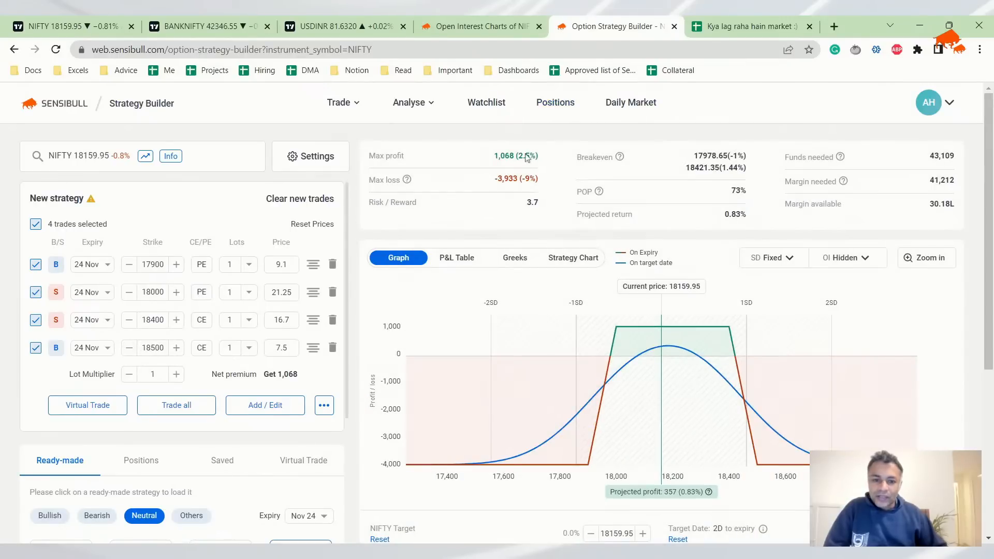
pyautogui.moveTo(519, 195)
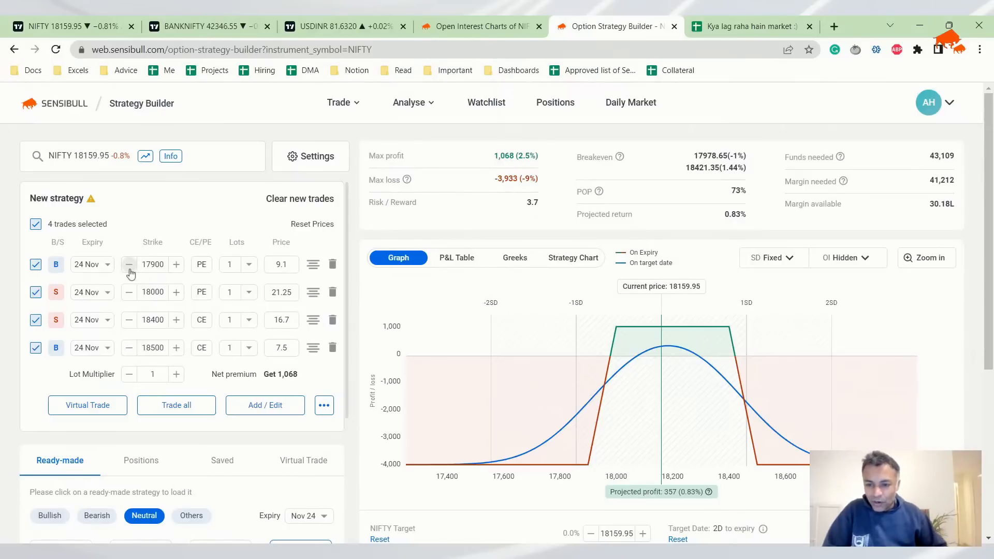
pyautogui.moveTo(154, 304)
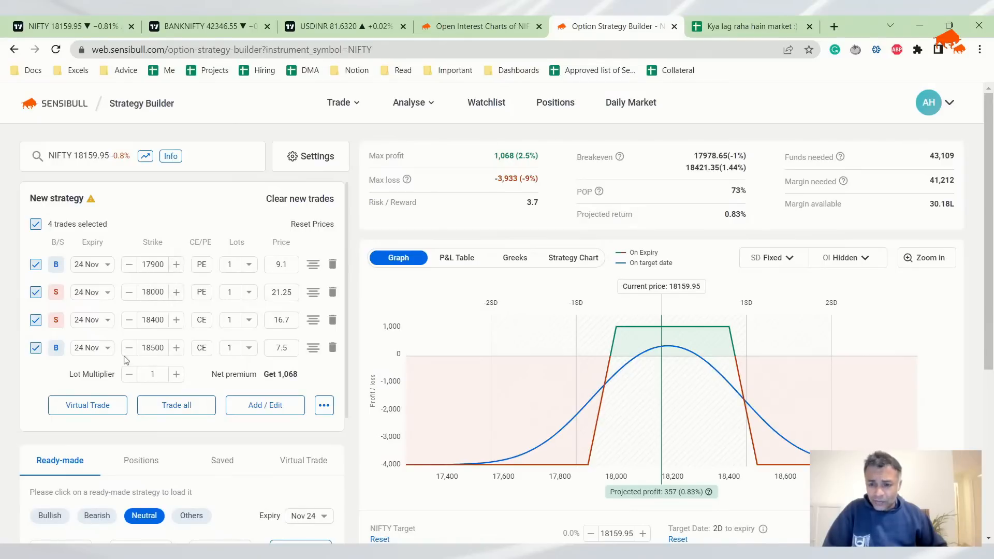
pyautogui.moveTo(128, 292)
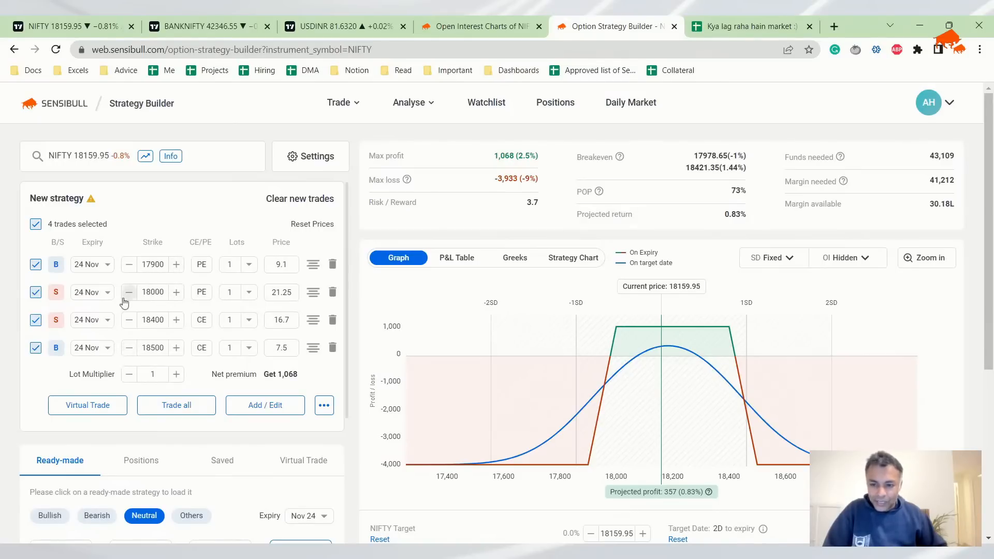
pyautogui.moveTo(191, 293)
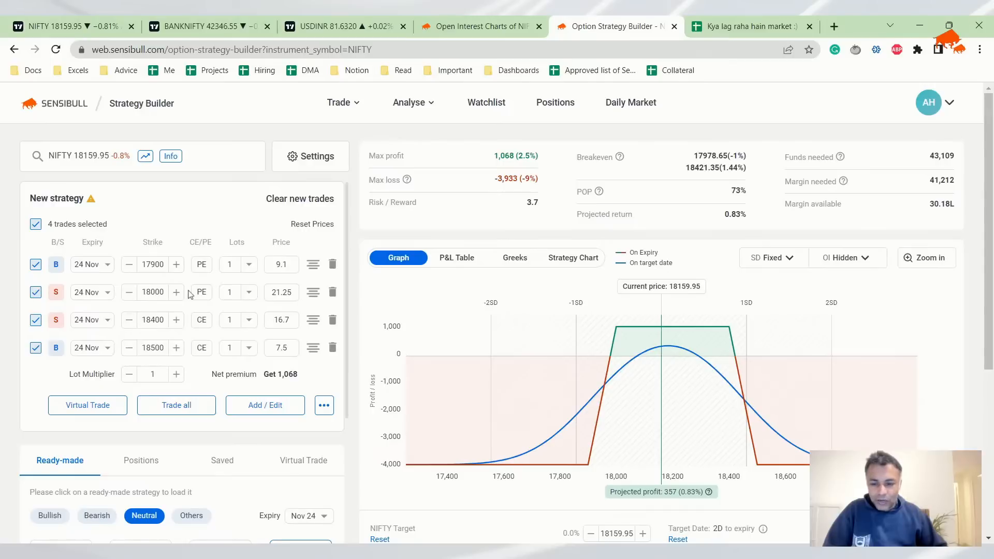
pyautogui.moveTo(139, 246)
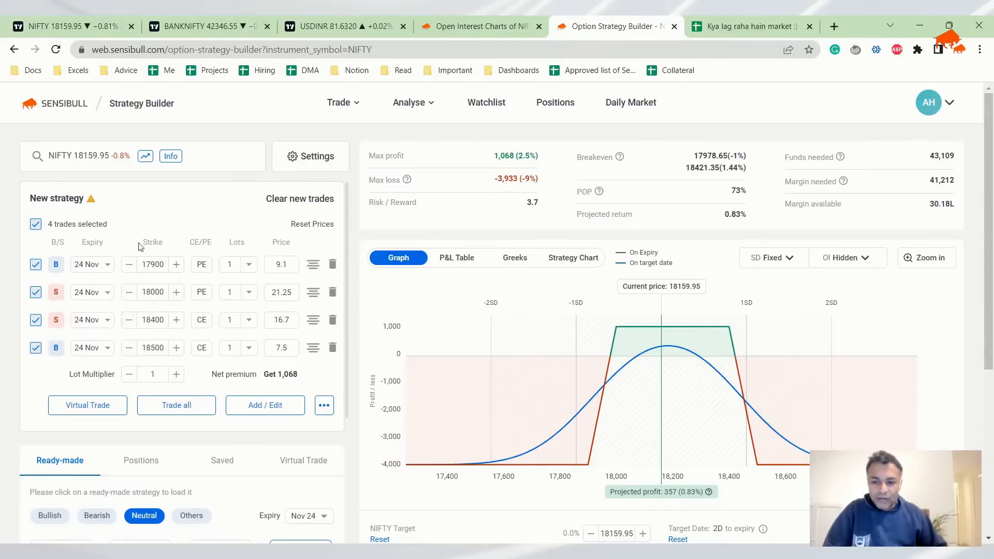
pyautogui.moveTo(504, 157)
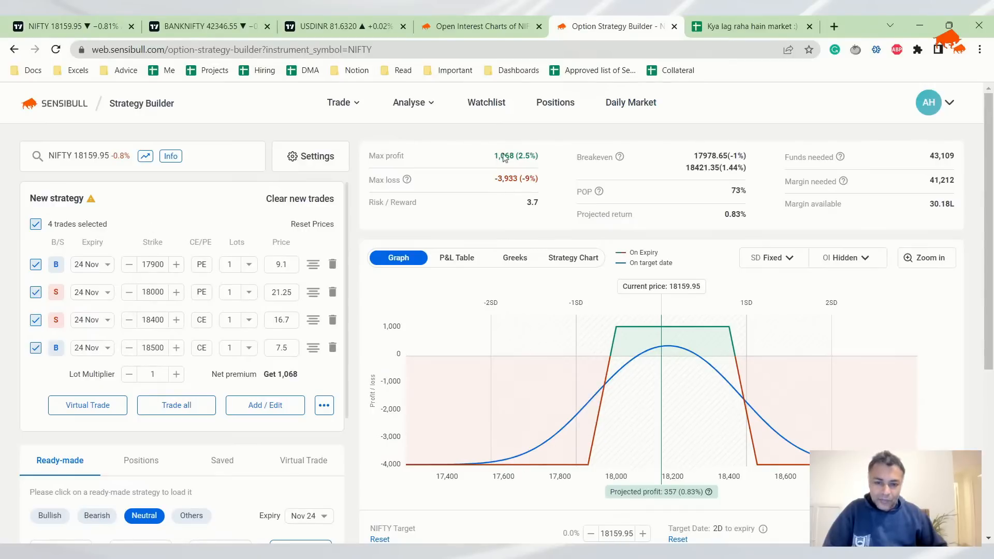
pyautogui.moveTo(510, 181)
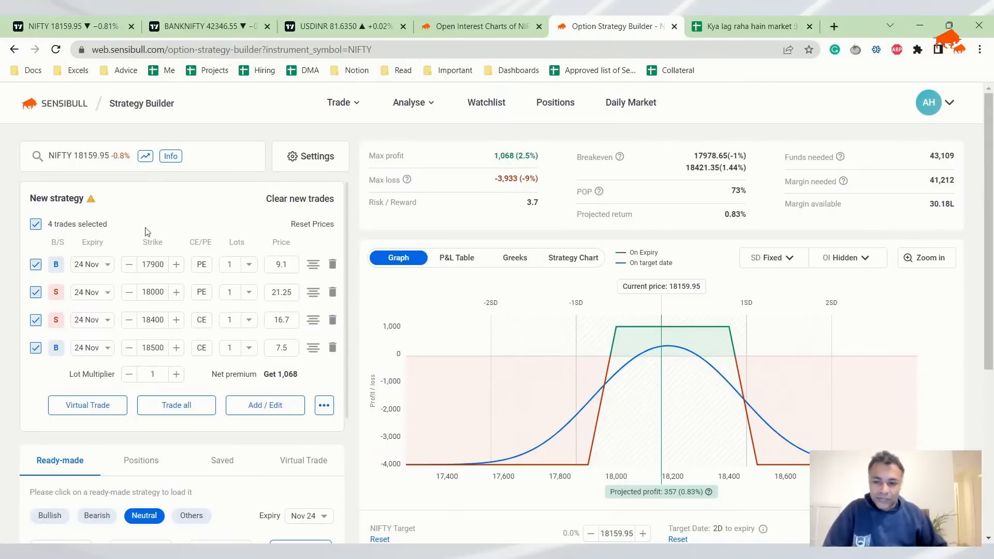
pyautogui.moveTo(517, 158)
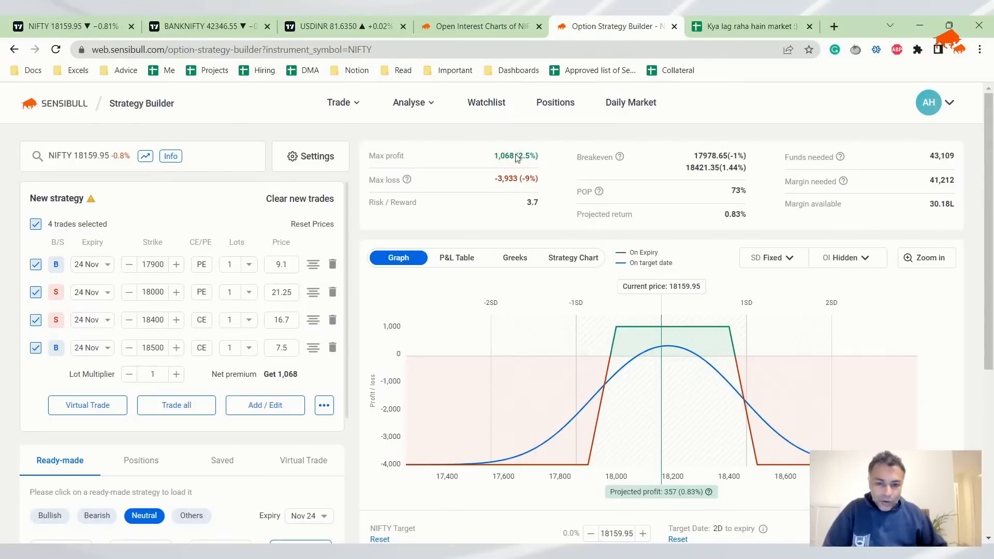
# - Compare a wider 17800/18600 condor risking -8,510, then restore the 17900/18500 wings
pyautogui.click(128, 264)
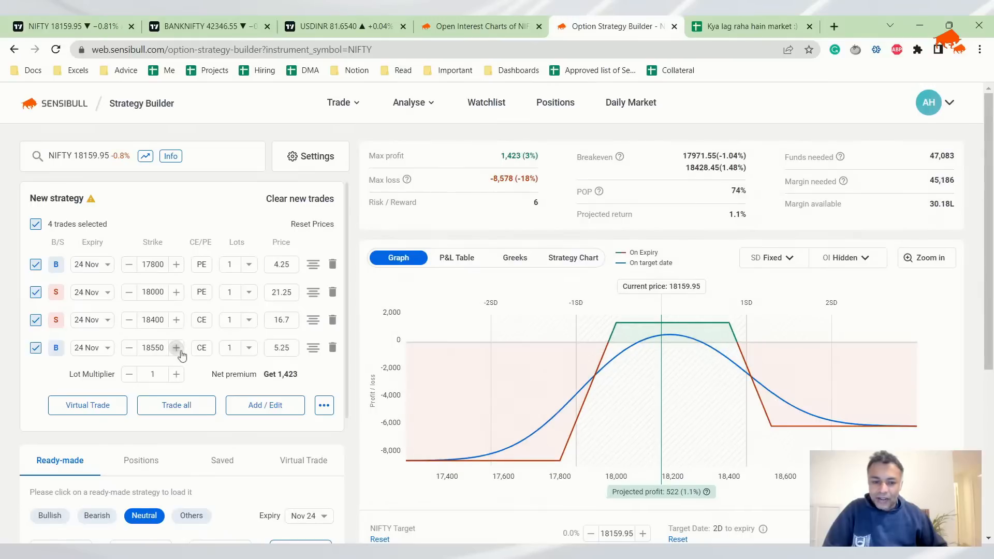
pyautogui.click(176, 348)
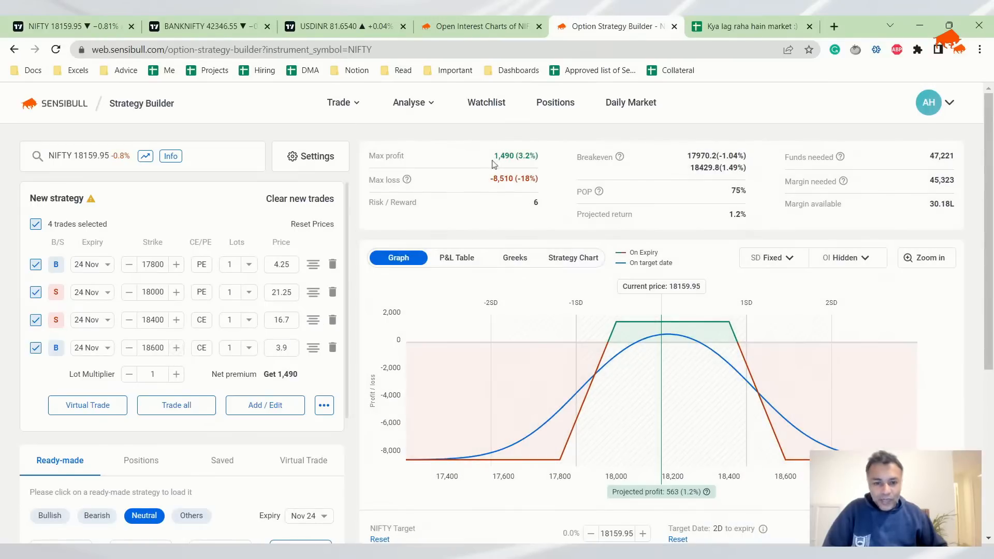
pyautogui.moveTo(511, 194)
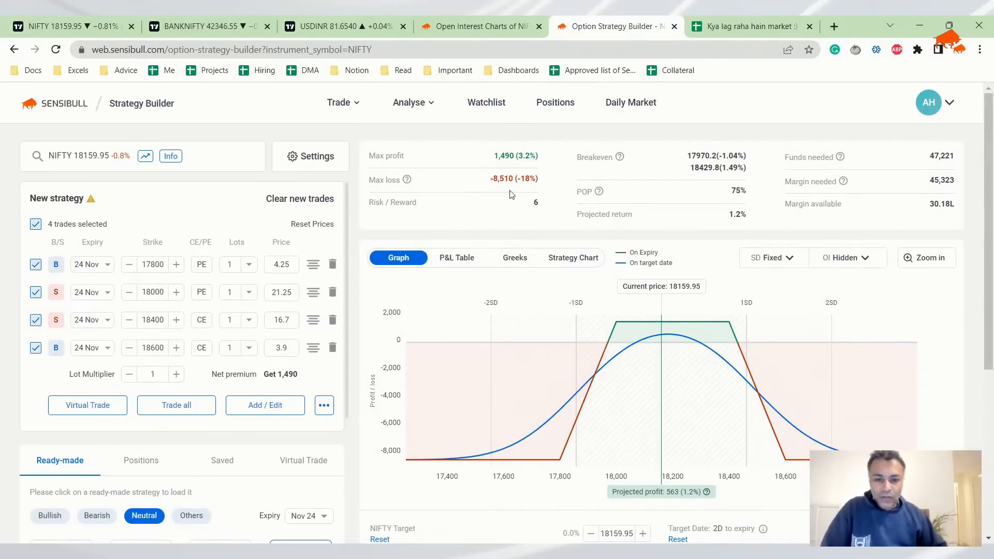
pyautogui.moveTo(505, 166)
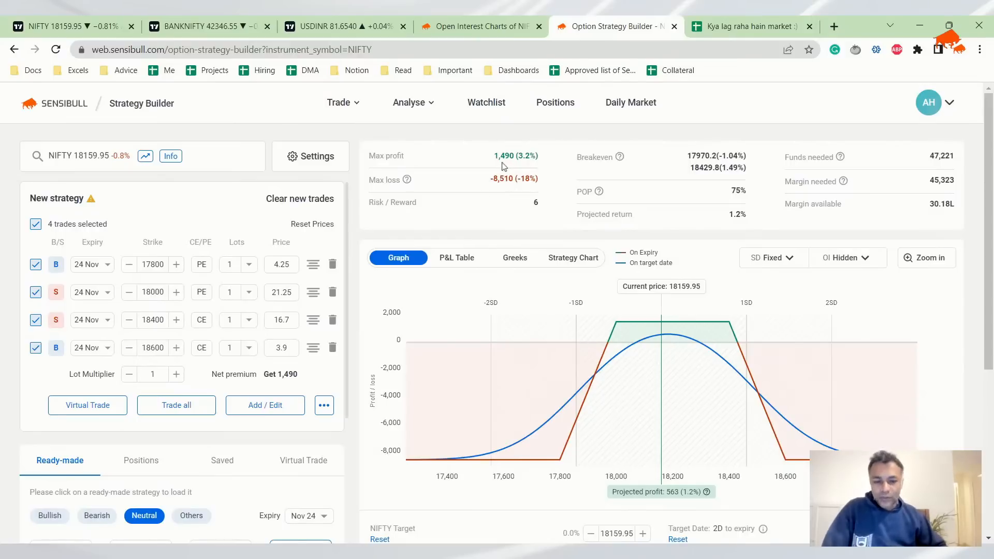
pyautogui.moveTo(499, 160)
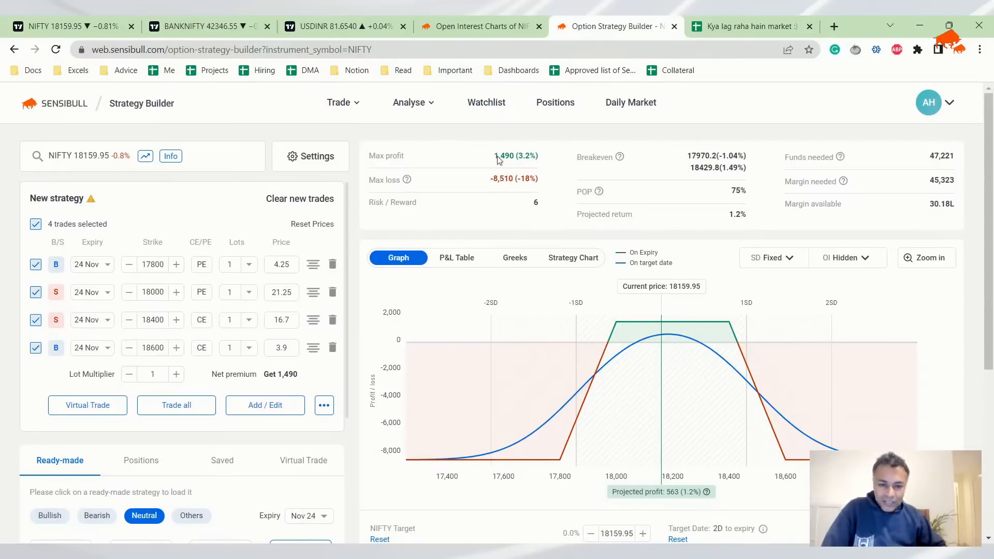
pyautogui.moveTo(499, 197)
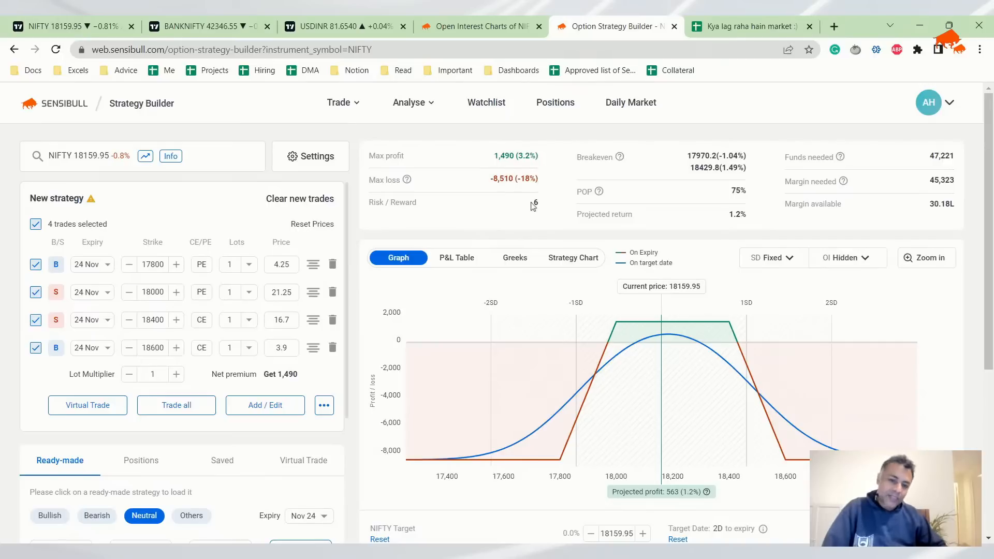
pyautogui.moveTo(200, 265)
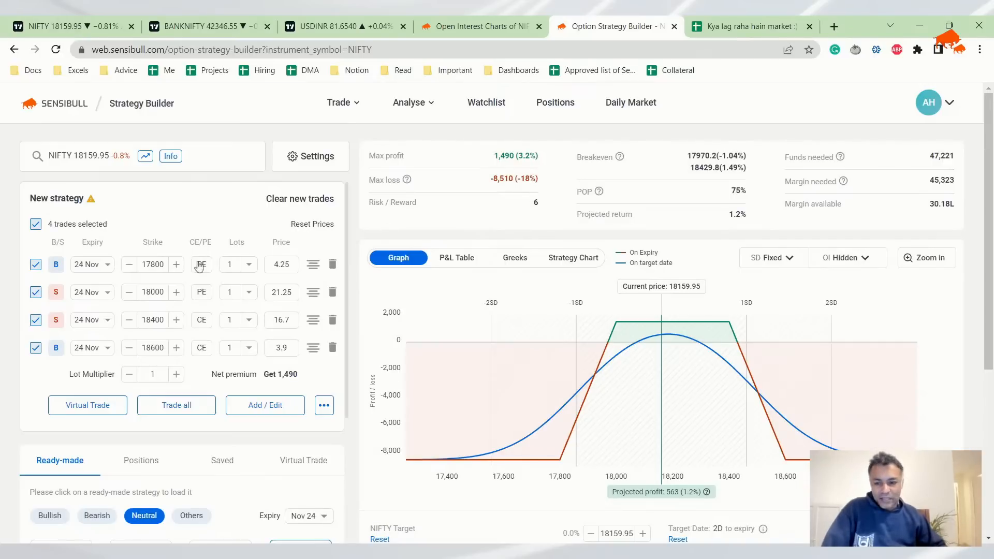
pyautogui.click(177, 264)
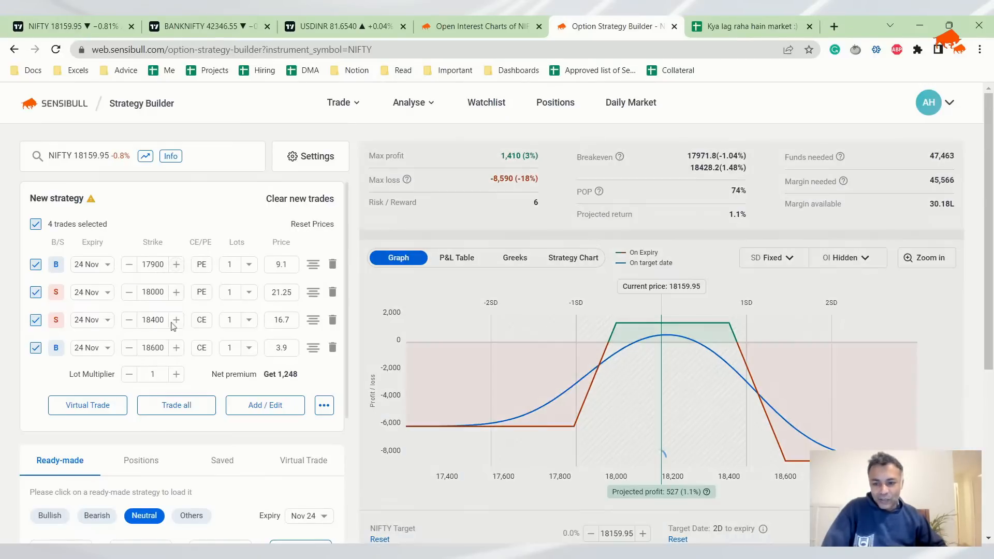
pyautogui.click(128, 348)
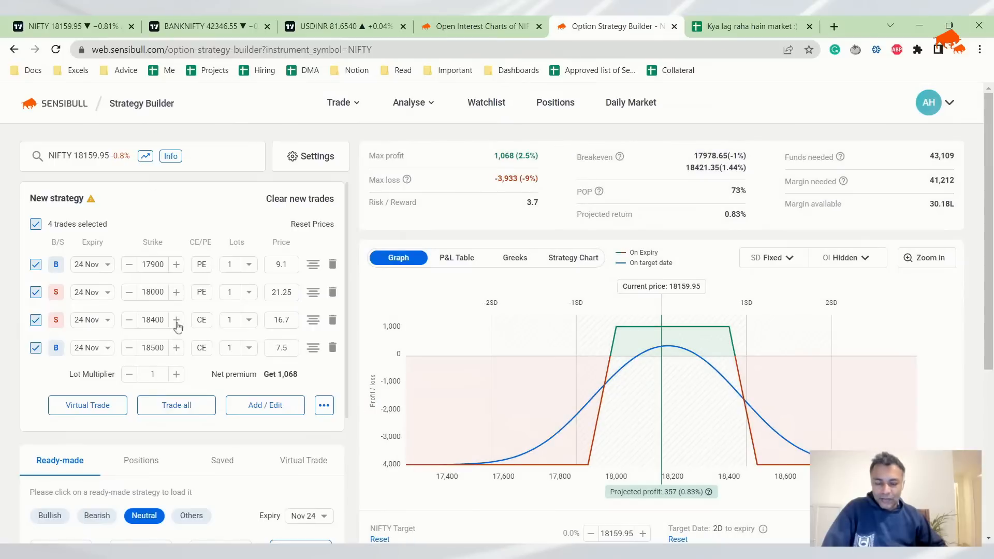
pyautogui.moveTo(562, 241)
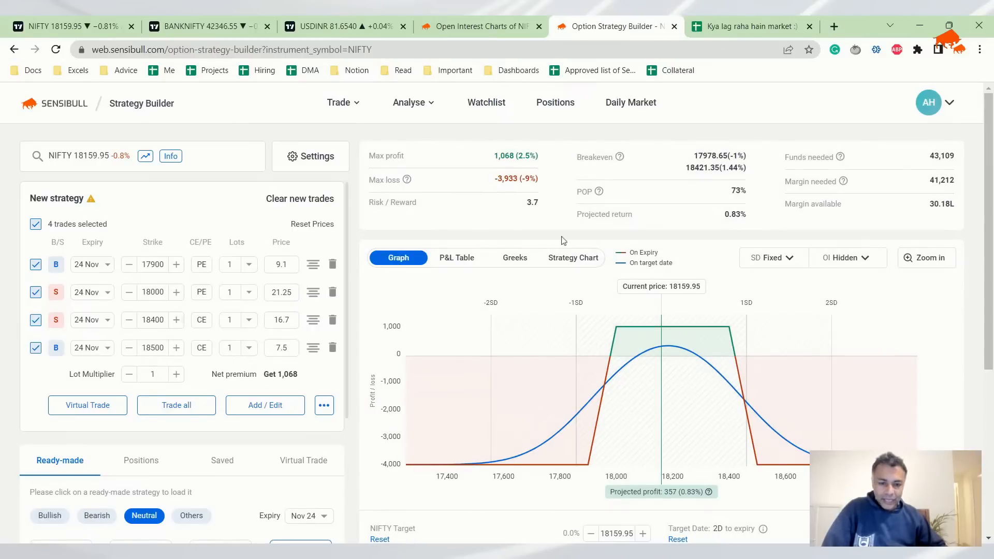
pyautogui.moveTo(140, 318)
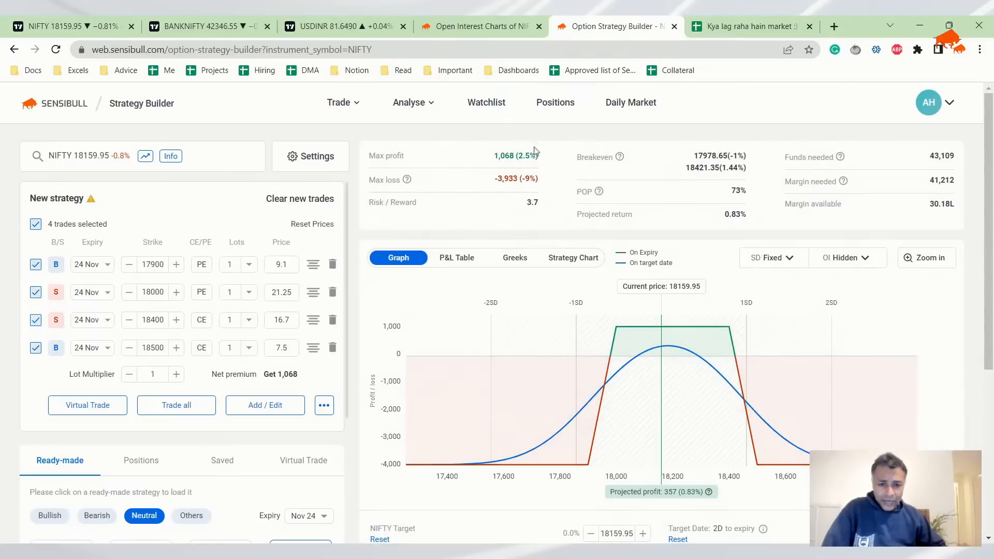
pyautogui.moveTo(385, 193)
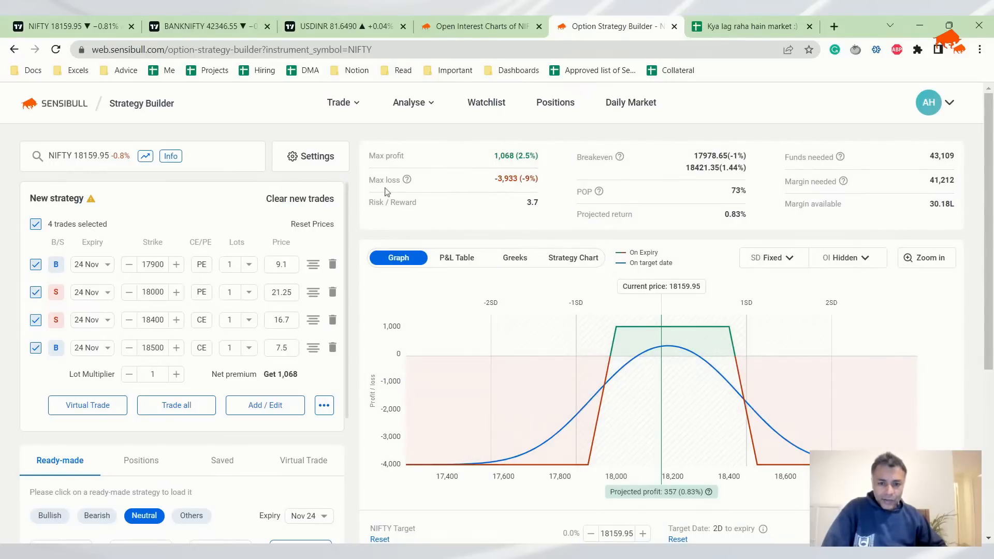
pyautogui.moveTo(161, 176)
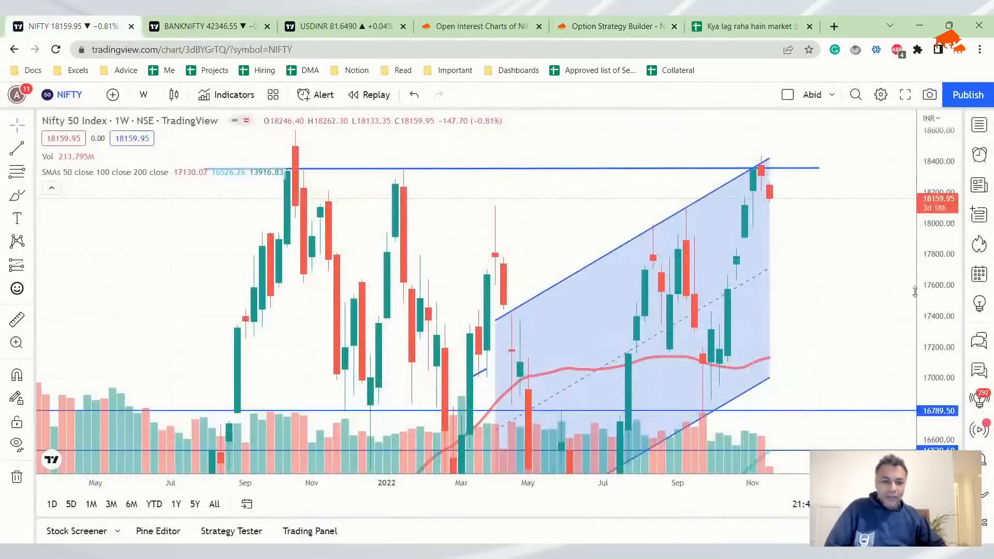
pyautogui.moveTo(736, 210)
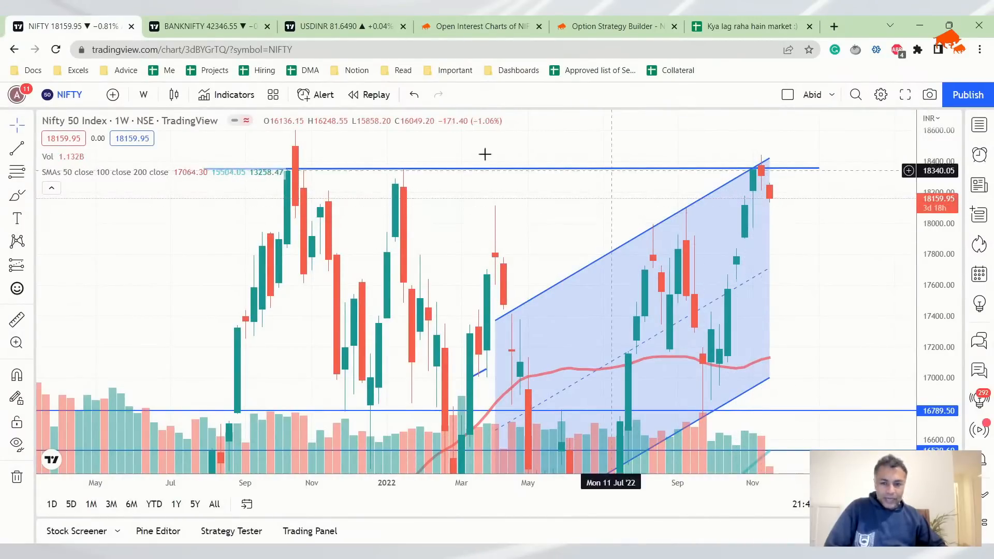
# - Switch the NIFTY 50 chart to monthly (1M) candles
pyautogui.click(143, 94)
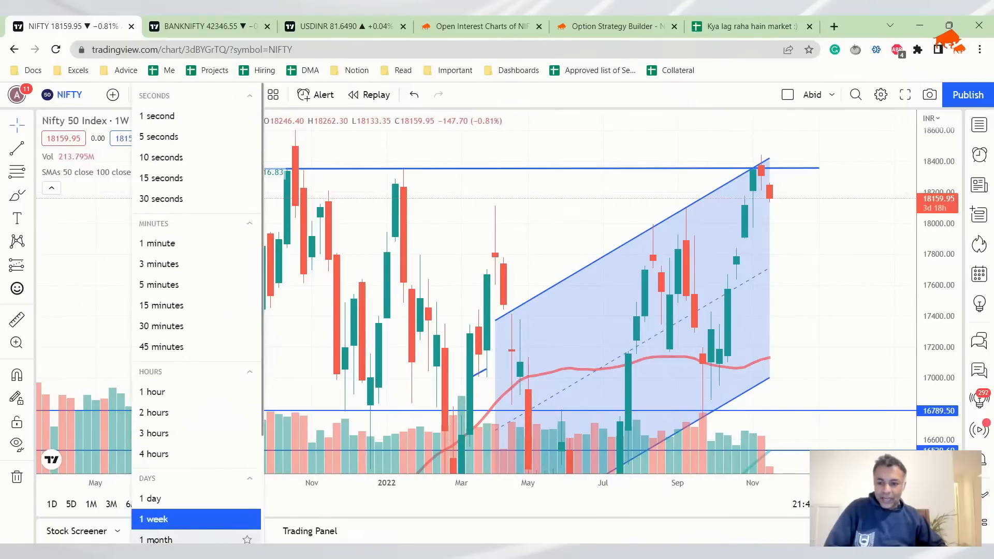
pyautogui.click(155, 540)
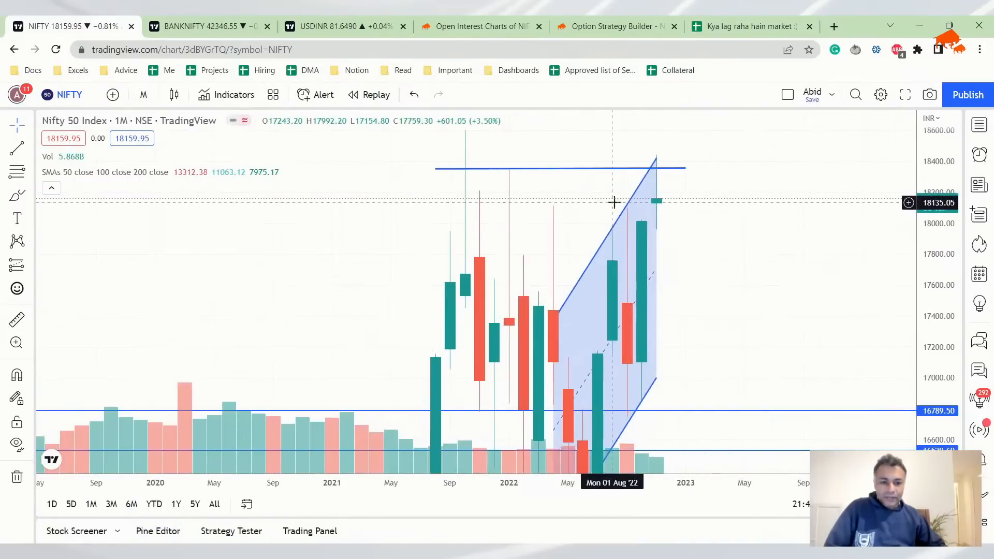
pyautogui.moveTo(636, 210)
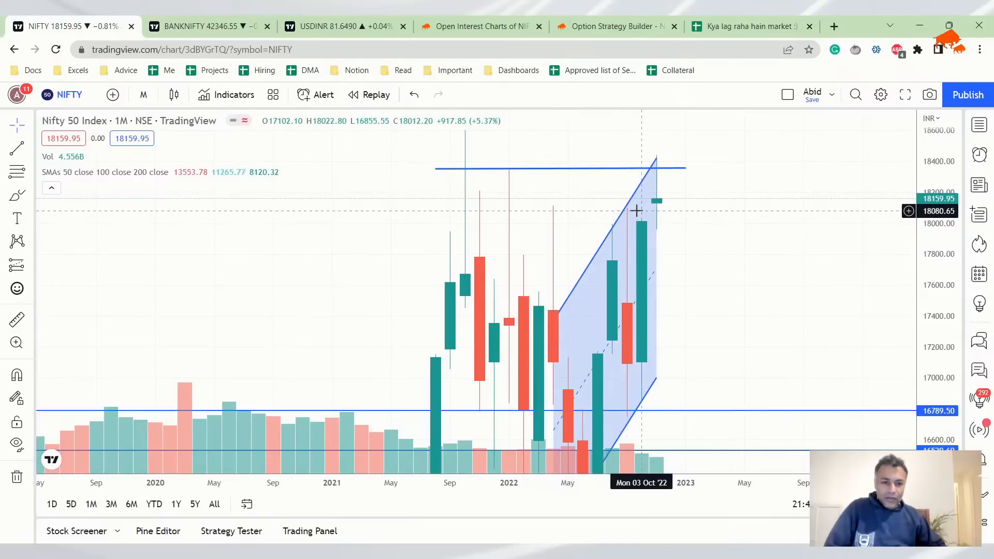
pyautogui.moveTo(657, 206)
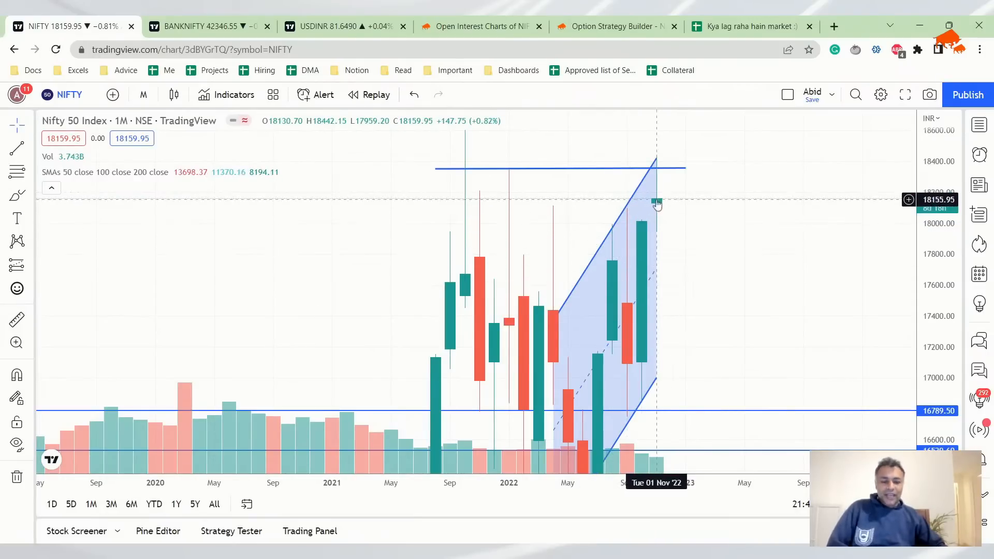
pyautogui.moveTo(639, 255)
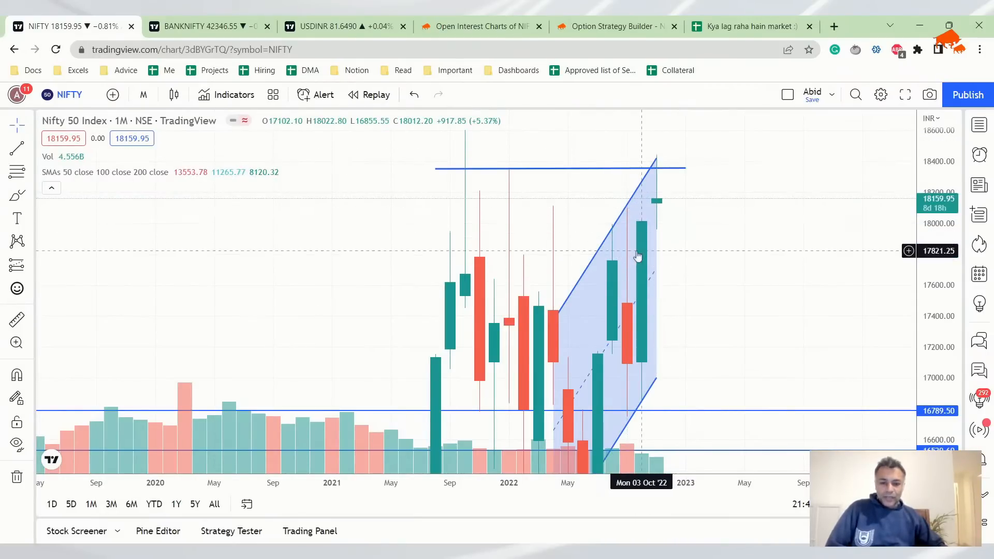
pyautogui.moveTo(587, 341)
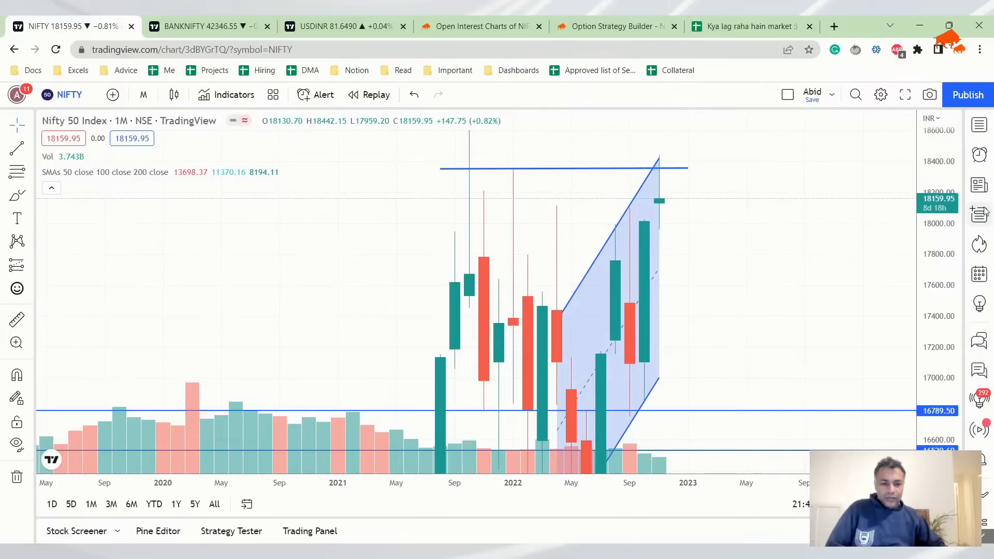
pyautogui.moveTo(733, 279)
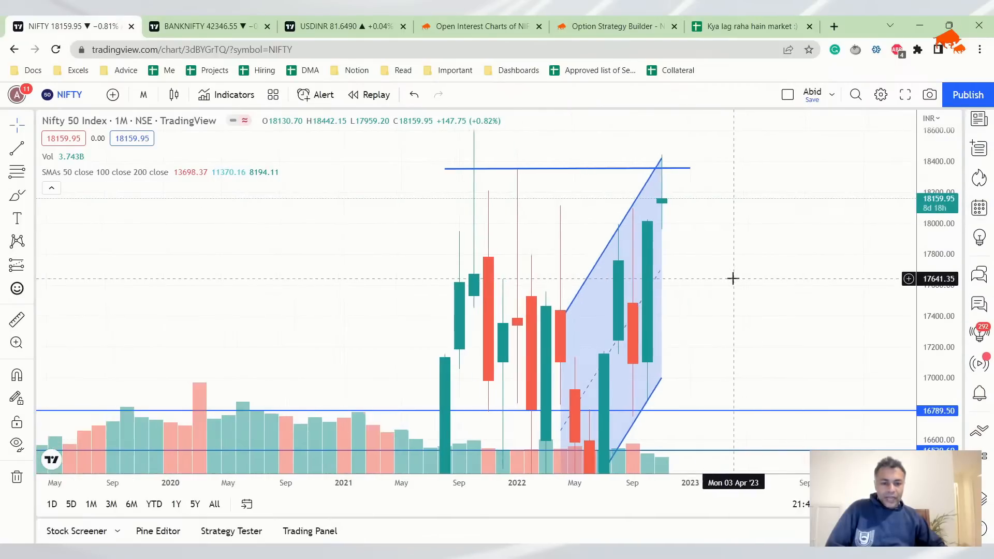
pyautogui.moveTo(657, 201)
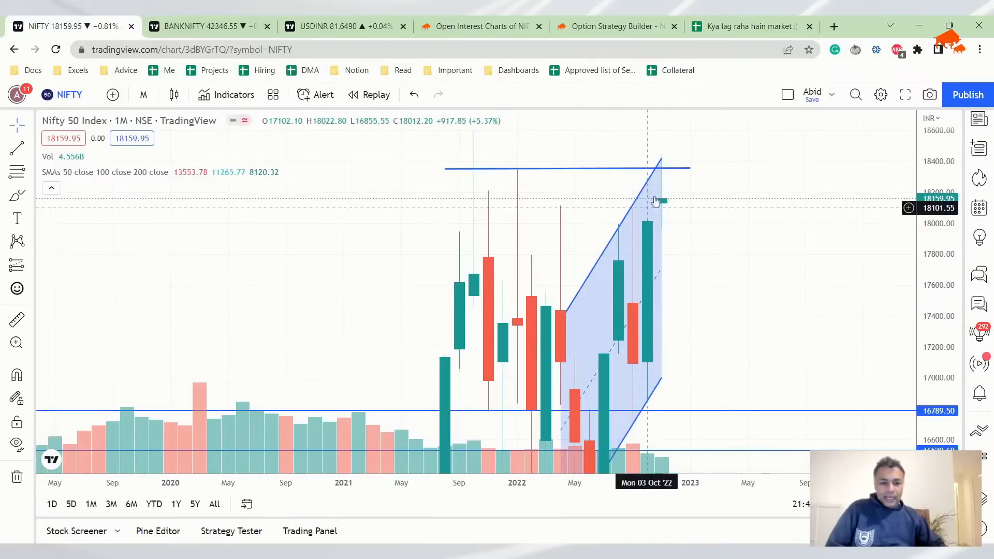
pyautogui.moveTo(672, 233)
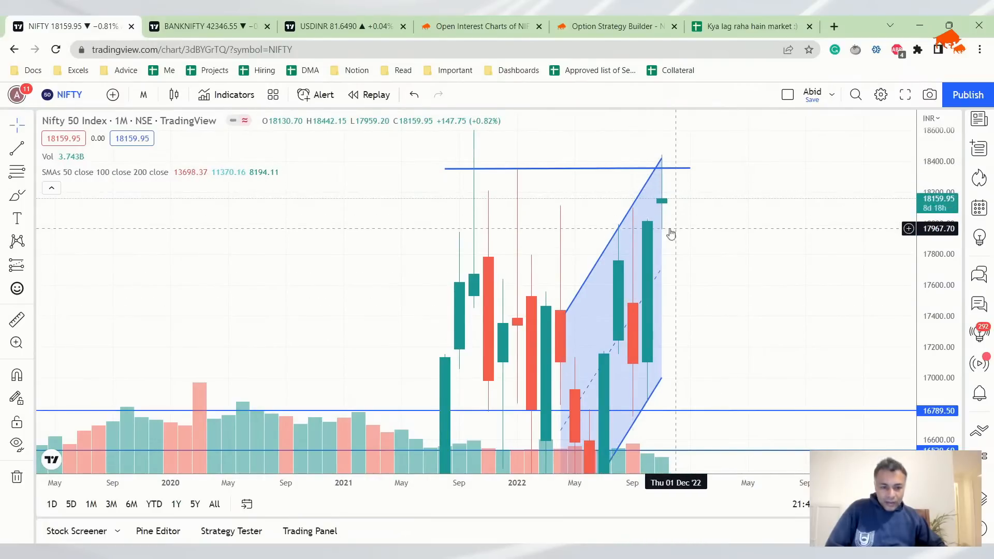
pyautogui.click(143, 94)
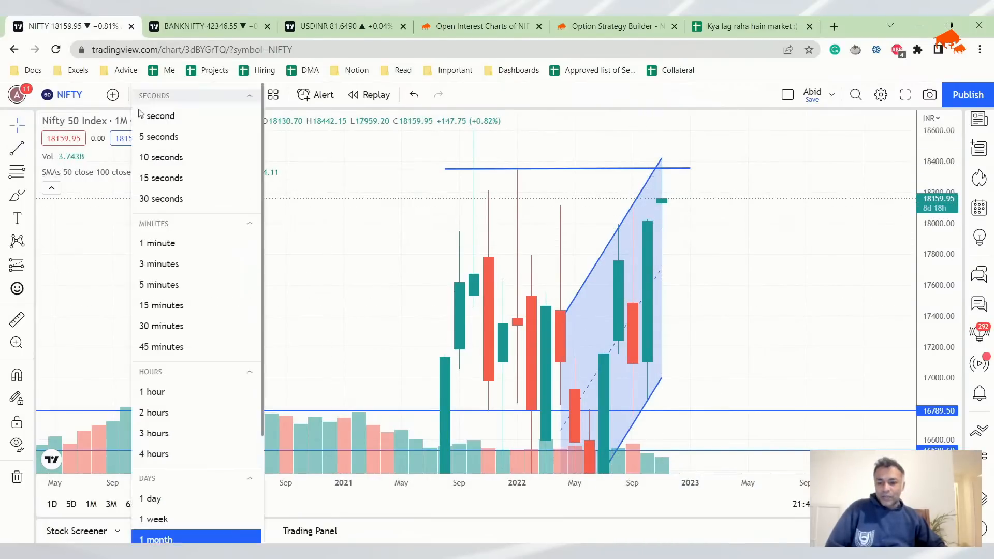
# - Return NIFTY to daily candles, then bring up the BANKNIFTY and USD/INR charts
pyautogui.click(151, 498)
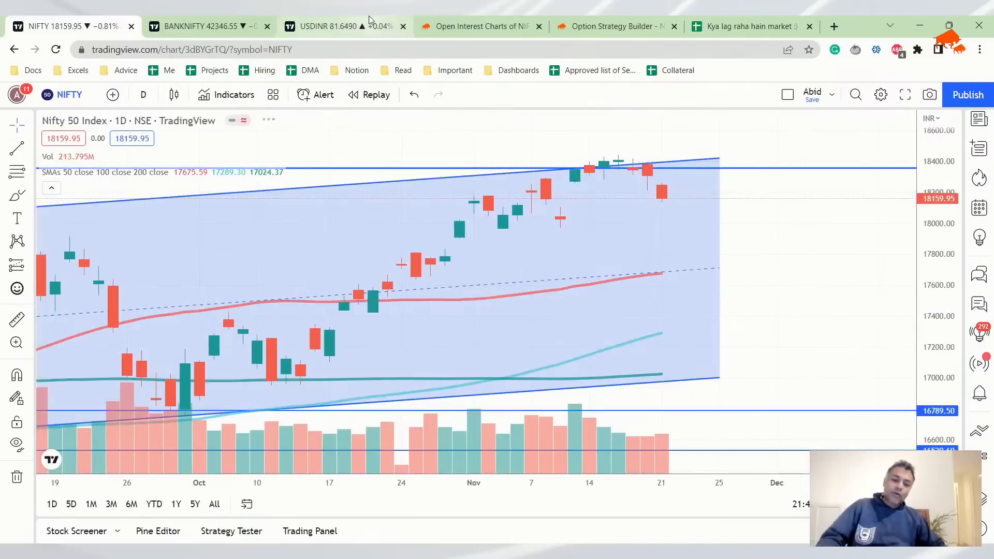
pyautogui.moveTo(877, 274)
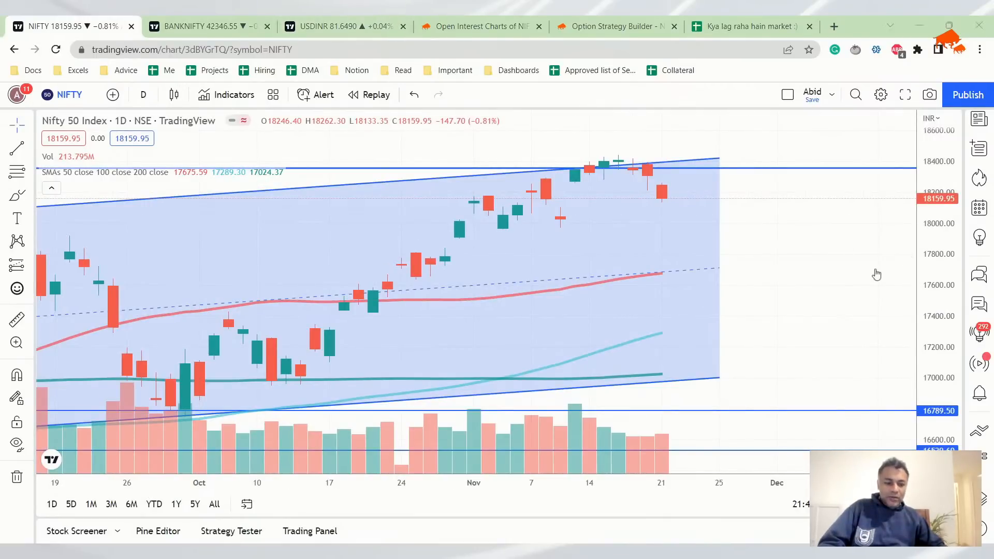
pyautogui.moveTo(818, 400)
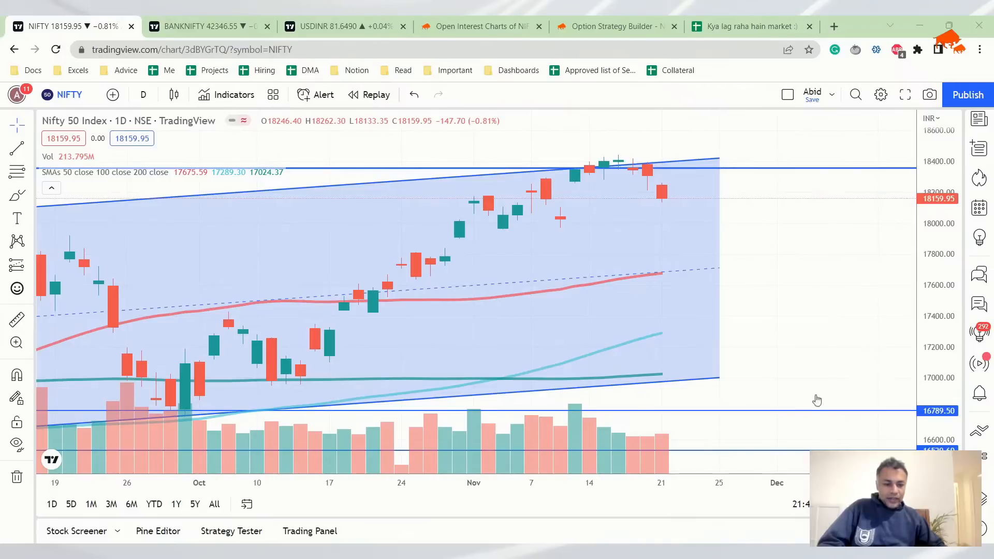
pyautogui.moveTo(360, 400)
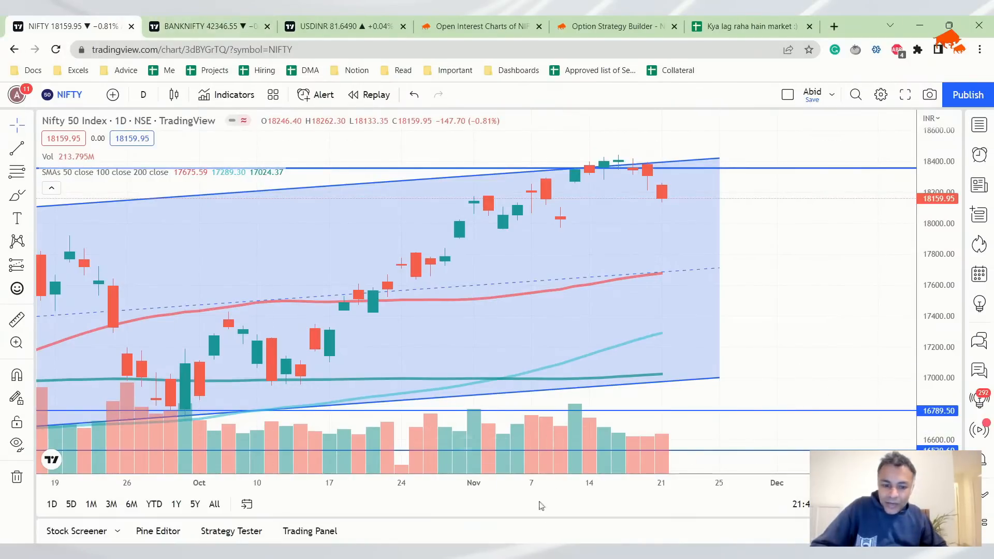
pyautogui.click(203, 25)
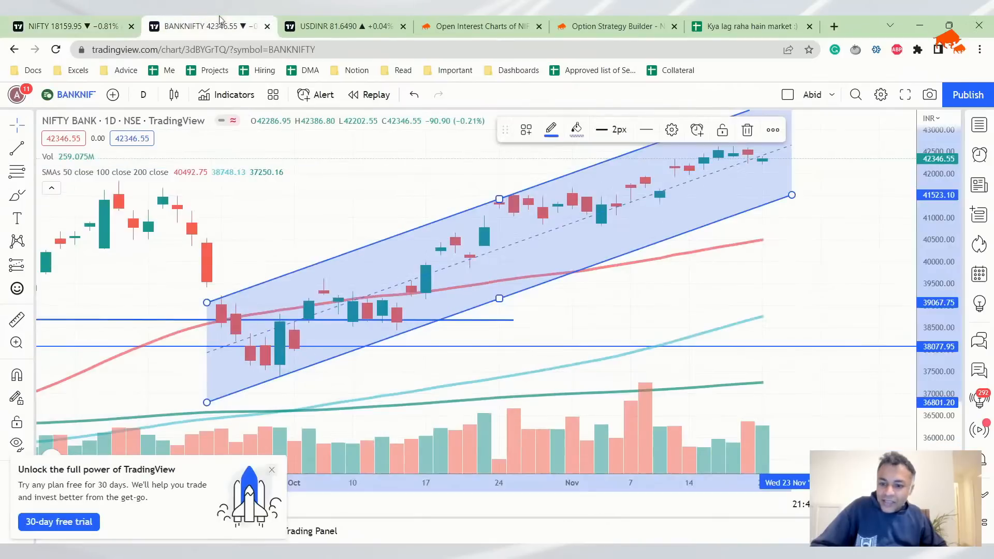
pyautogui.click(343, 26)
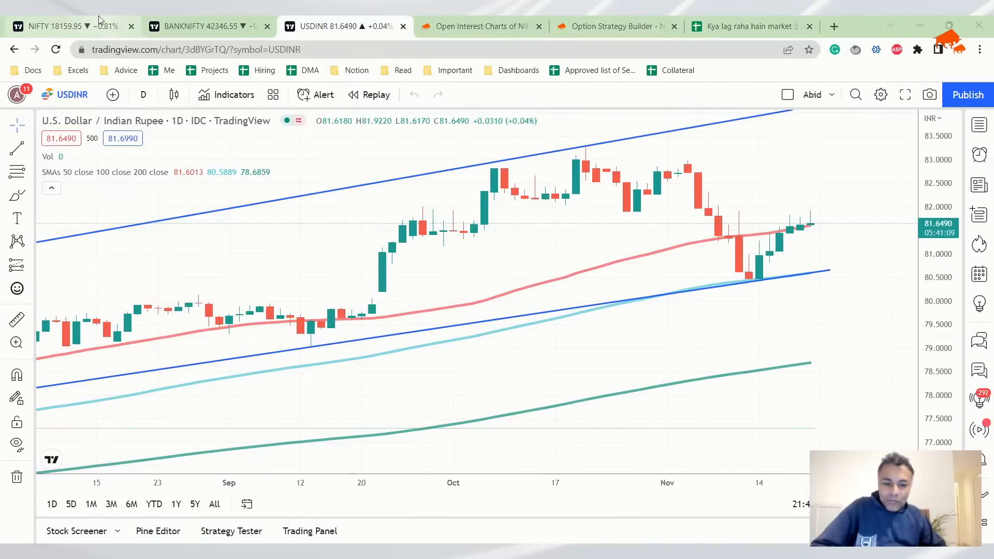
pyautogui.moveTo(829, 371)
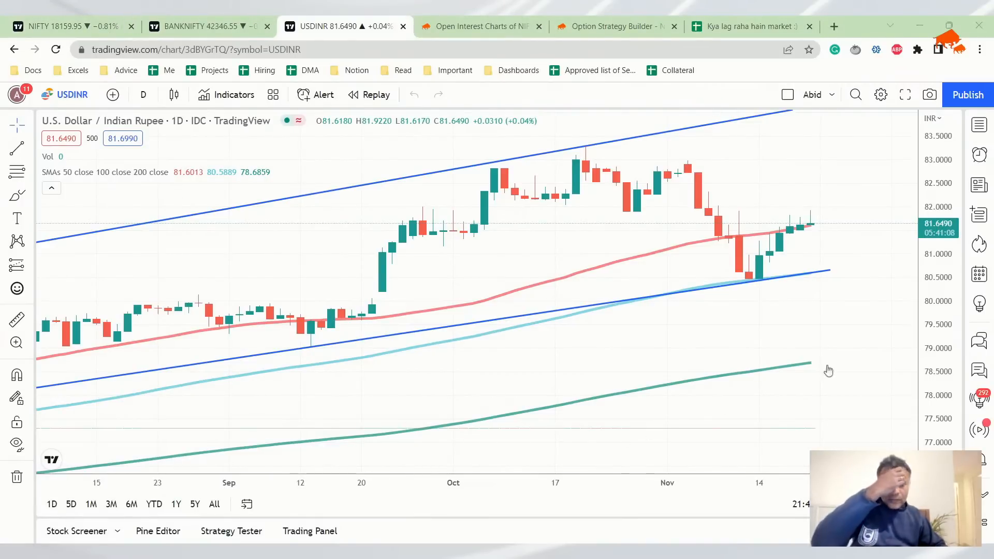
pyautogui.moveTo(810, 358)
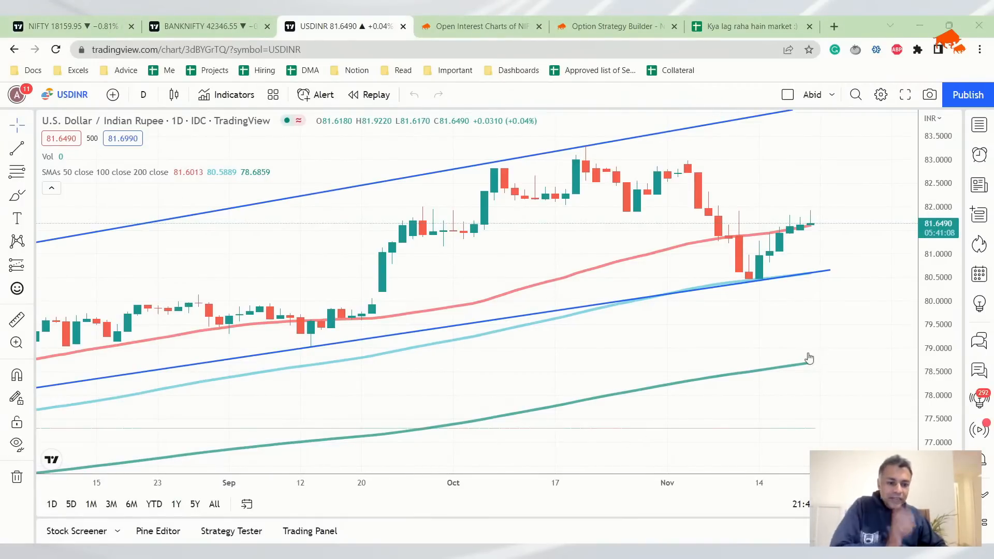
pyautogui.moveTo(621, 399)
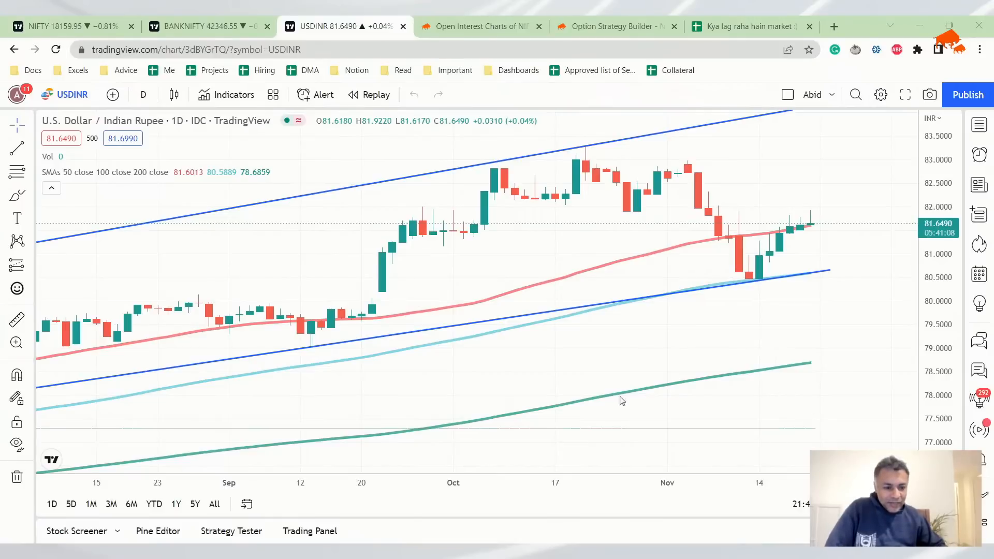
pyautogui.moveTo(868, 307)
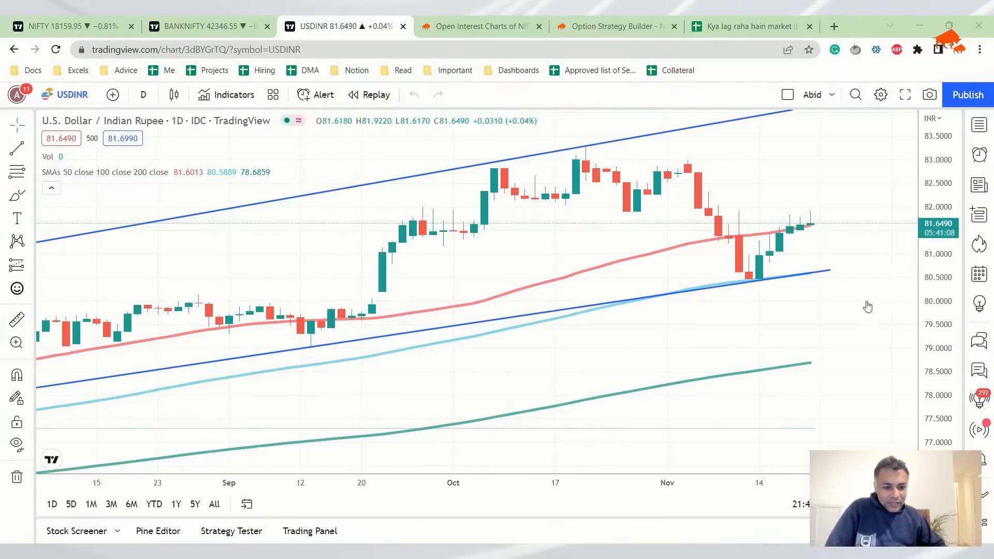
pyautogui.moveTo(812, 383)
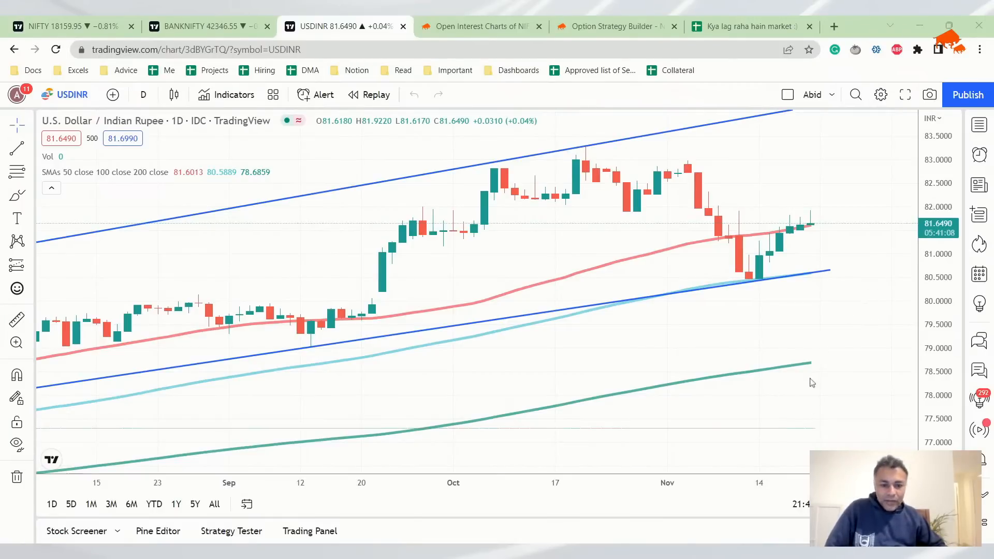
pyautogui.moveTo(869, 402)
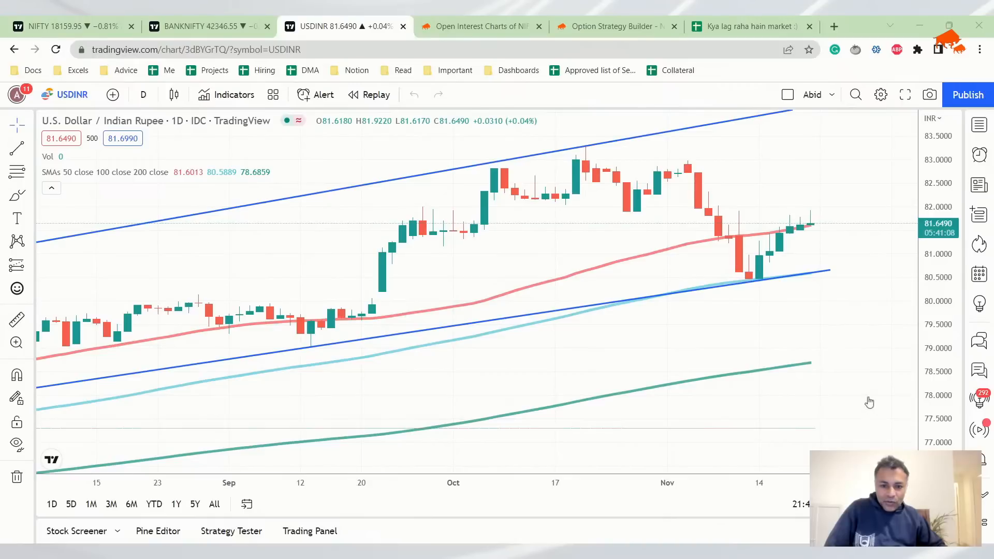
pyautogui.moveTo(933, 358)
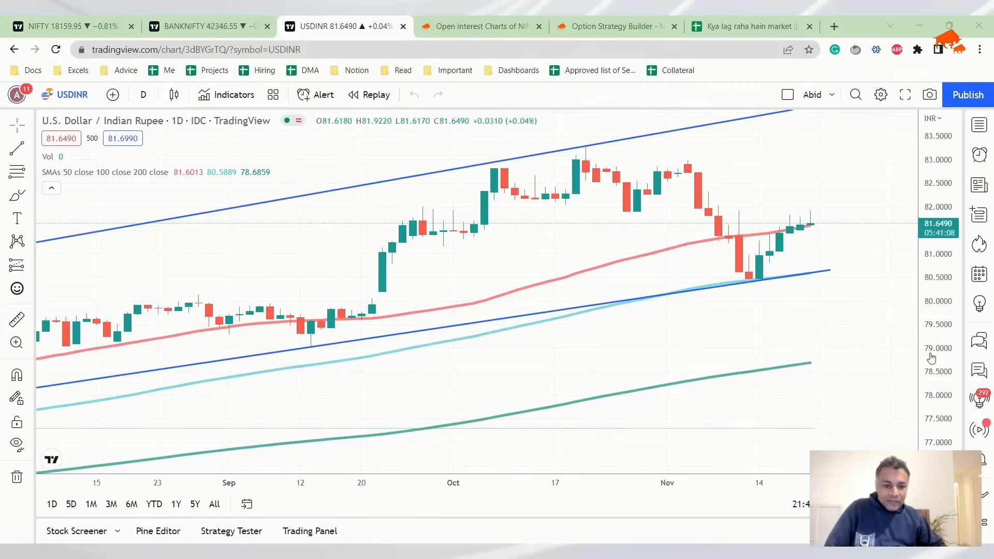
pyautogui.moveTo(881, 269)
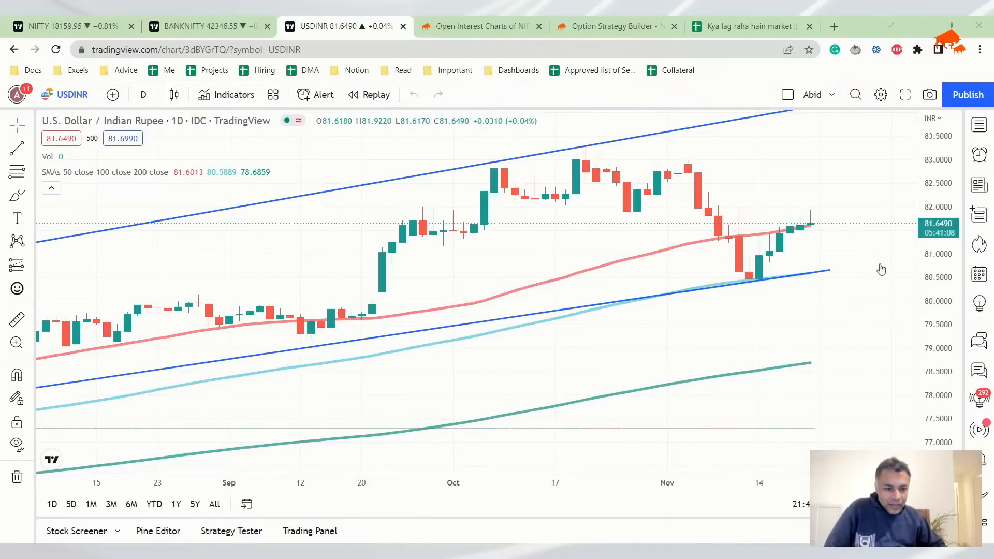
pyautogui.moveTo(877, 340)
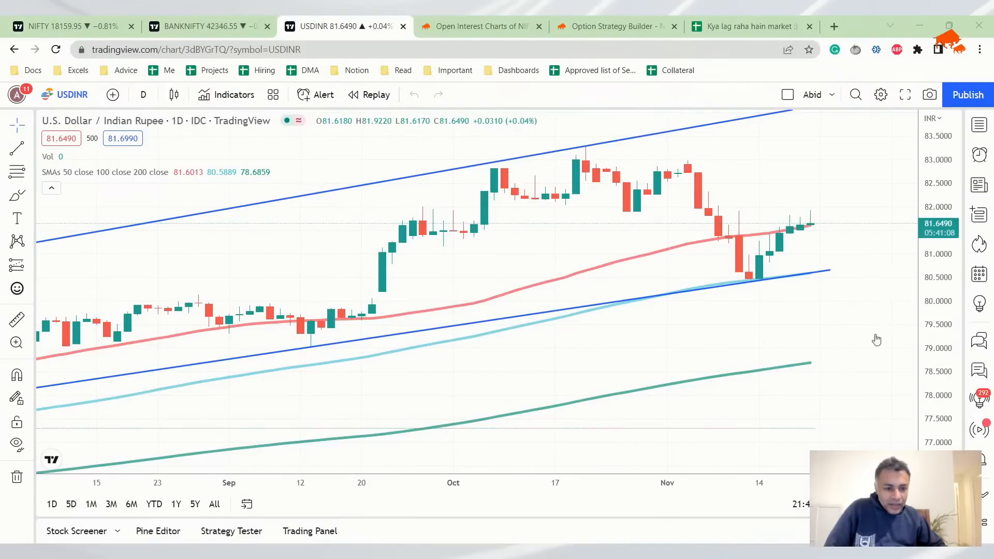
pyautogui.moveTo(881, 309)
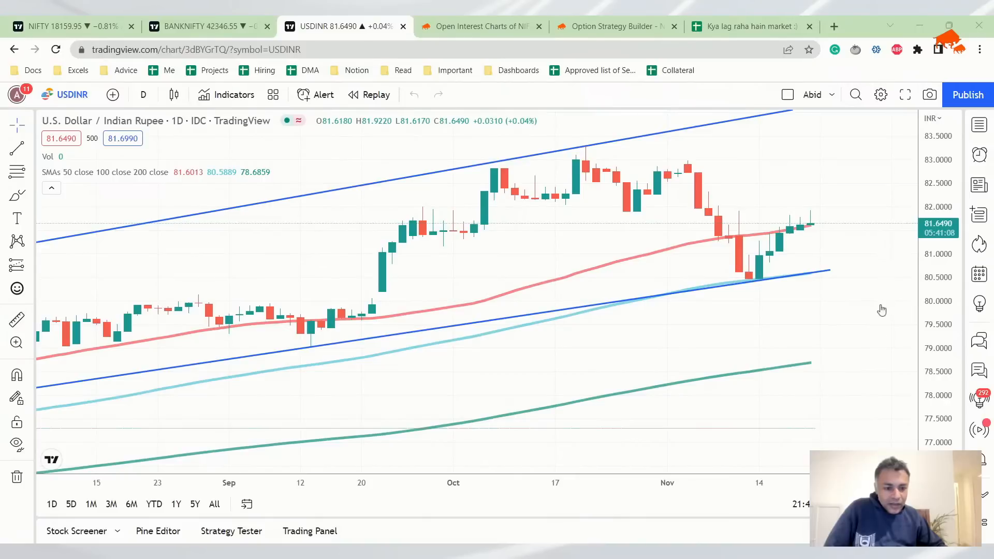
pyautogui.moveTo(883, 341)
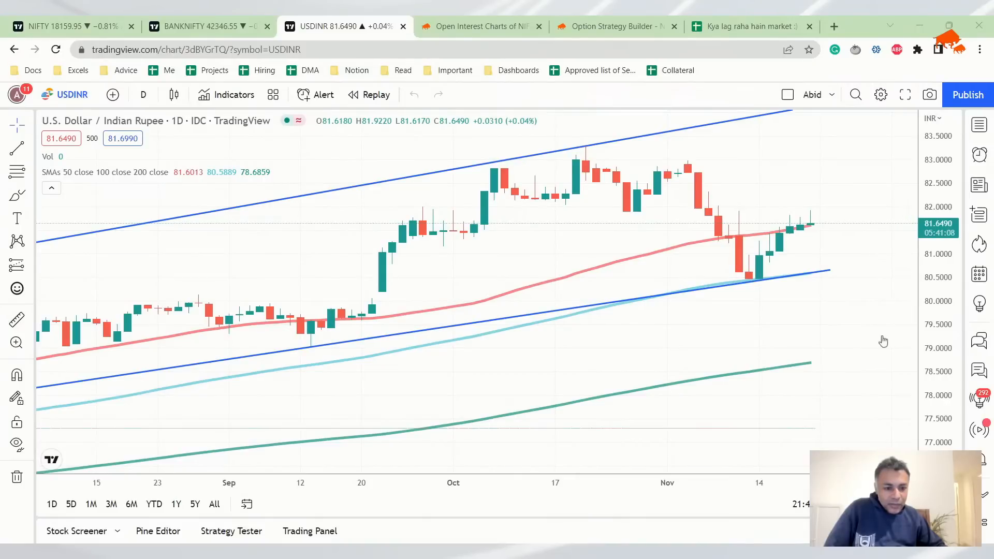
pyautogui.moveTo(849, 211)
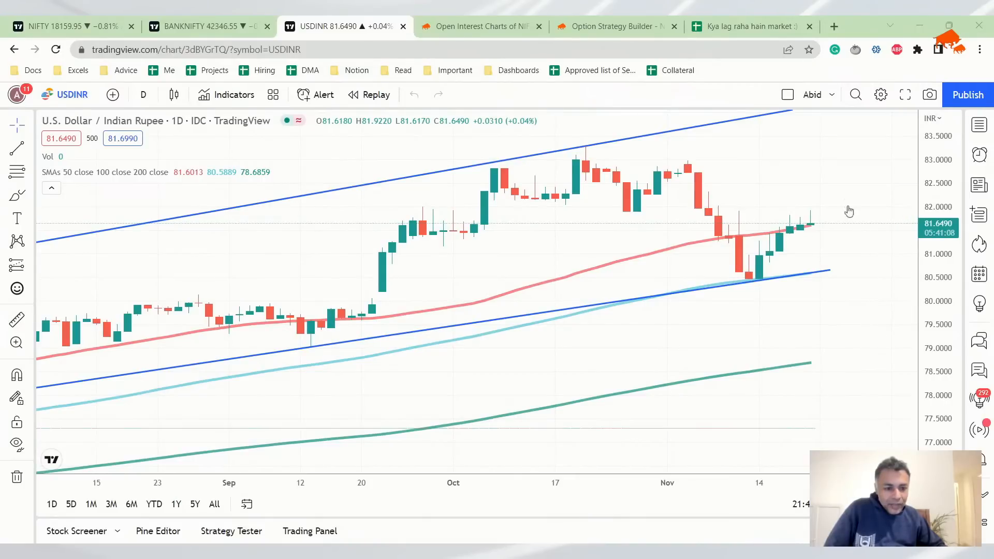
pyautogui.moveTo(876, 317)
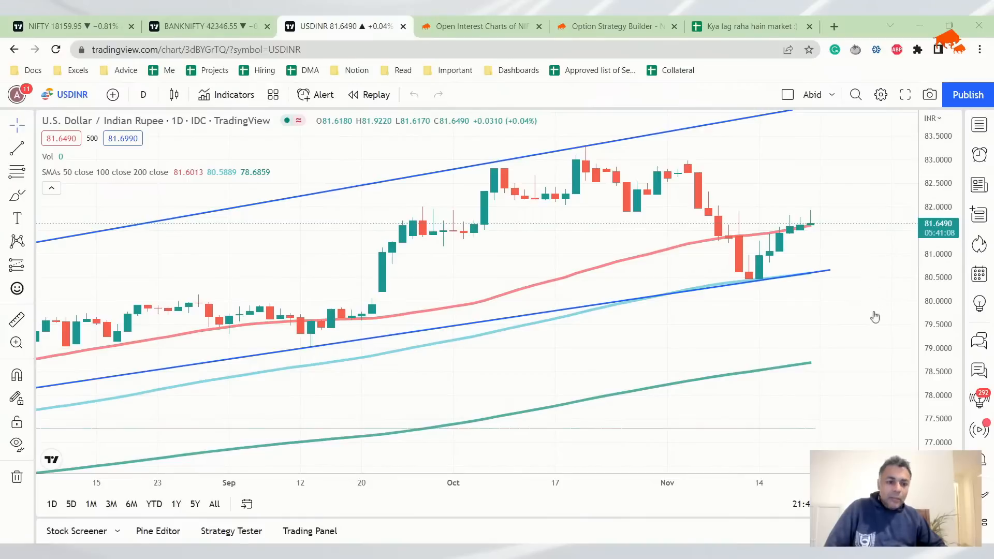
pyautogui.moveTo(852, 331)
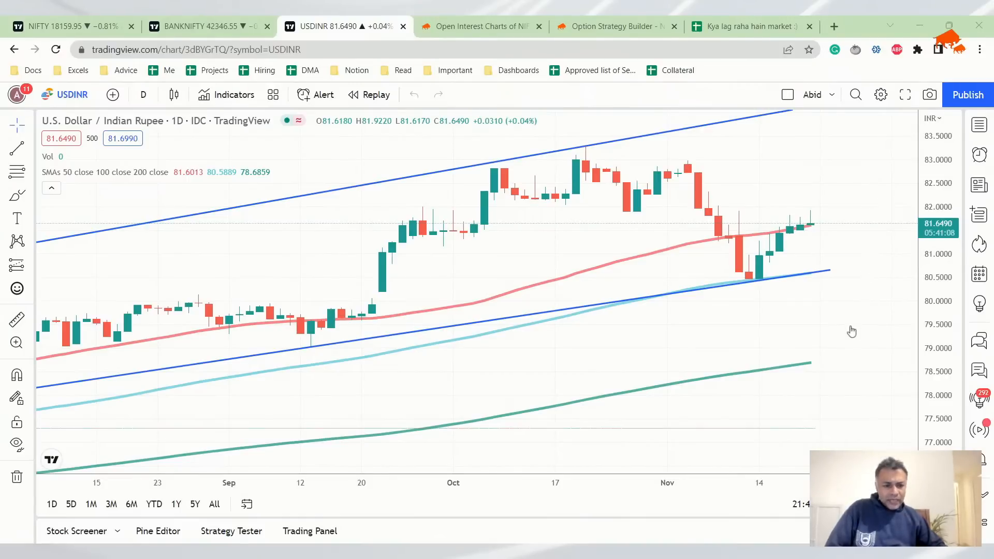
pyautogui.moveTo(740, 462)
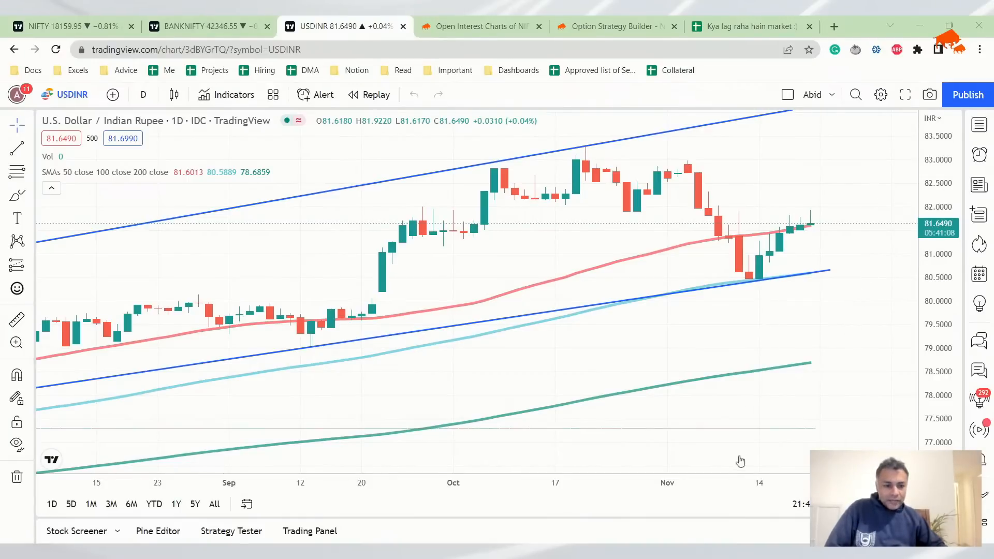
pyautogui.moveTo(826, 428)
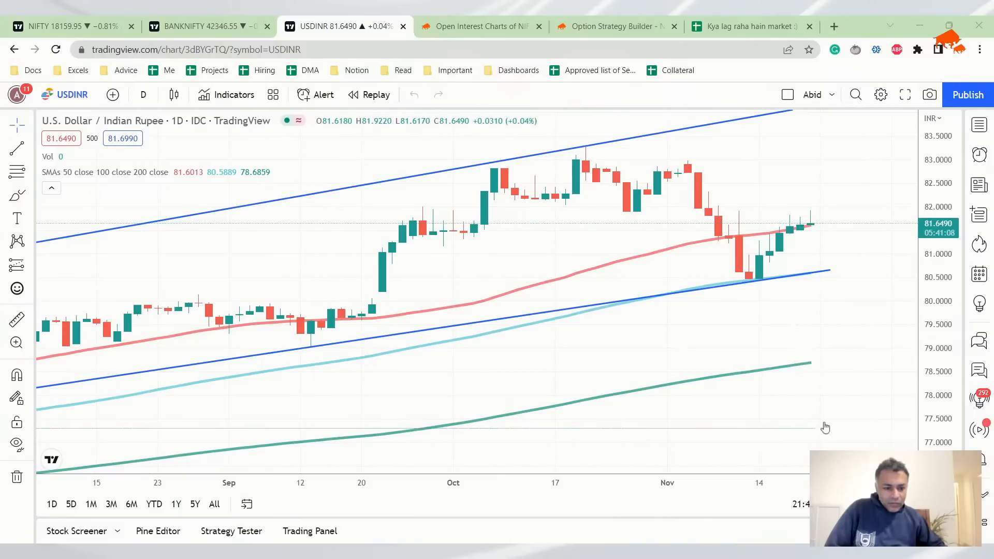
pyautogui.moveTo(799, 515)
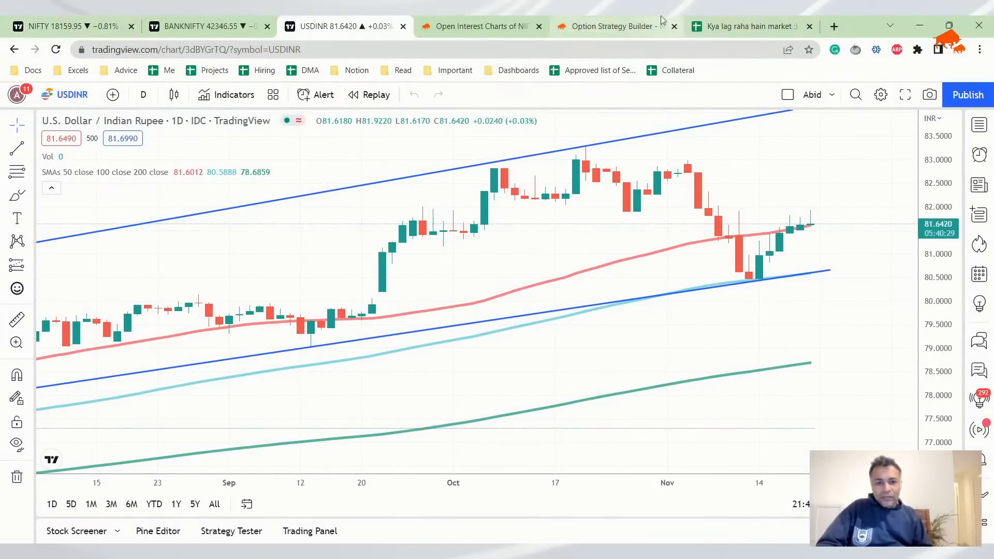
pyautogui.click(609, 27)
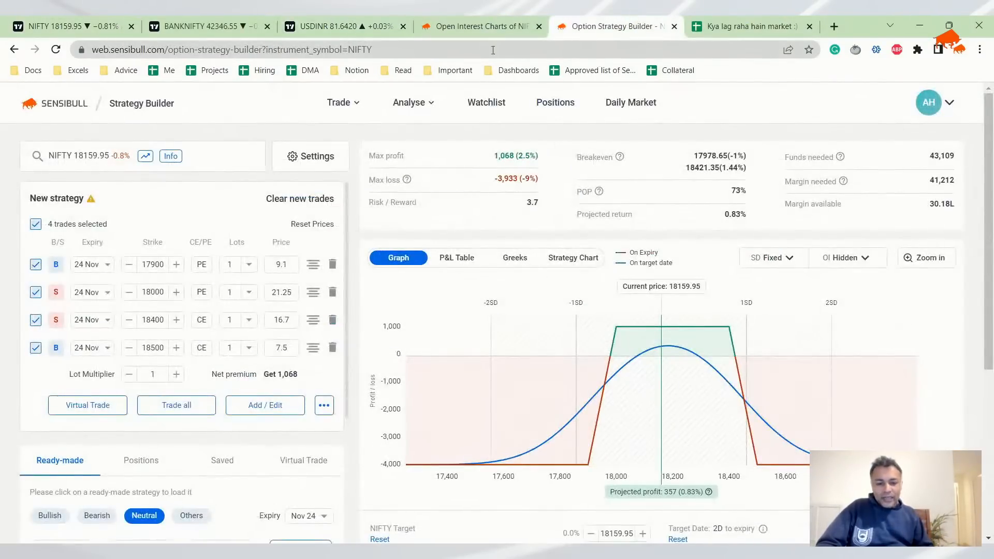
pyautogui.click(480, 26)
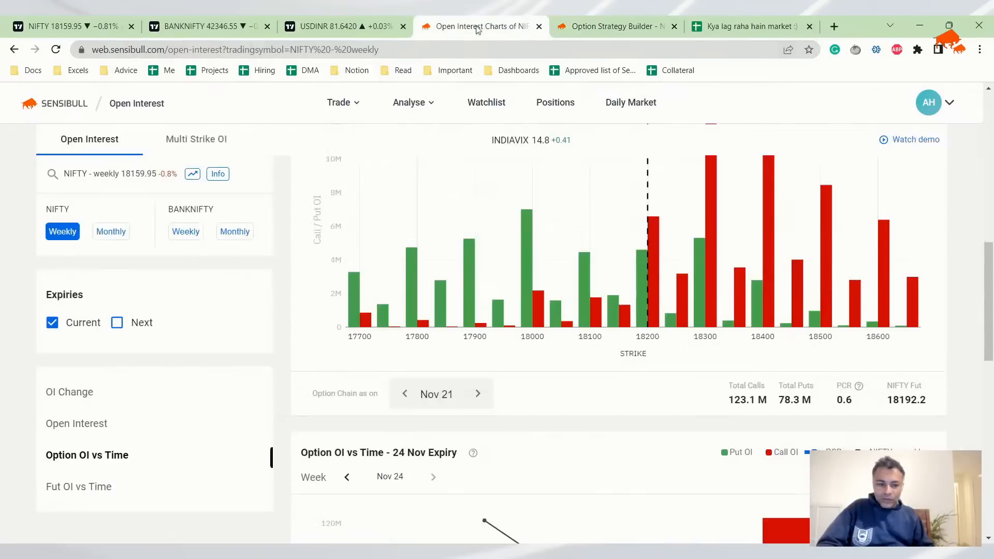
pyautogui.click(346, 26)
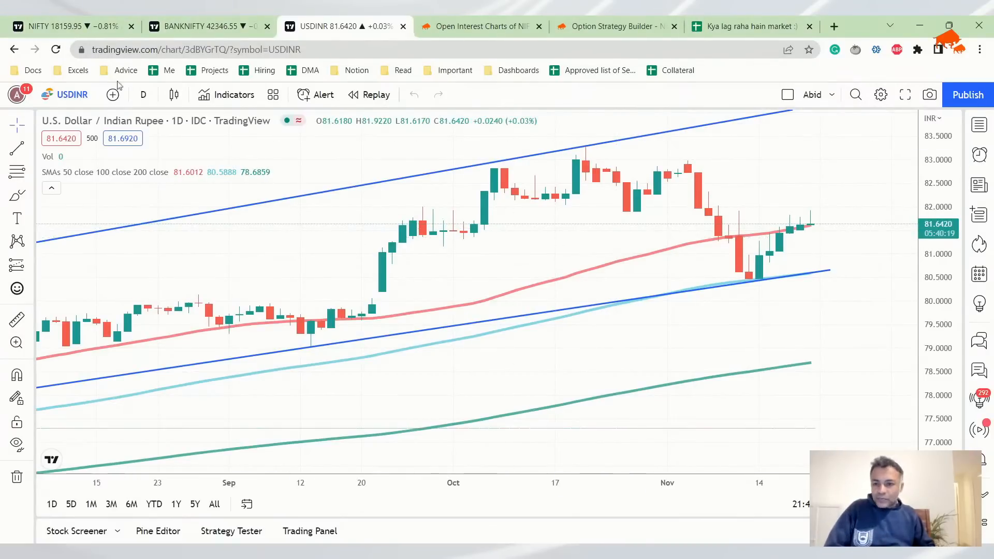
# - Check USDINR on weekly and monthly candles, settle on weekly, then return to the journal spreadsheet
pyautogui.click(143, 94)
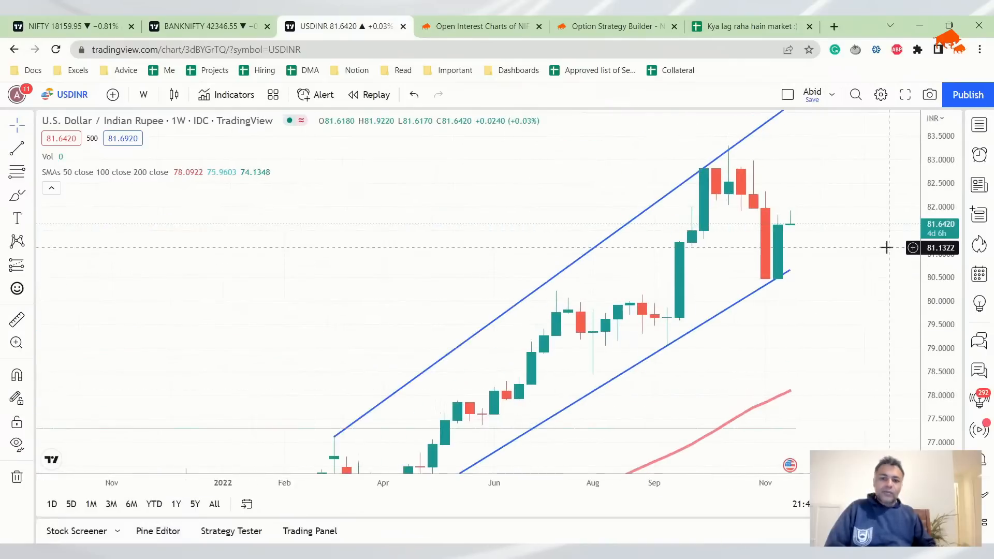
pyautogui.moveTo(783, 230)
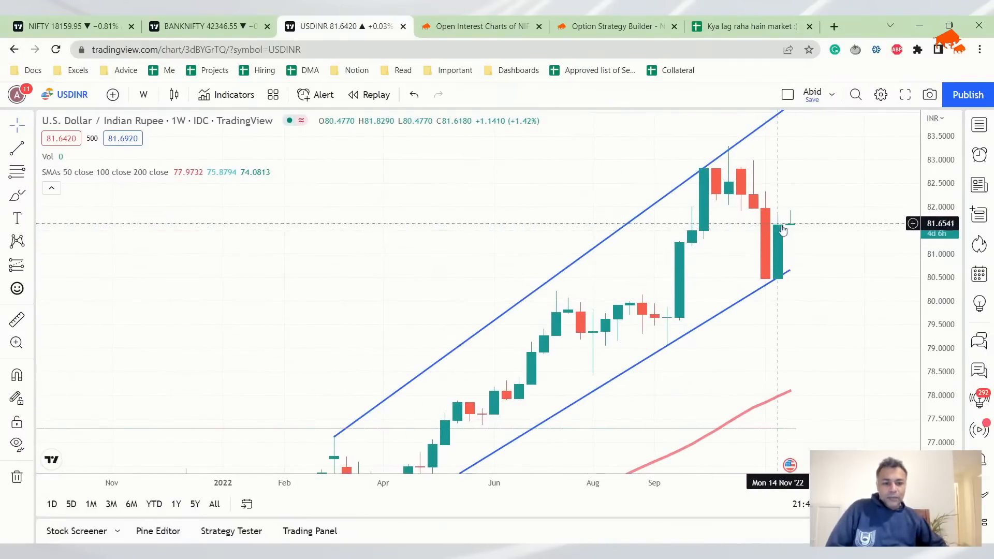
pyautogui.moveTo(778, 227)
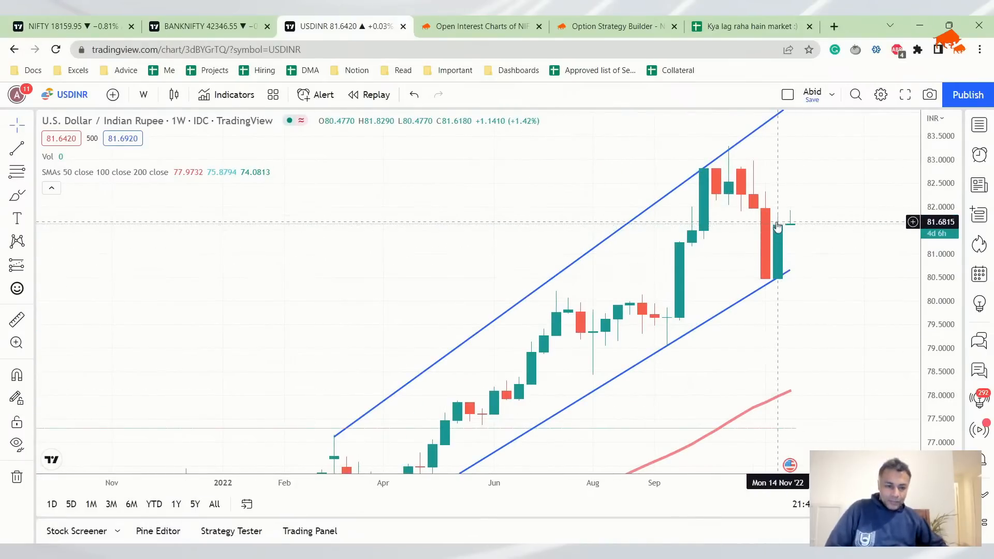
pyautogui.moveTo(750, 264)
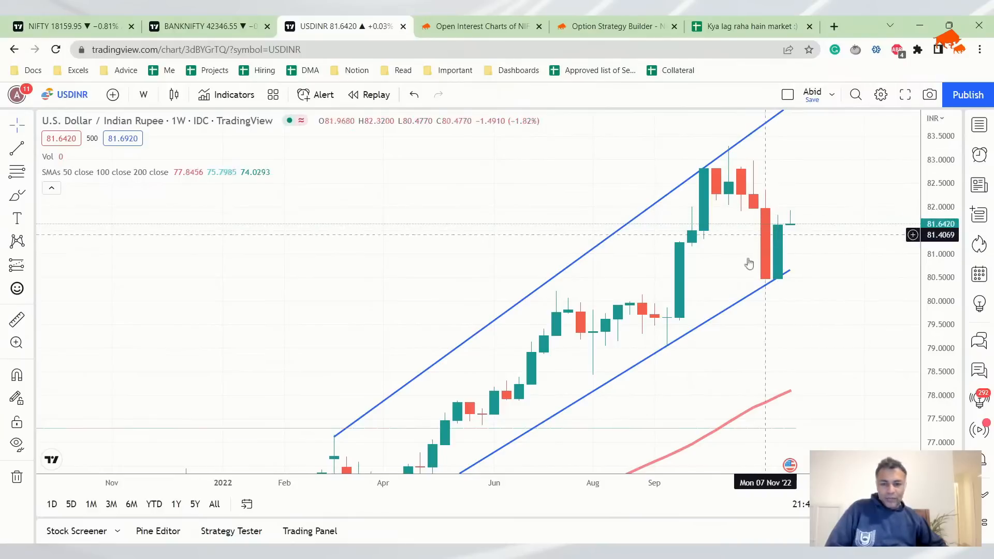
pyautogui.click(143, 94)
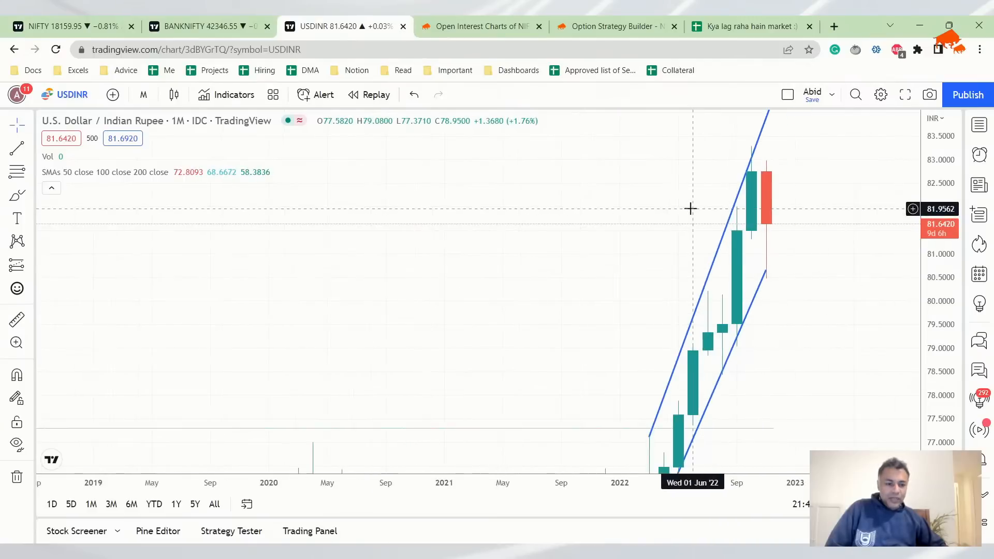
pyautogui.moveTo(768, 239)
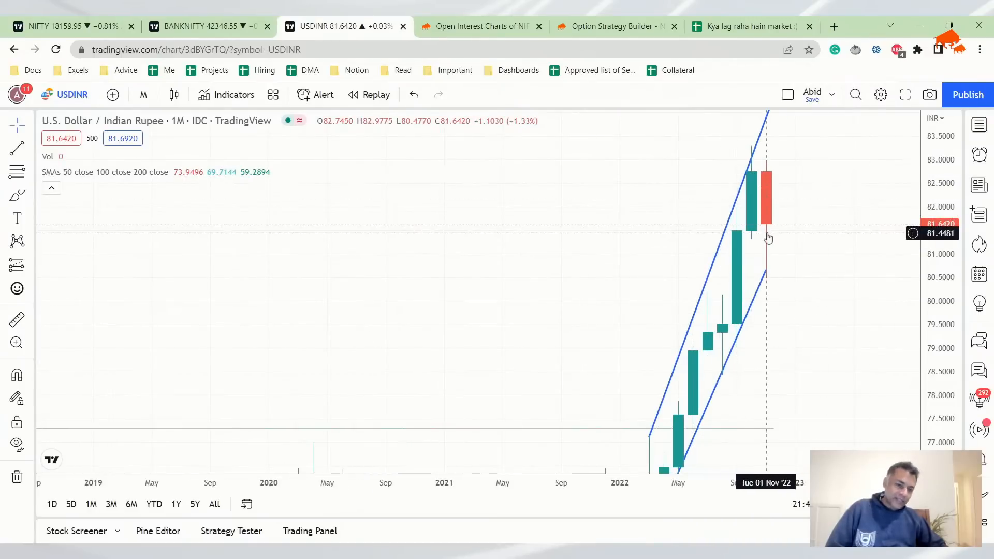
pyautogui.click(143, 94)
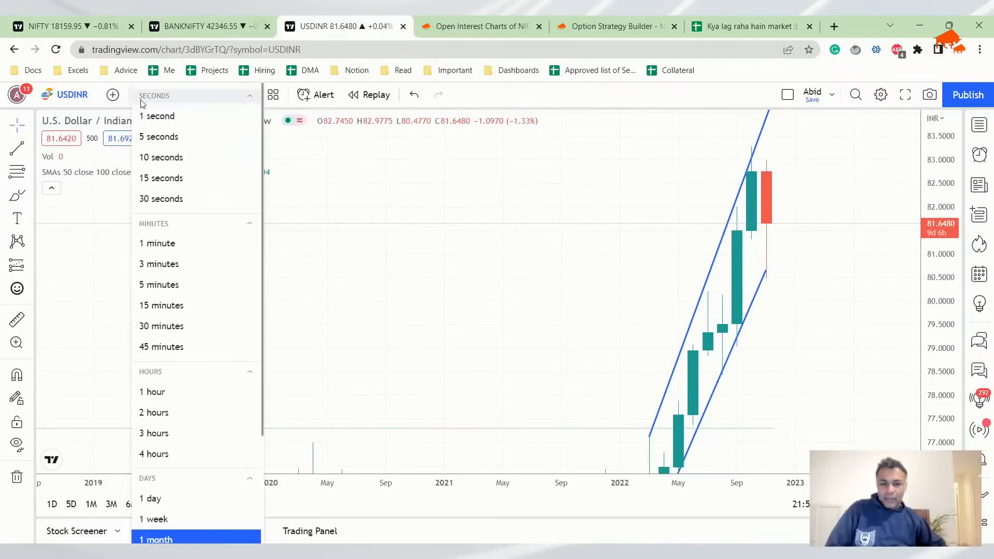
pyautogui.click(154, 519)
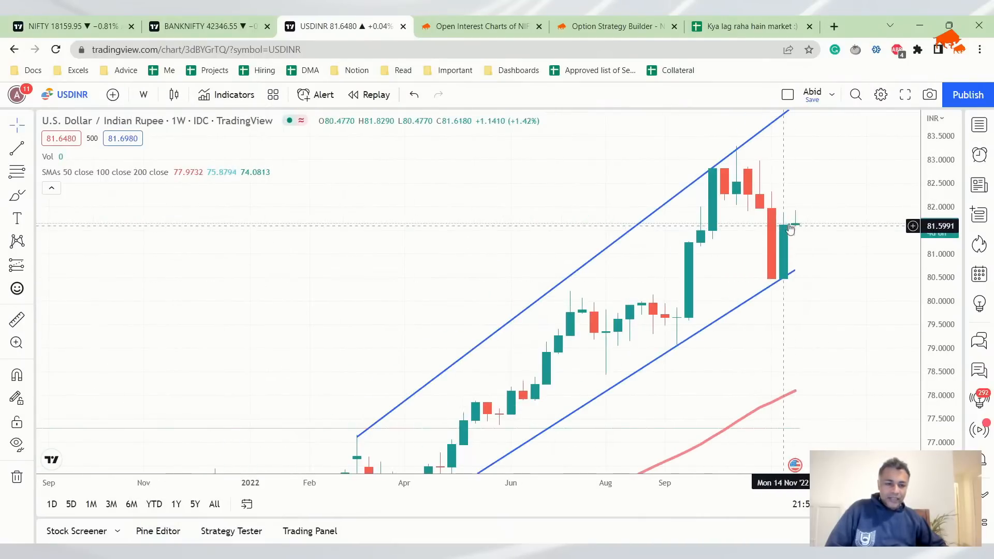
pyautogui.moveTo(798, 183)
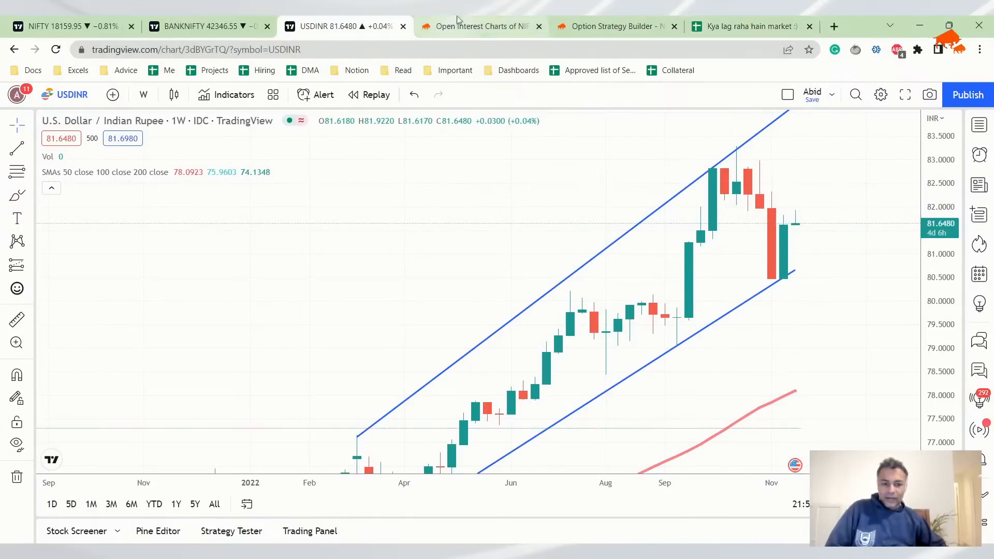
pyautogui.click(612, 25)
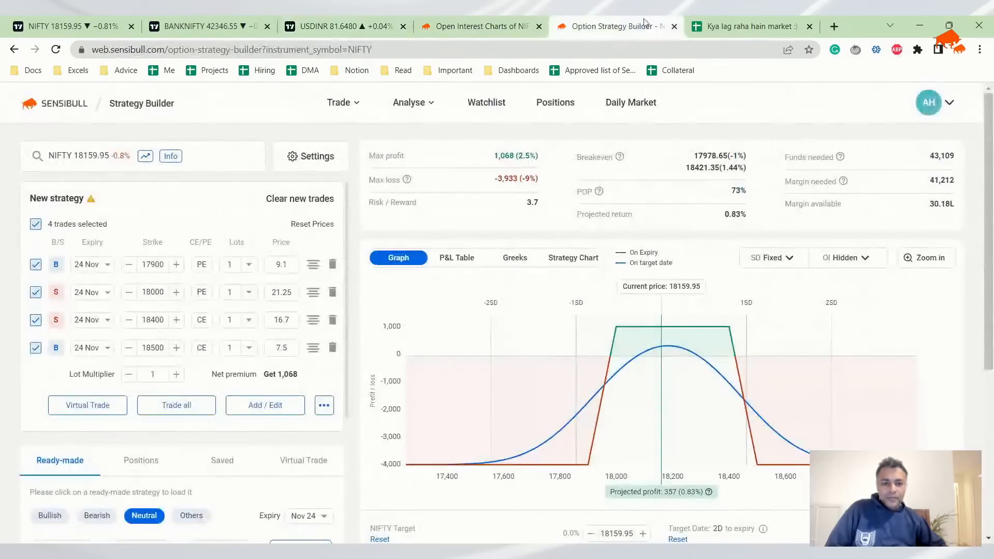
pyautogui.click(748, 26)
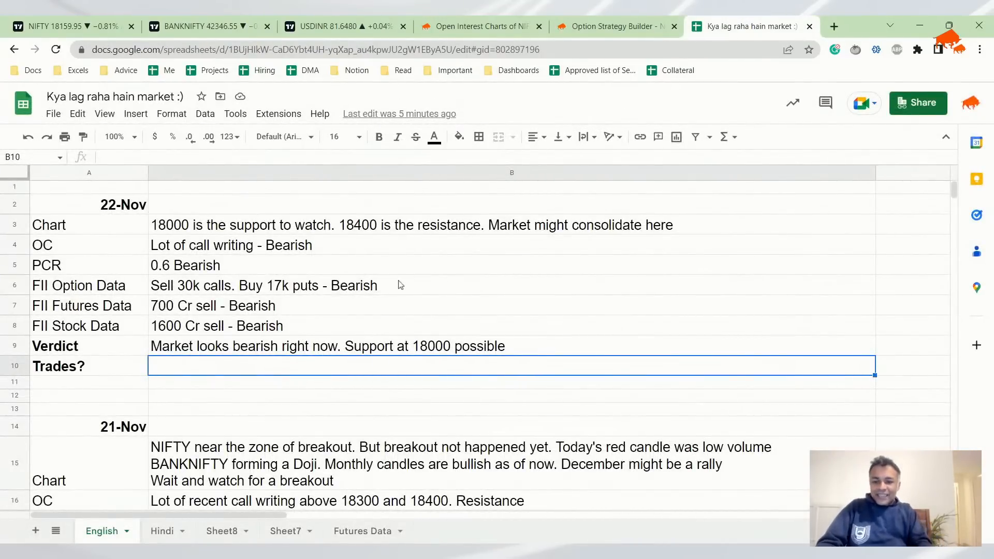
pyautogui.write('Iron Condor')
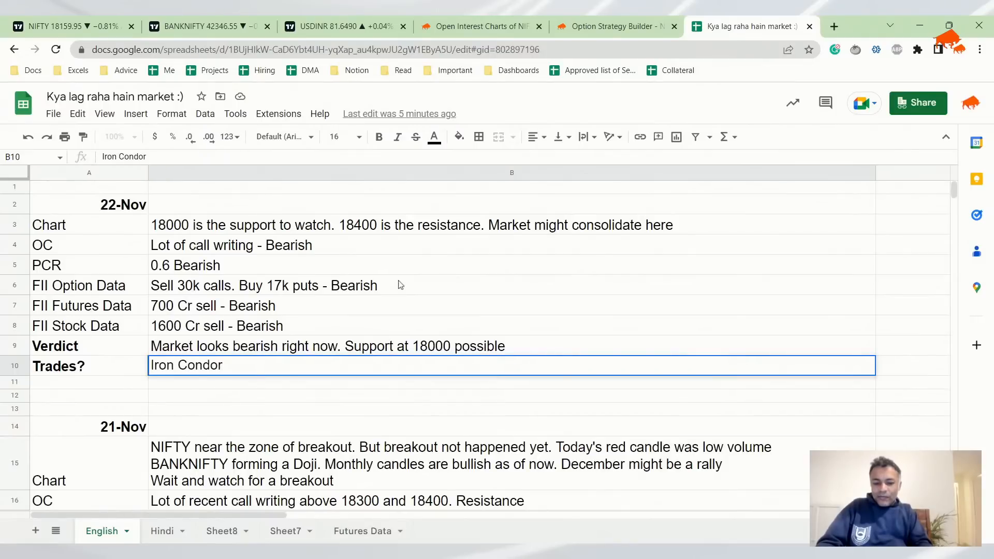
pyautogui.write('with 1')
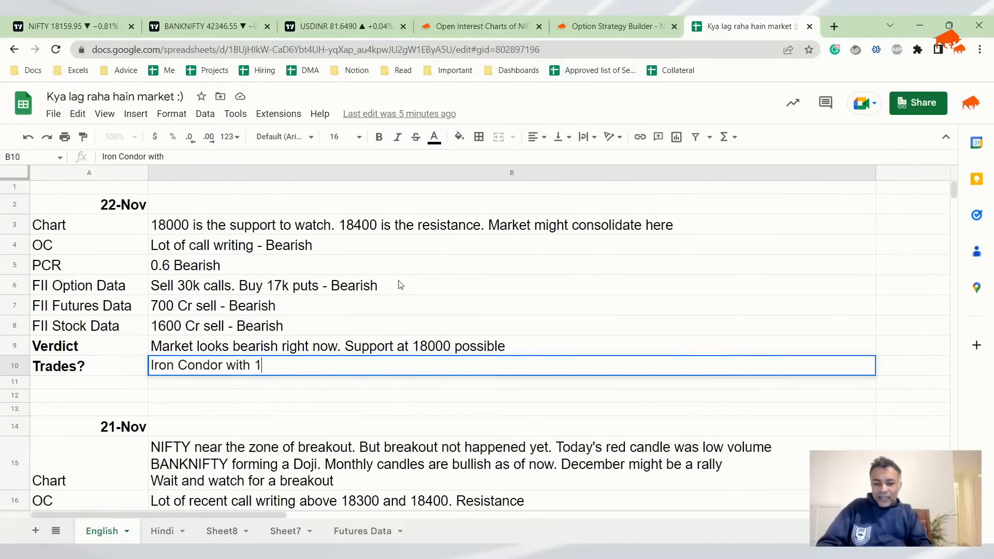
pyautogui.write('7900-18')
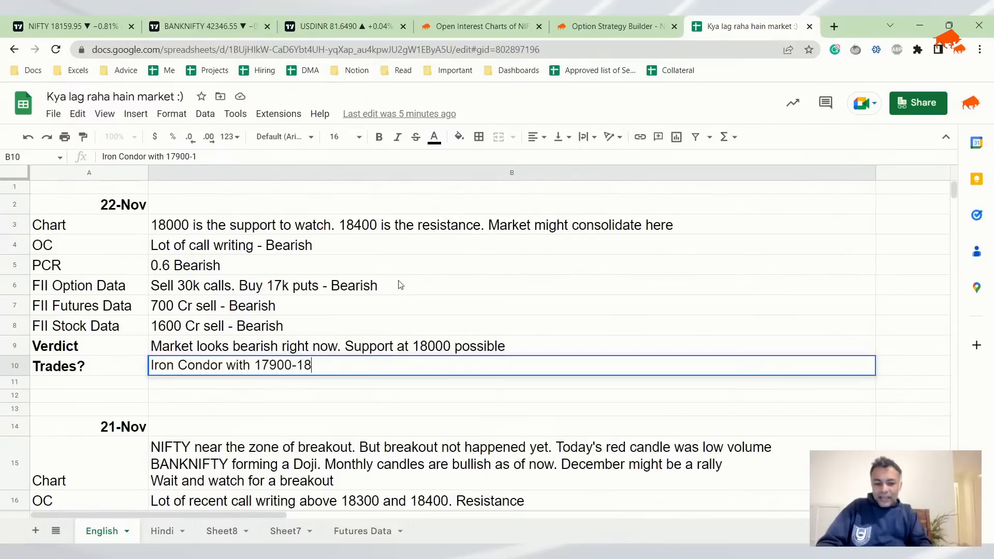
pyautogui.write('000-18400-')
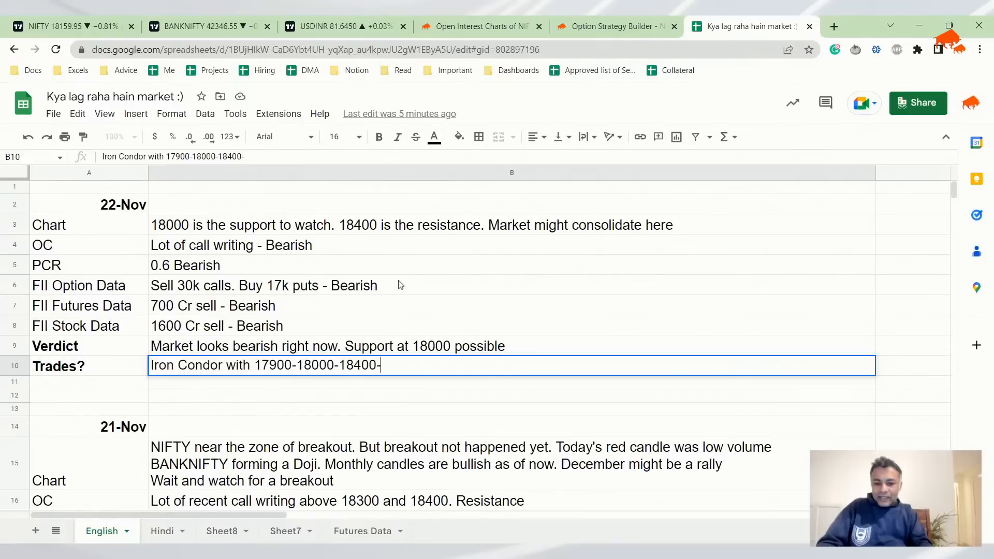
pyautogui.write('18500')
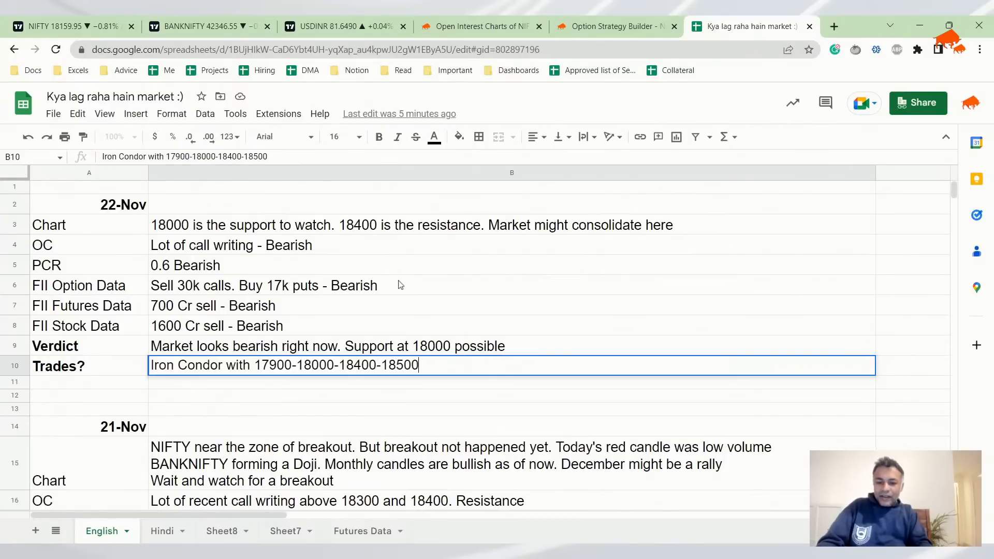
pyautogui.write('might be a')
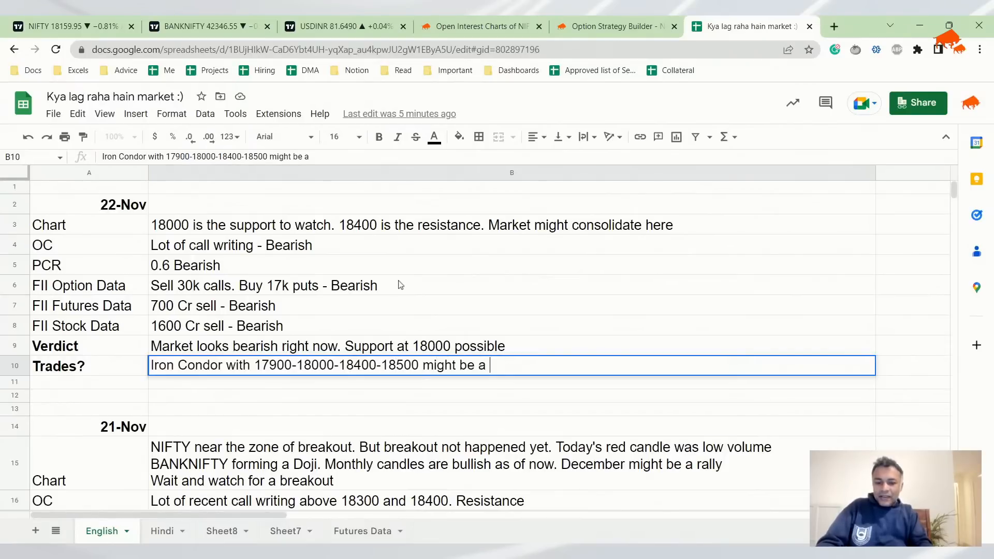
pyautogui.write('rade you want to')
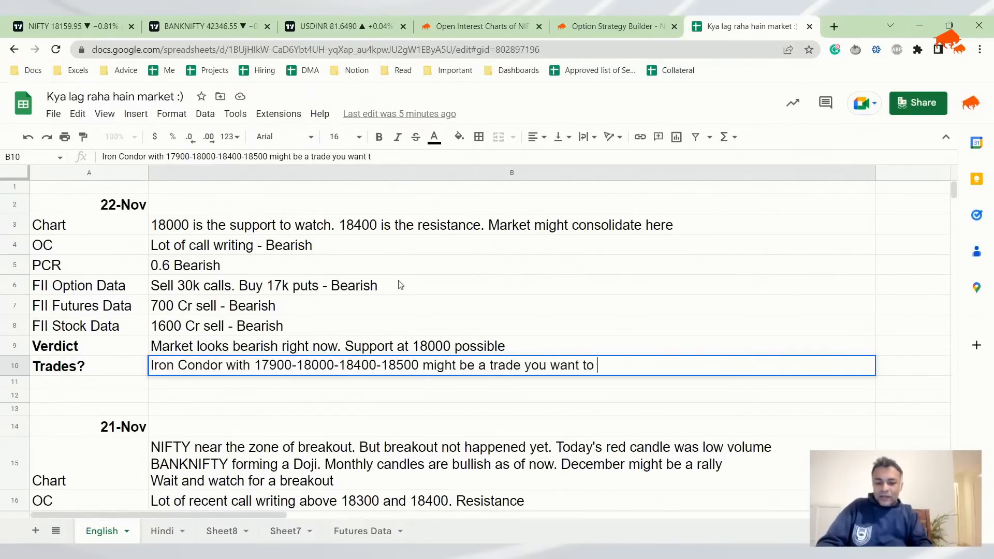
pyautogui.write('take if you')
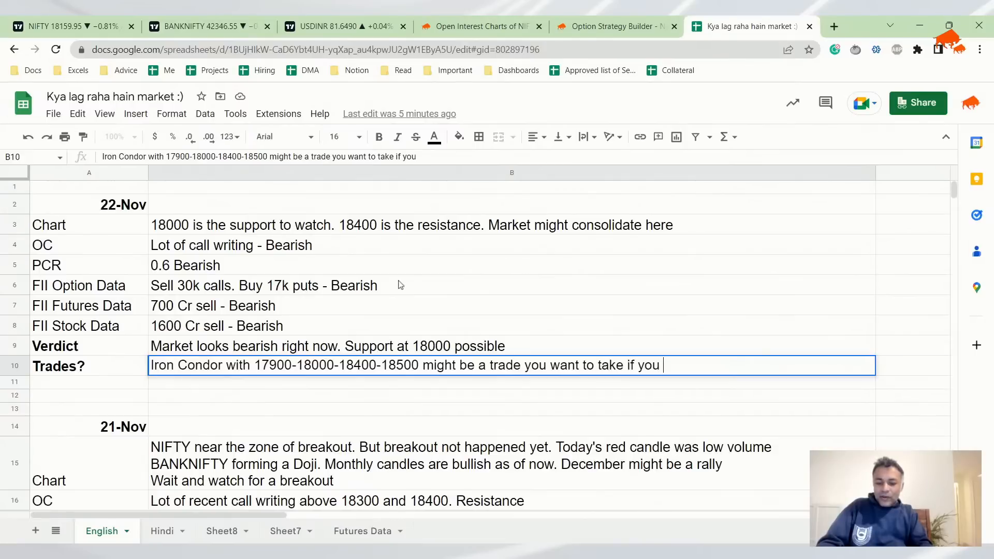
pyautogui.write('w')
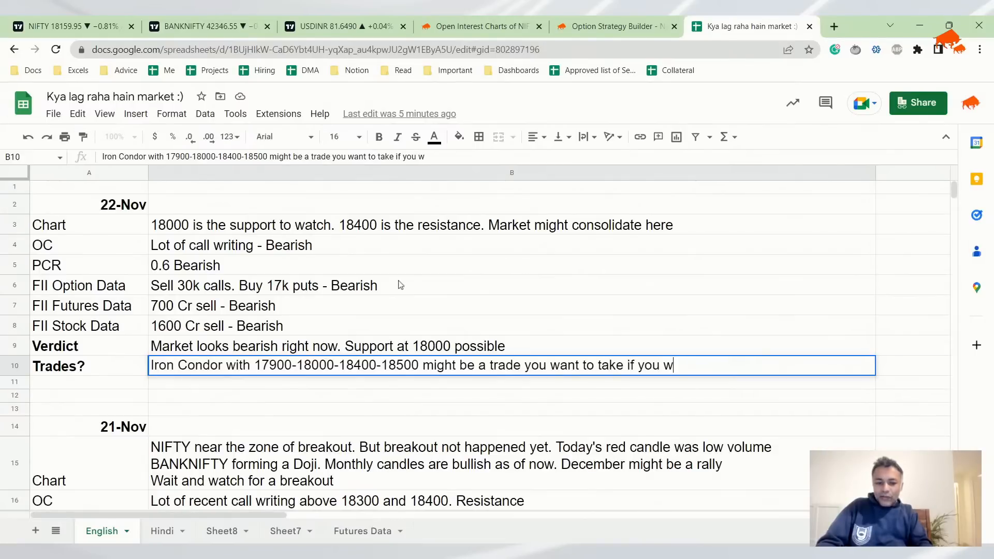
pyautogui.write('ant to take')
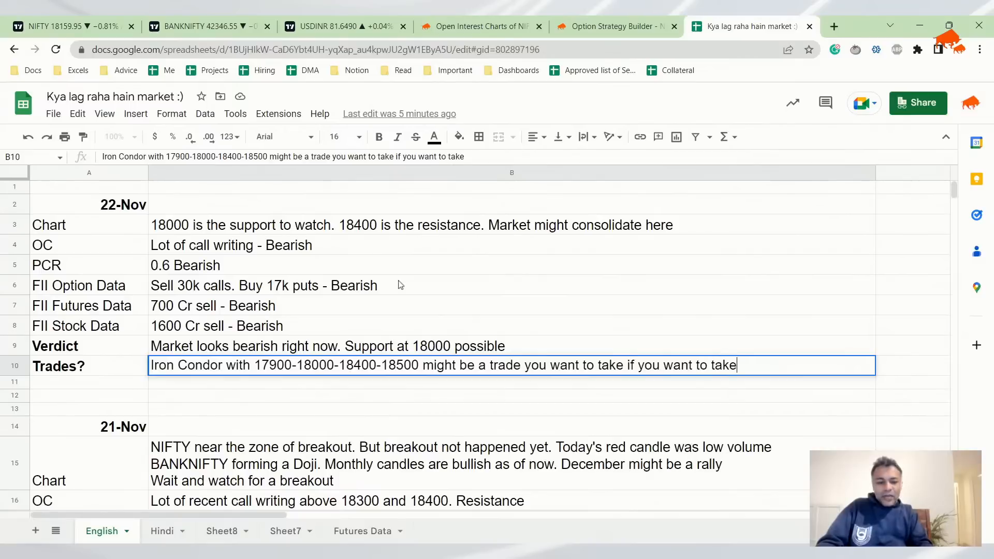
pyautogui.write('a trade')
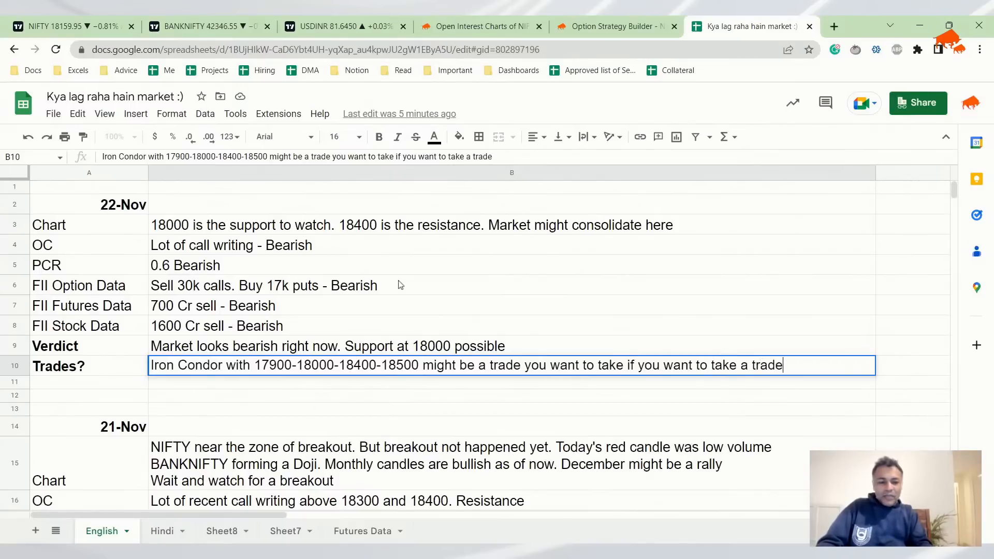
pyautogui.press('enter')
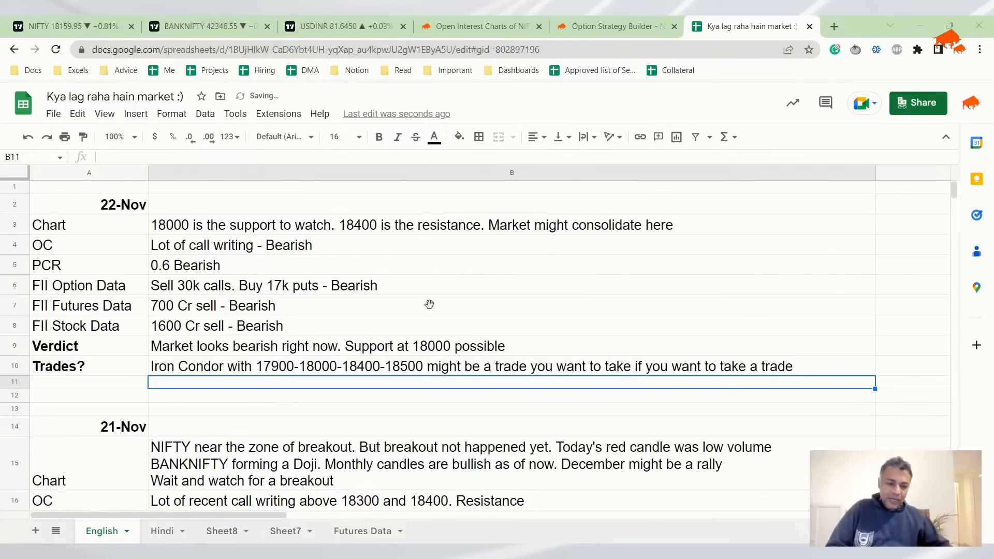
pyautogui.moveTo(817, 343)
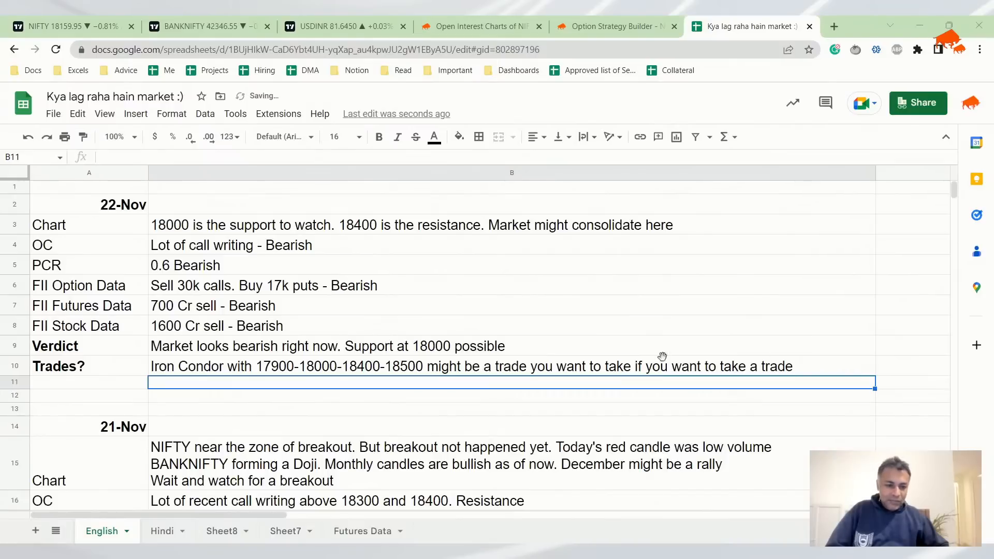
pyautogui.moveTo(848, 337)
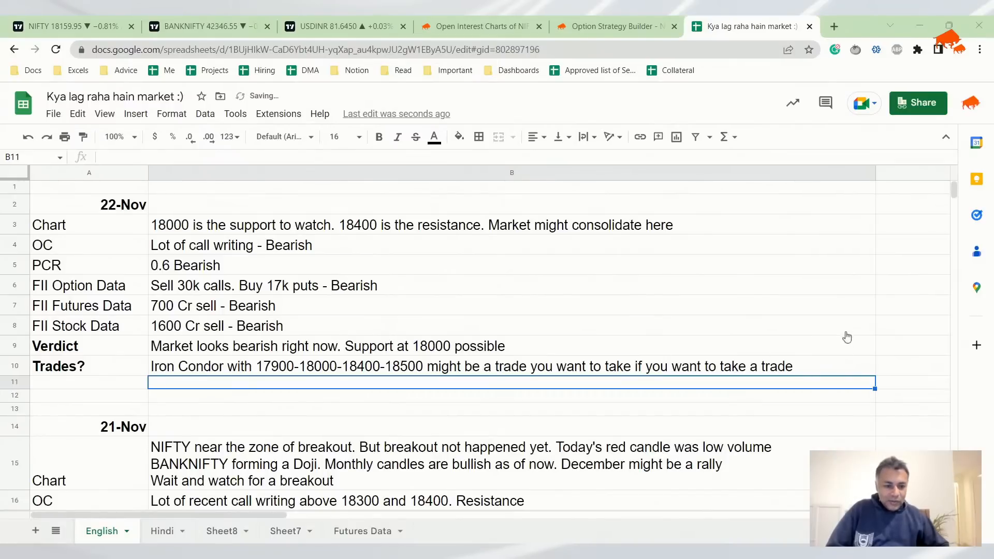
pyautogui.moveTo(856, 399)
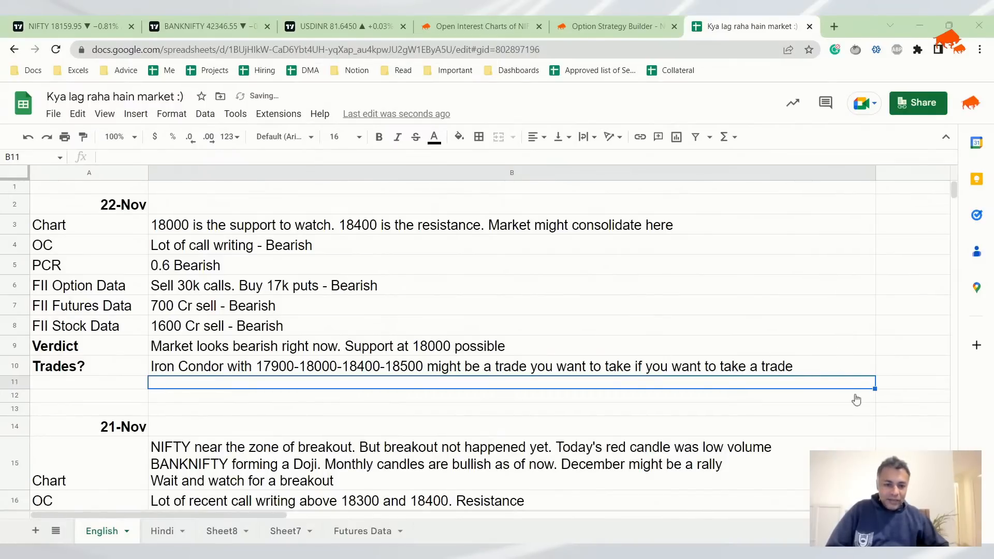
pyautogui.moveTo(562, 362)
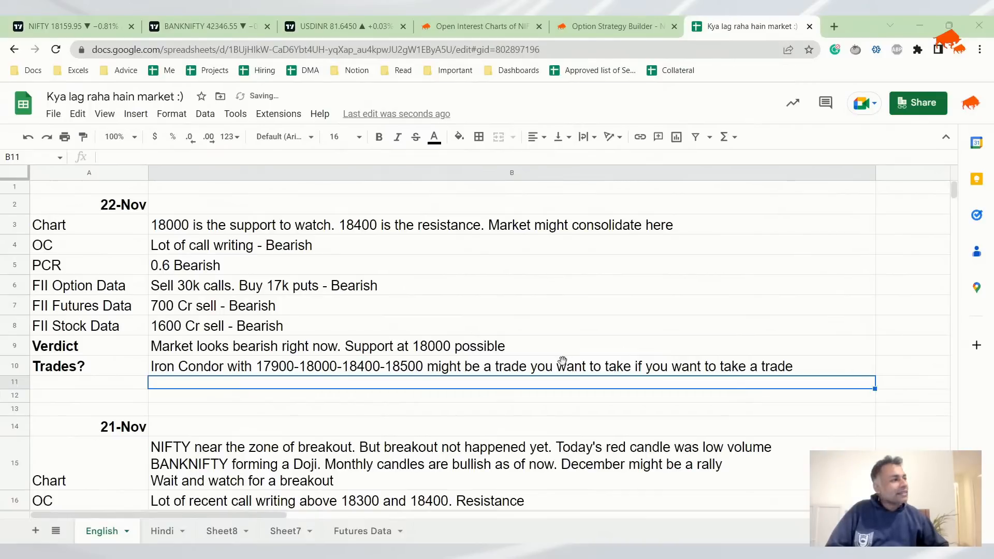
pyautogui.moveTo(808, 385)
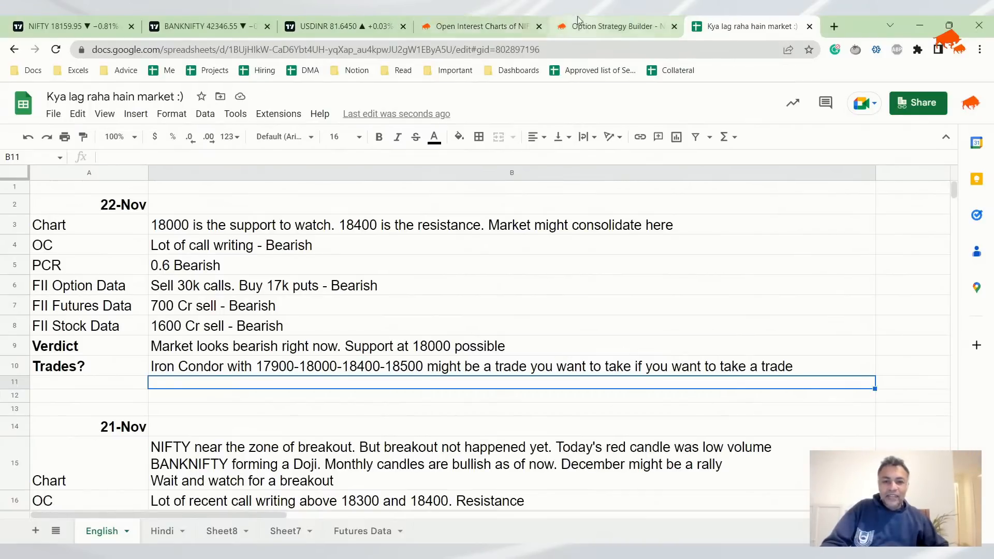
# - Review the NIFTY iron condor payoff graph in Sensibull with the target date at expiry
pyautogui.click(612, 27)
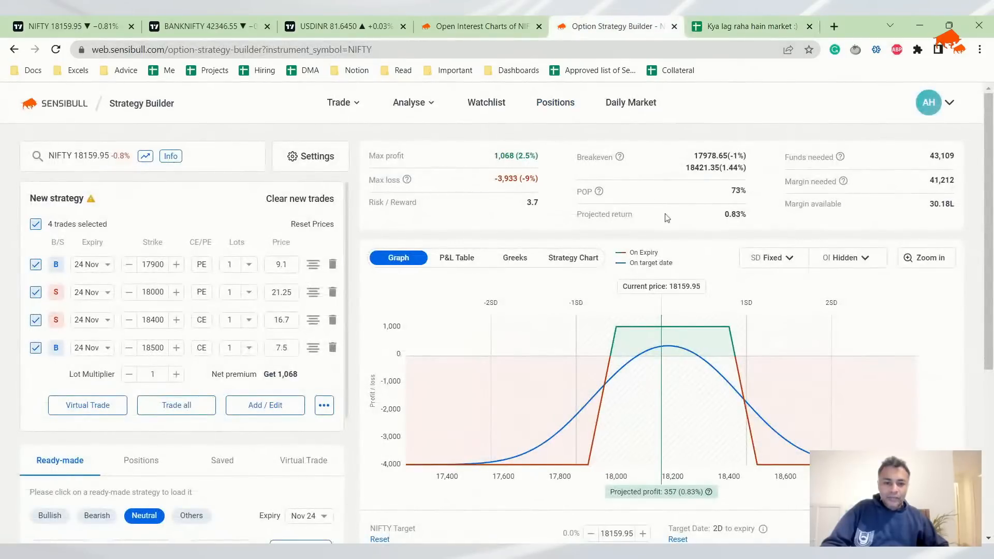
pyautogui.scroll(-3)
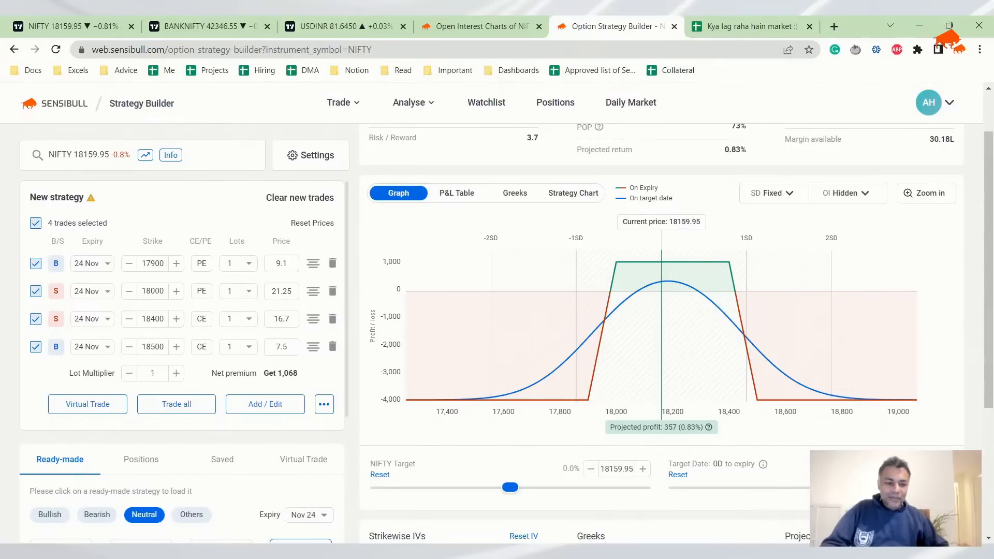
pyautogui.scroll(3)
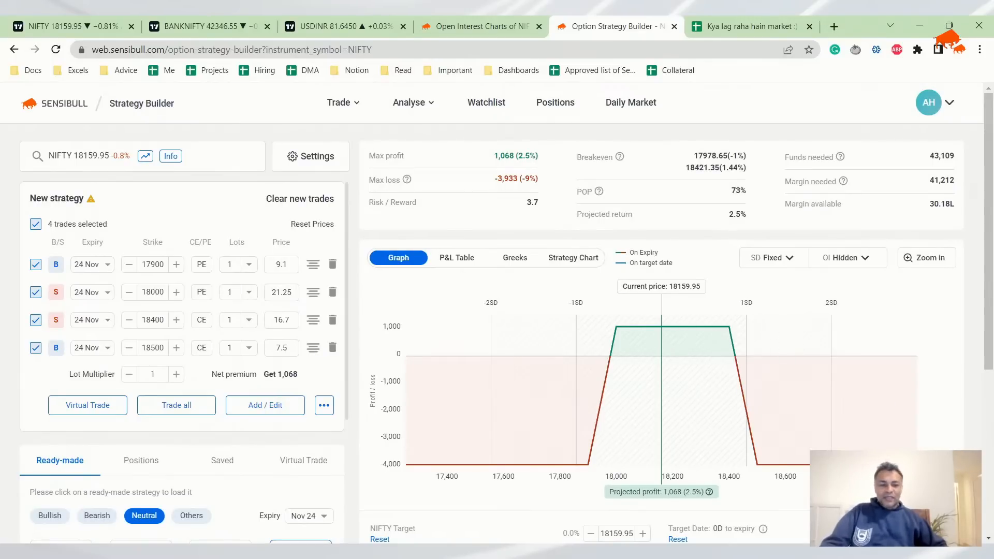
pyautogui.moveTo(671, 207)
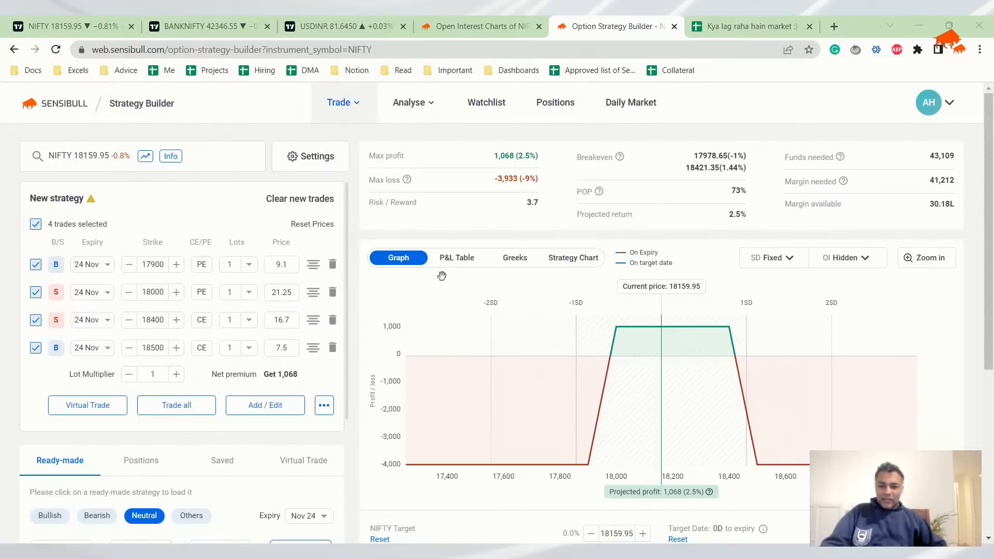
pyautogui.moveTo(268, 196)
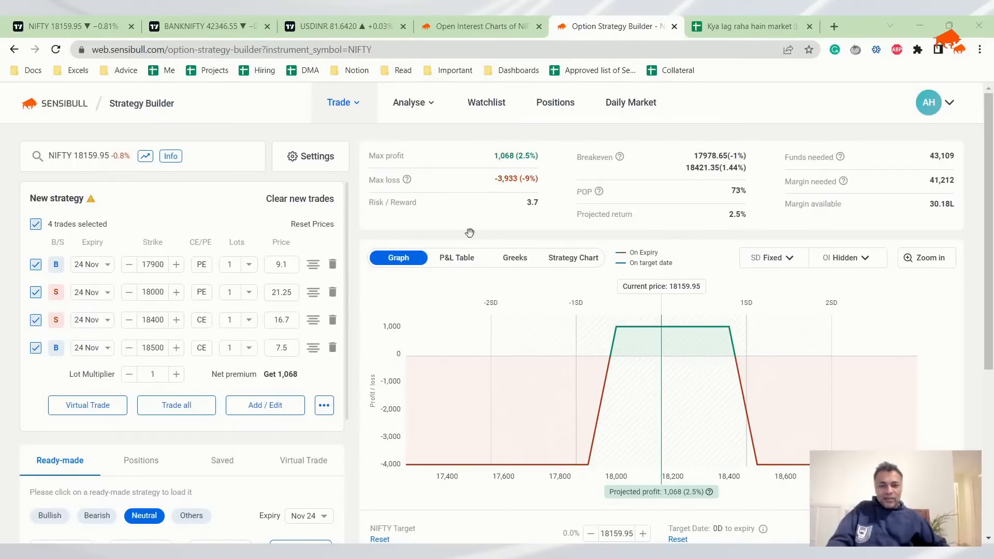
pyautogui.moveTo(843, 338)
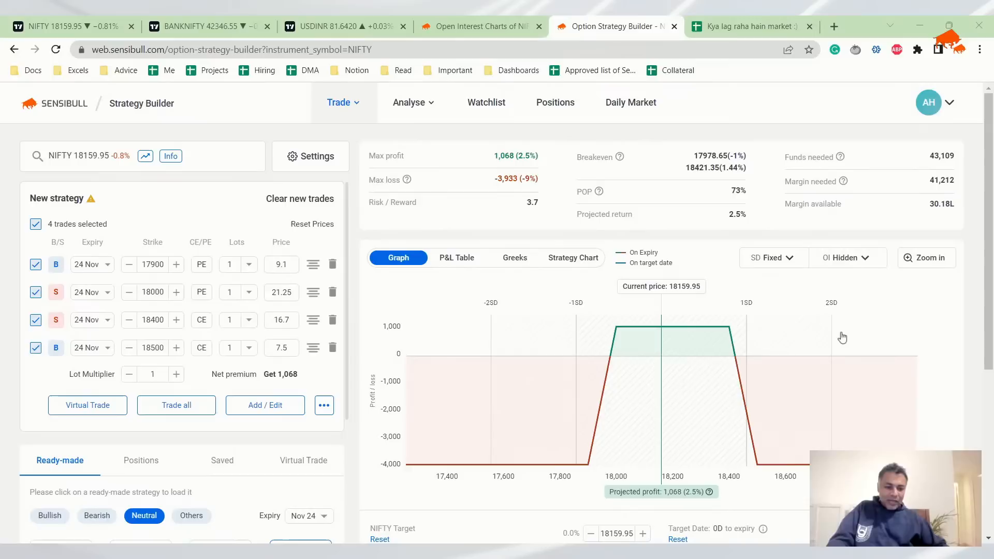